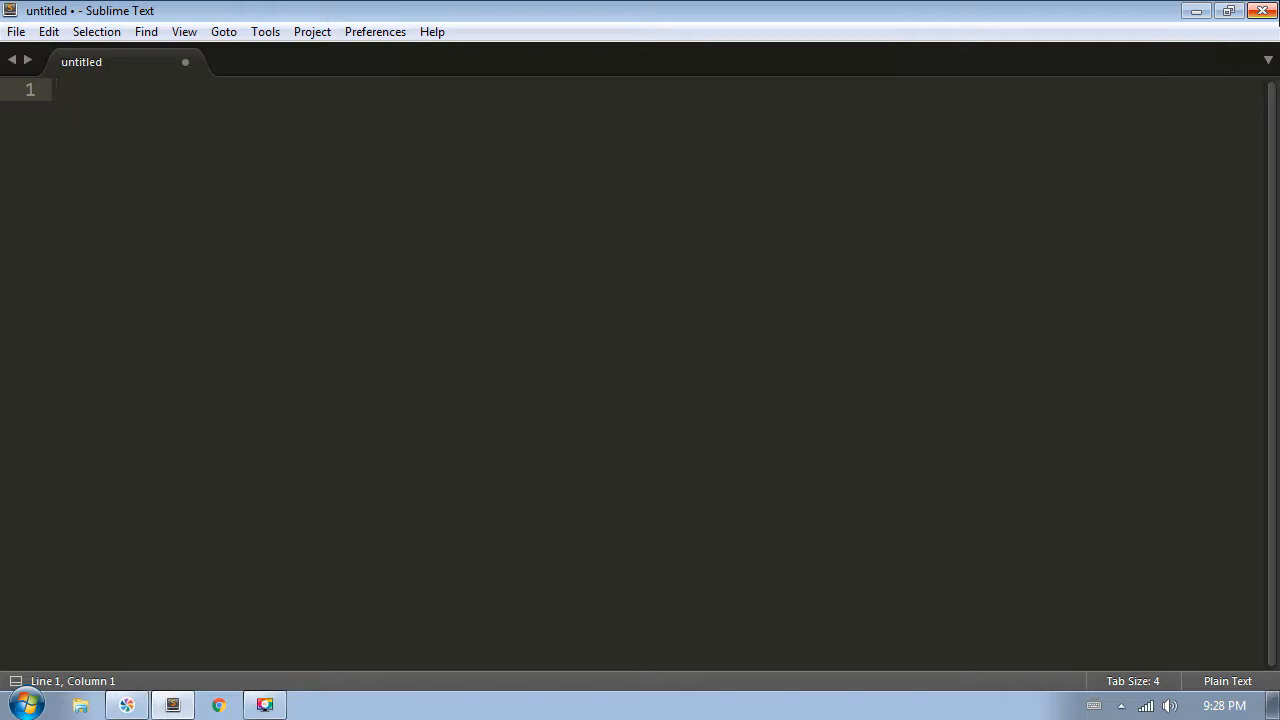
pyautogui.moveTo(1262, 18)
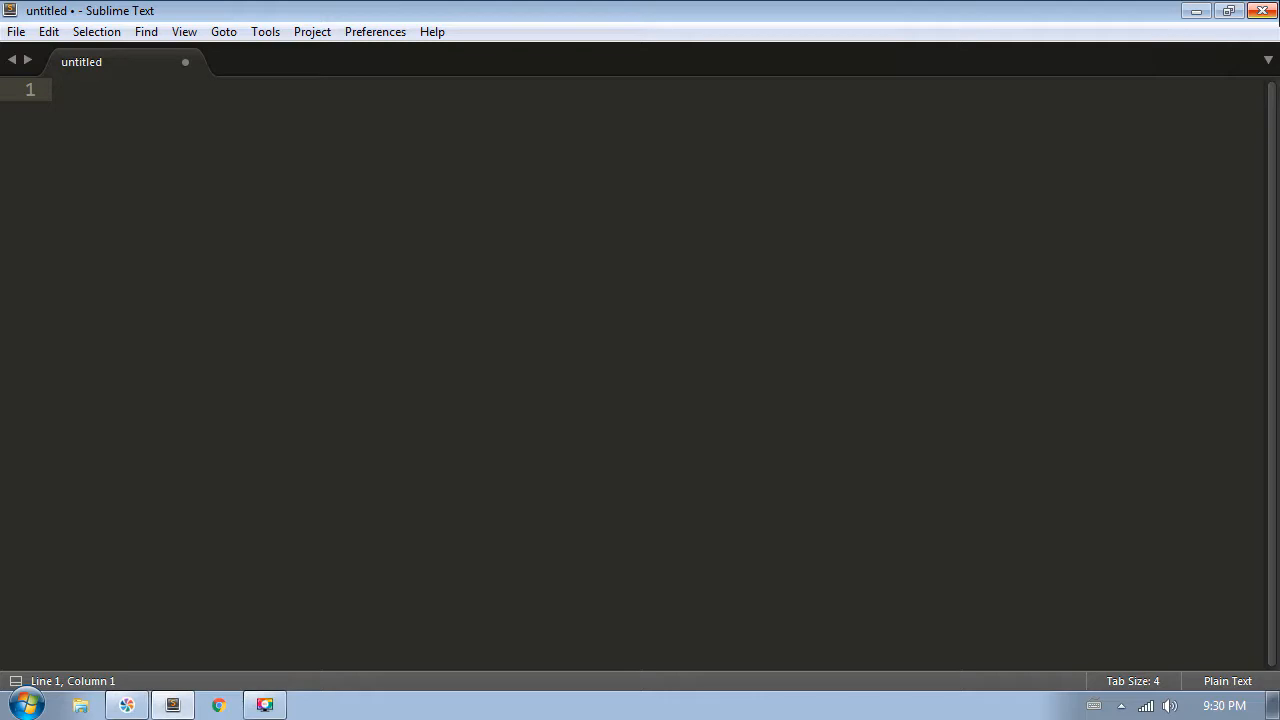
# Search Package Control's install list for 'over' and install OverrideAudit
pyautogui.write('brow')
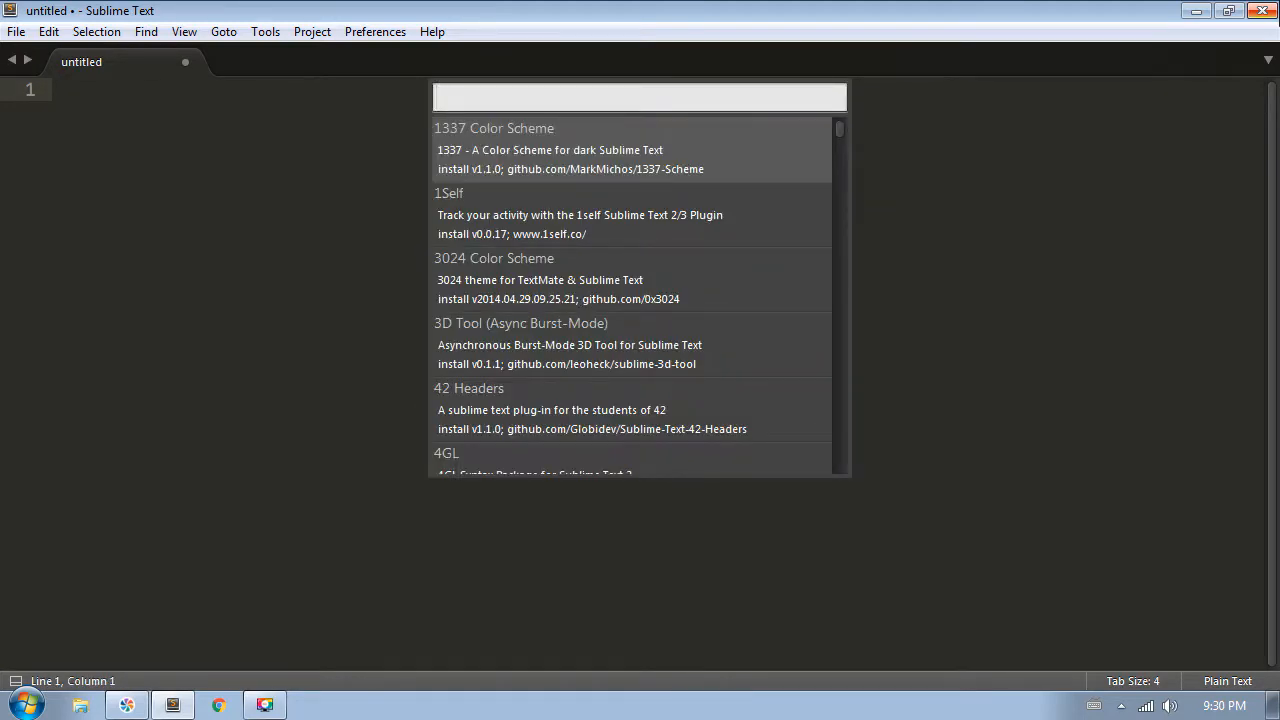
pyautogui.write('over')
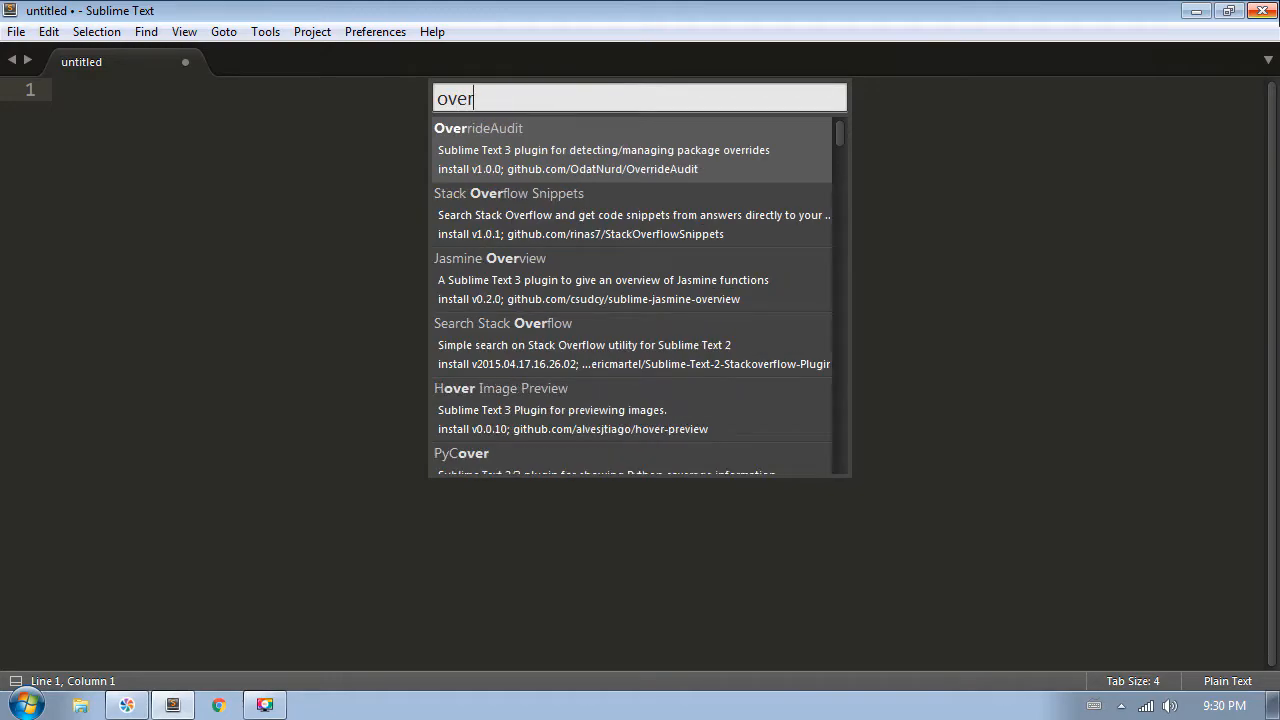
pyautogui.click(478, 128)
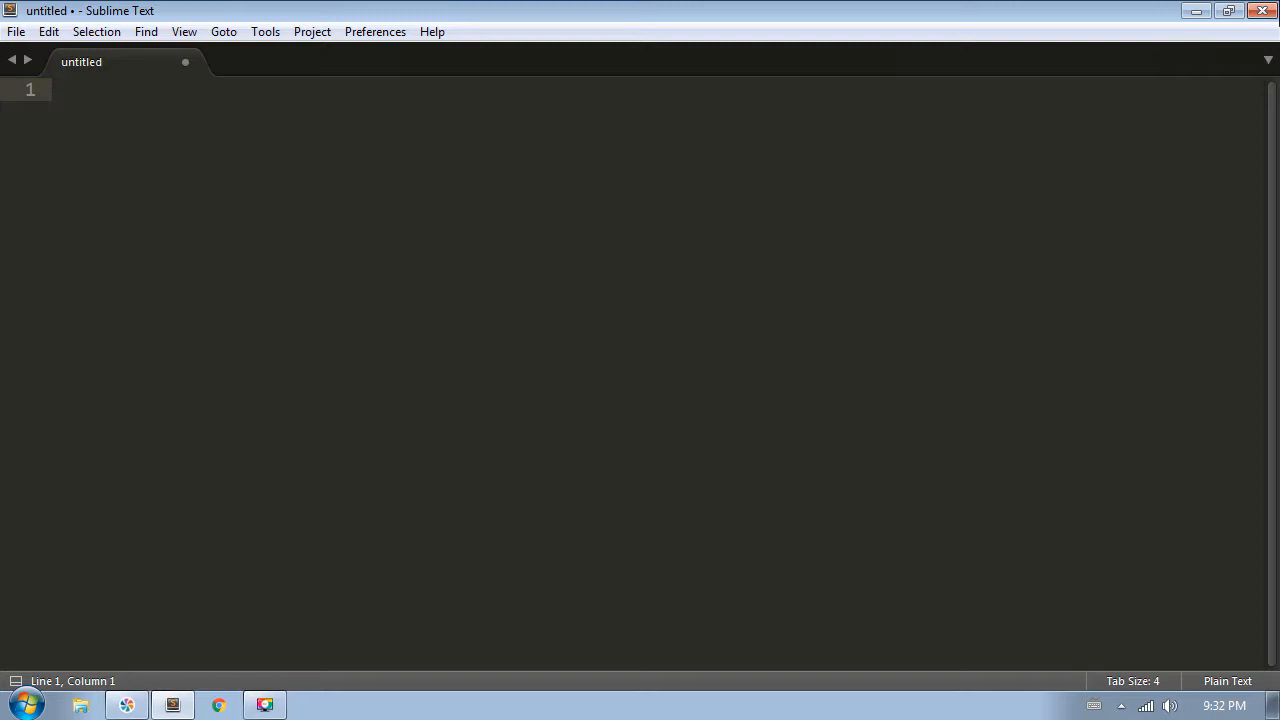
pyautogui.moveTo(340, 25)
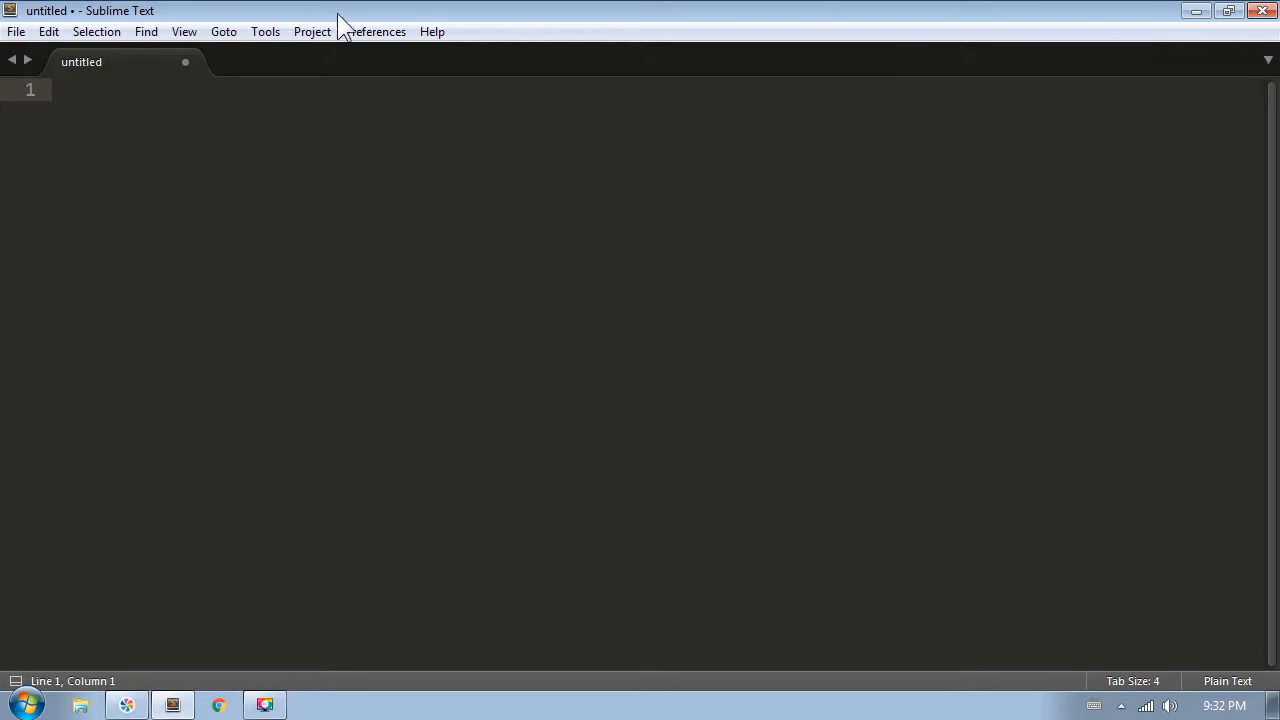
pyautogui.click(375, 31)
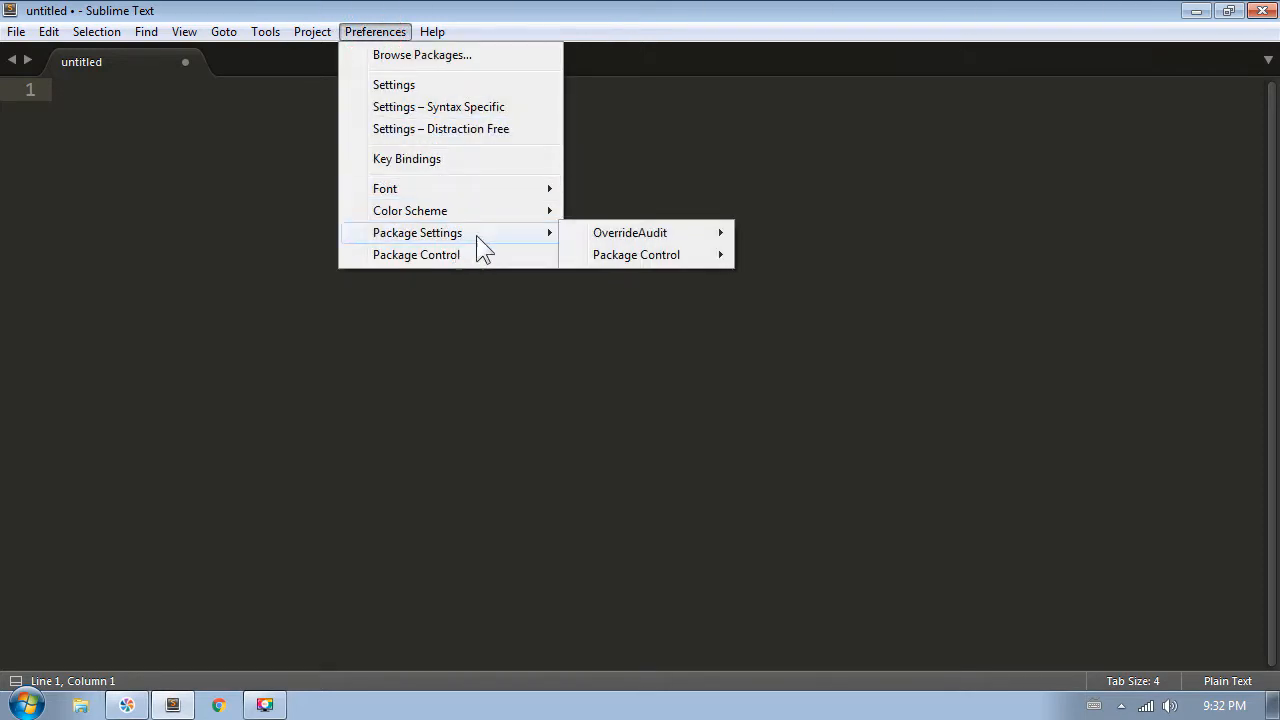
pyautogui.moveTo(630, 232)
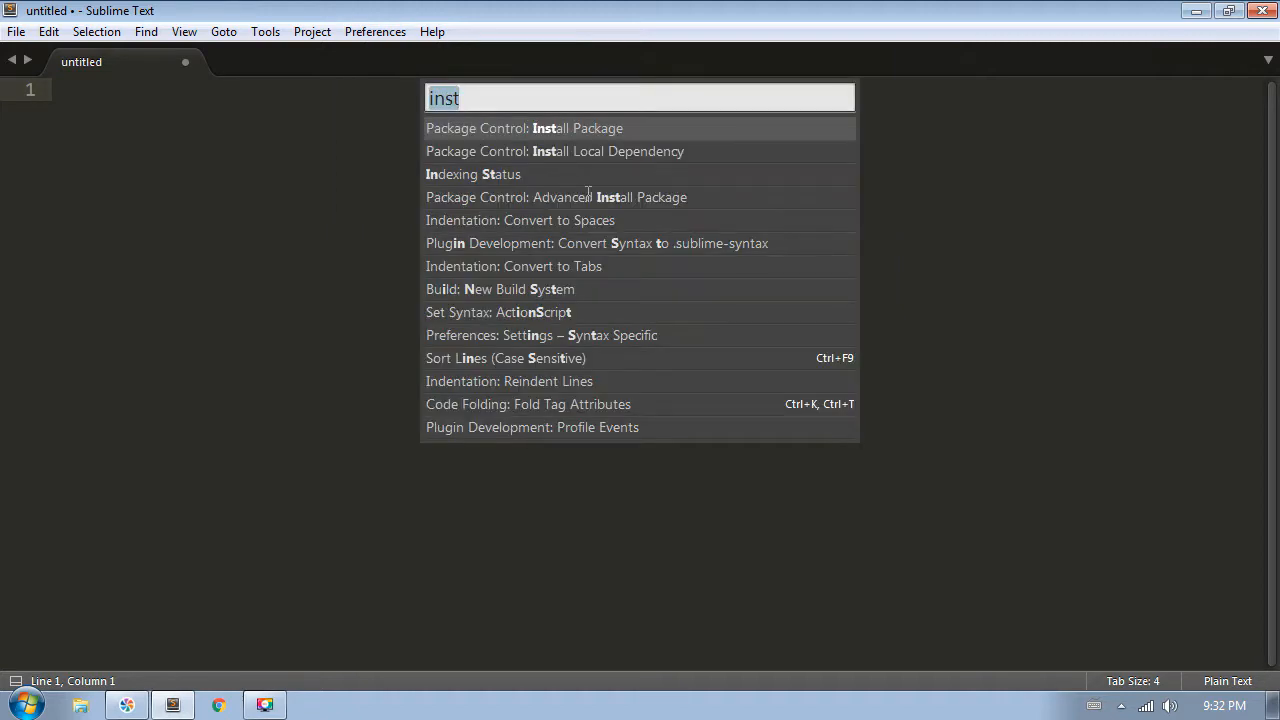
pyautogui.write('viewre')
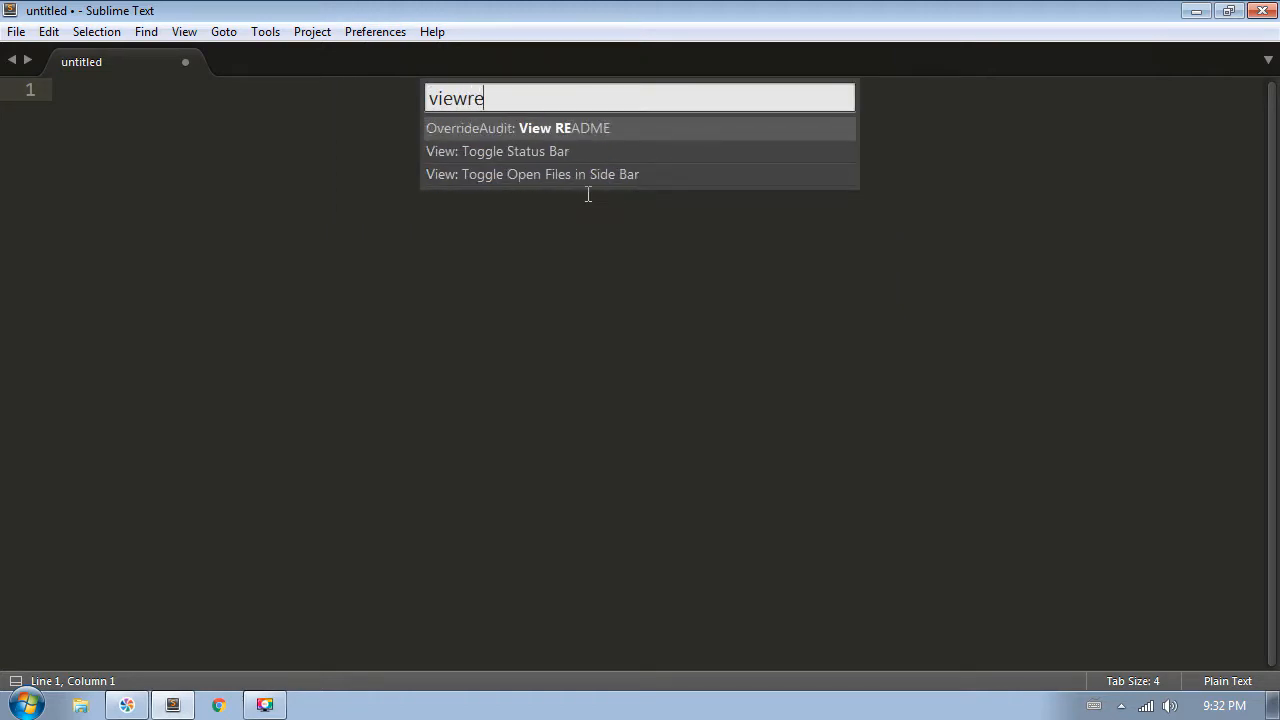
pyautogui.press('Escape')
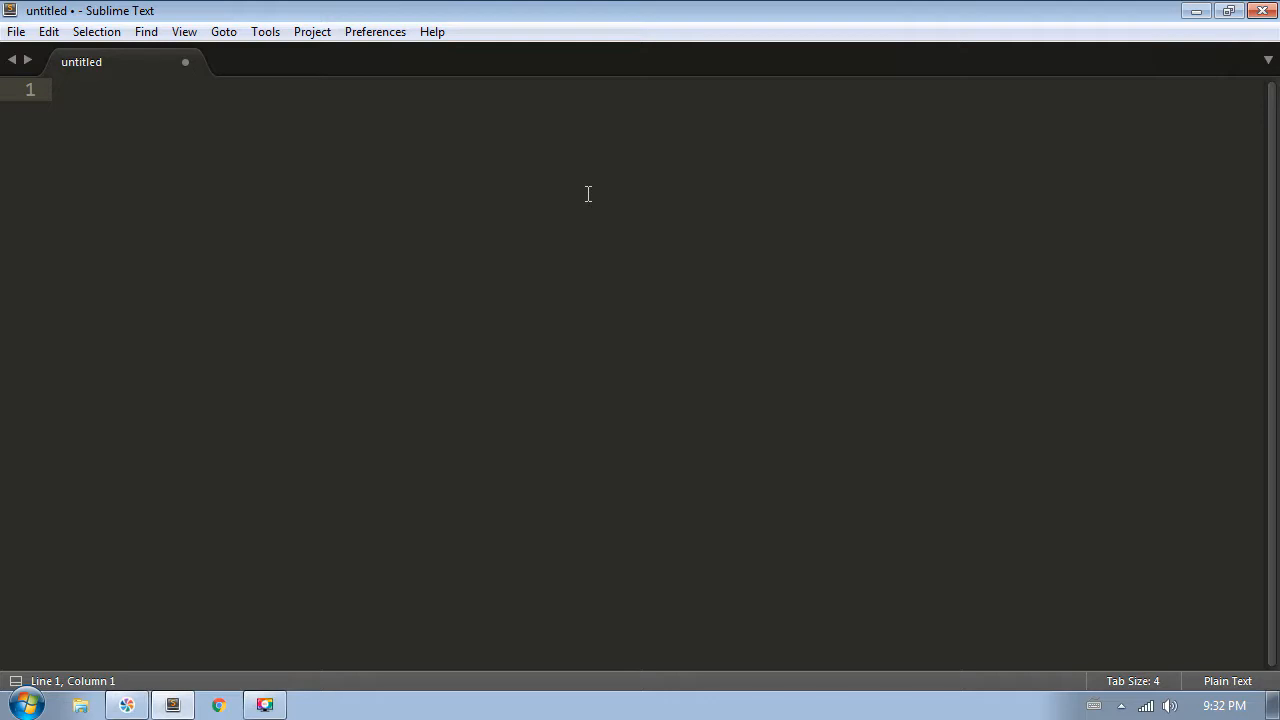
pyautogui.click(265, 31)
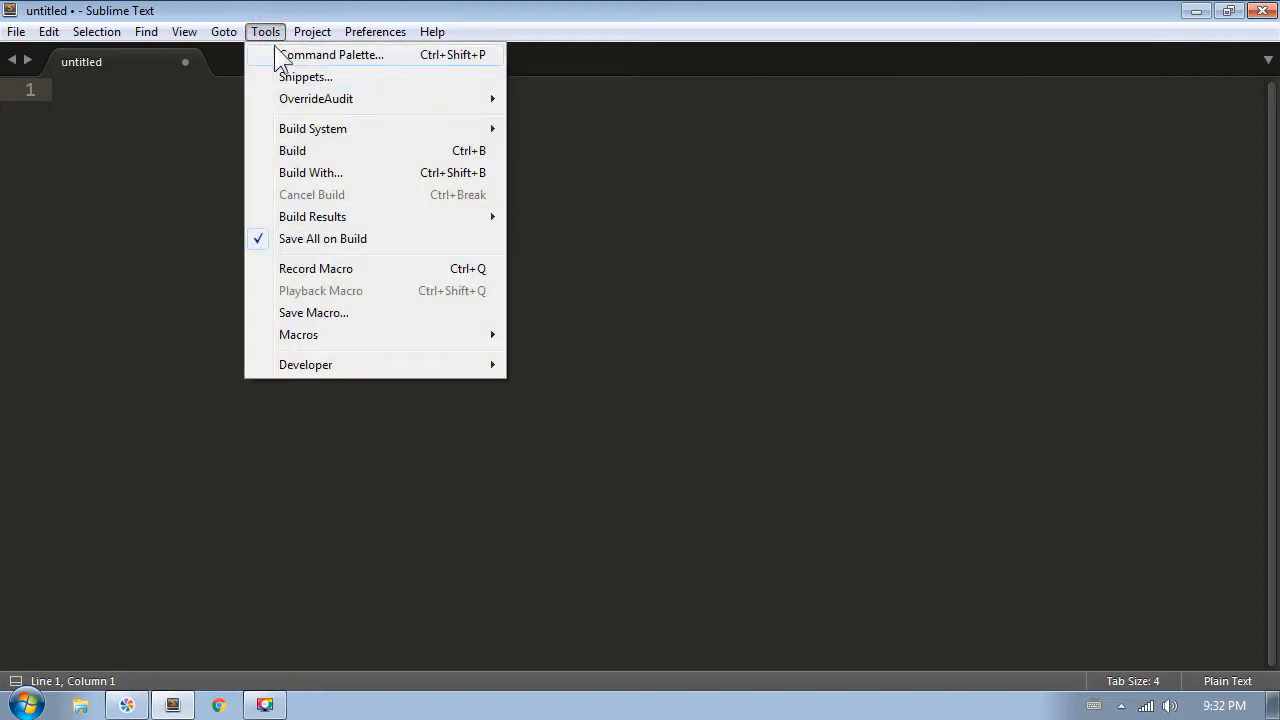
pyautogui.moveTo(316, 98)
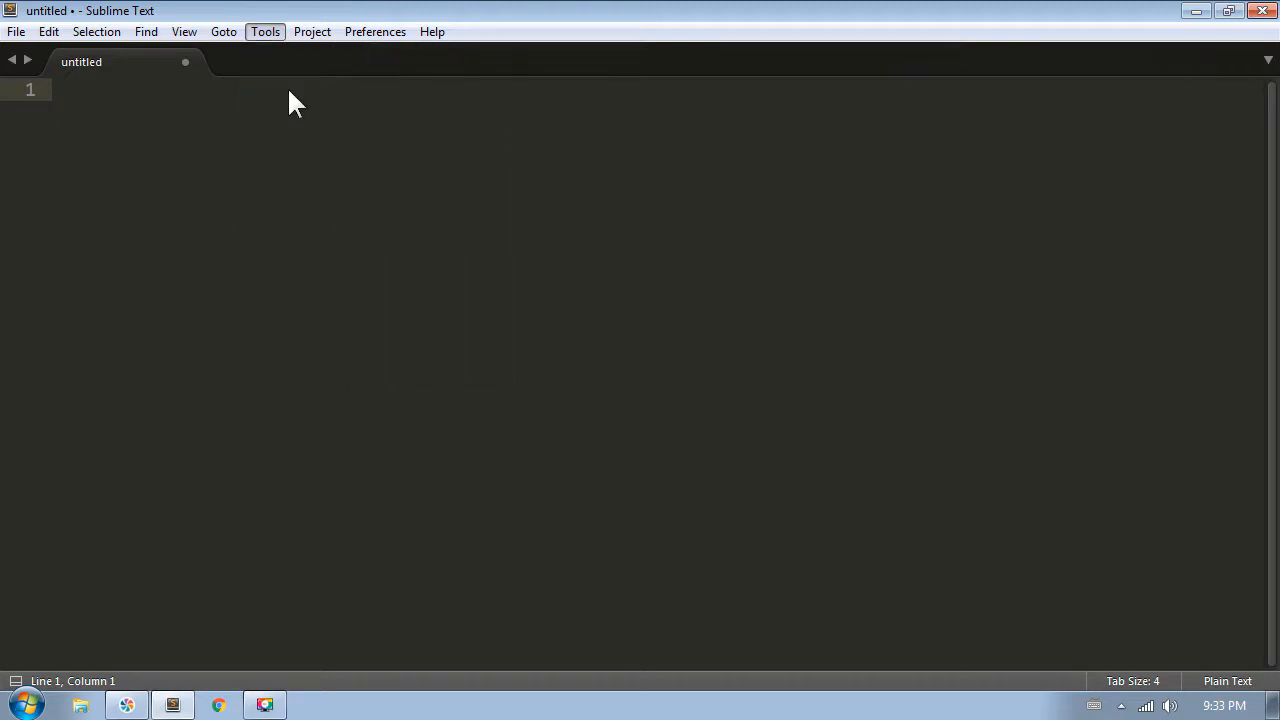
pyautogui.moveTo(290, 90)
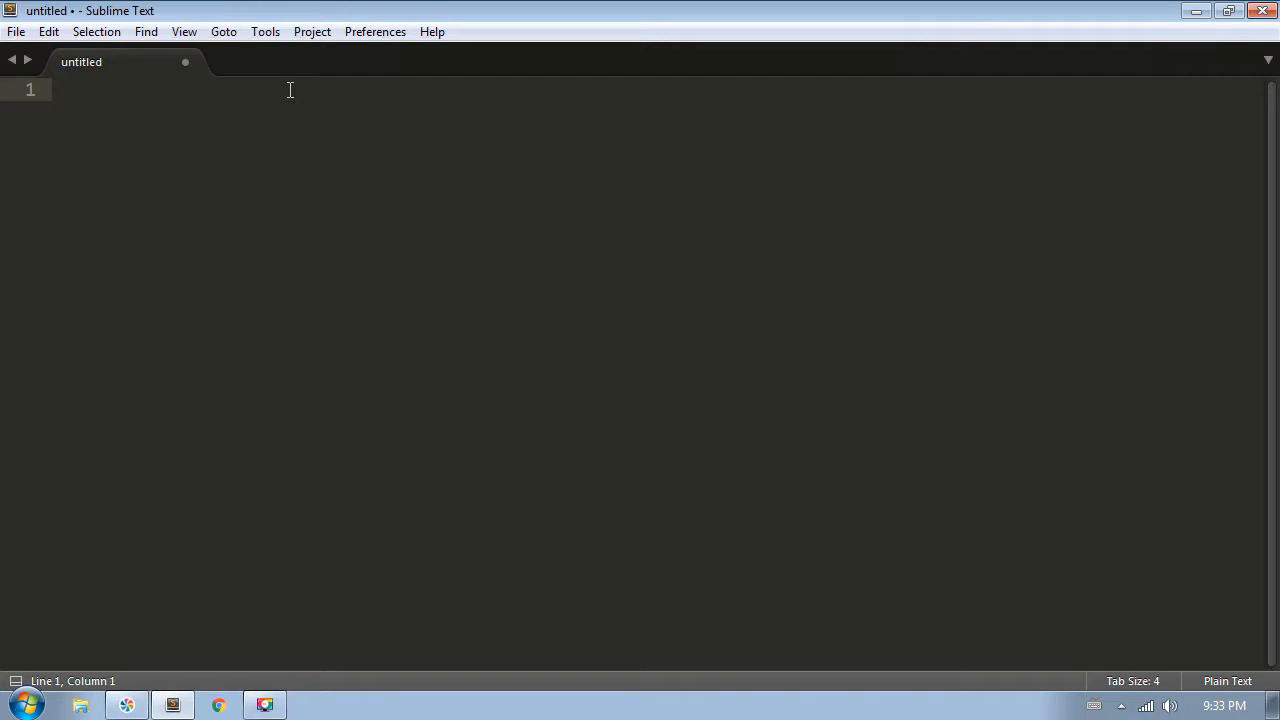
# Run OverrideAudit: Package Report and point out its shipped, installed, unpacked, ignored and dependency counts
pyautogui.press('ctrl+shift+p')
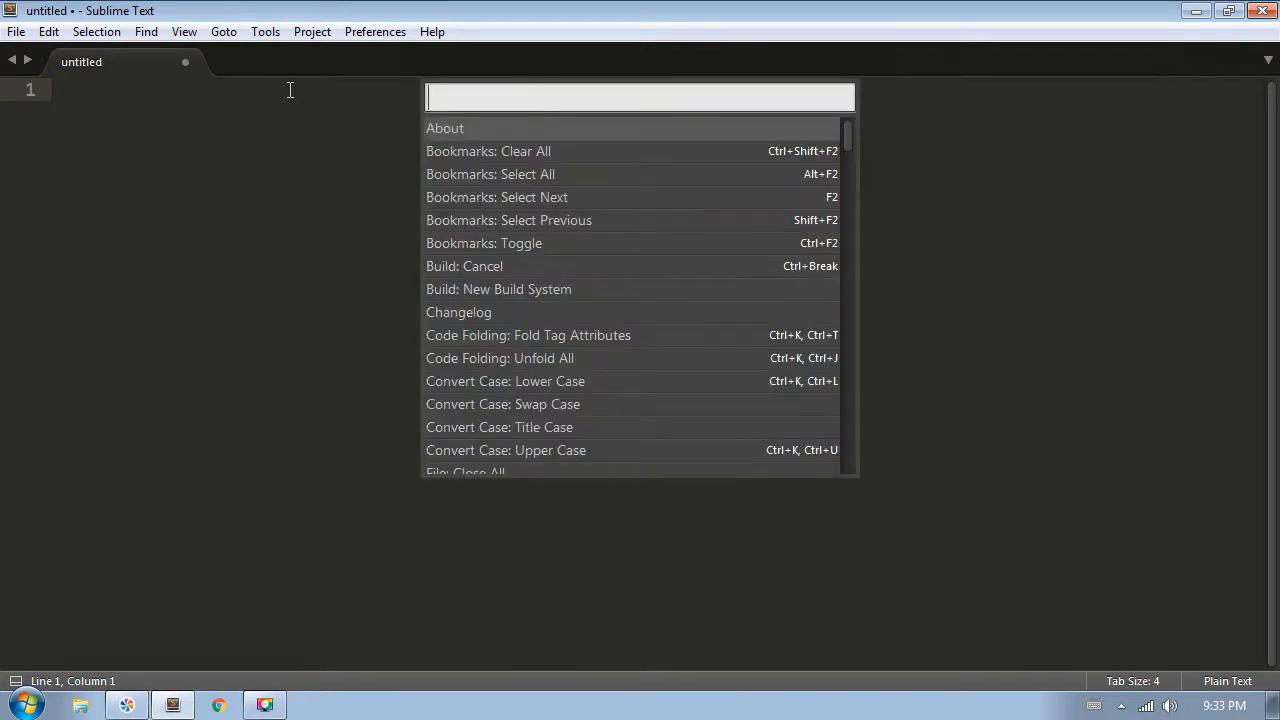
pyautogui.write('overaud')
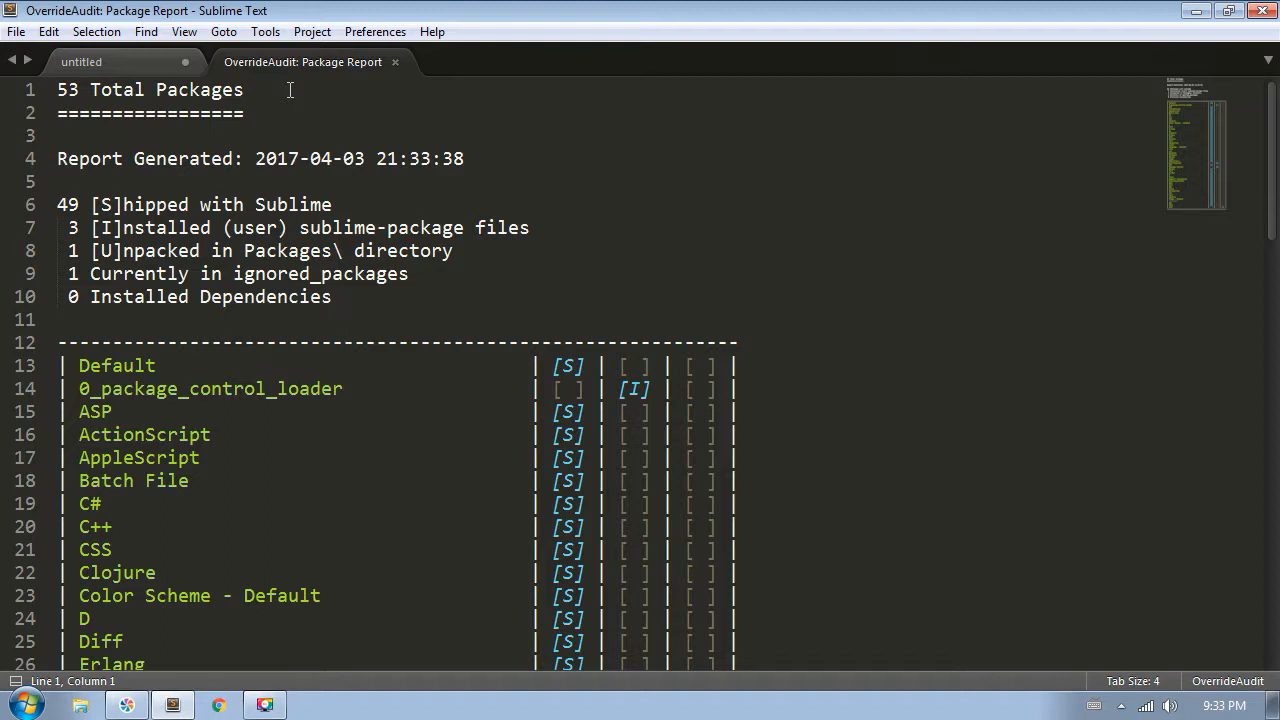
pyautogui.moveTo(257, 110)
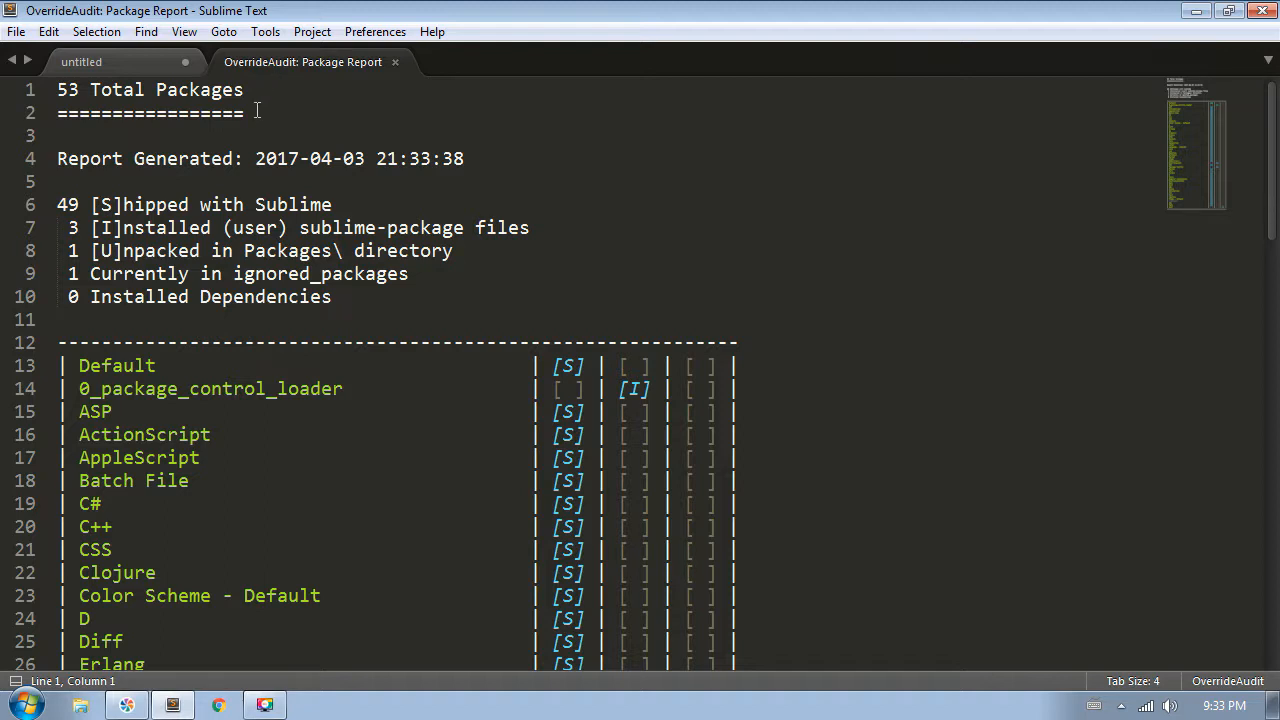
pyautogui.click(168, 204)
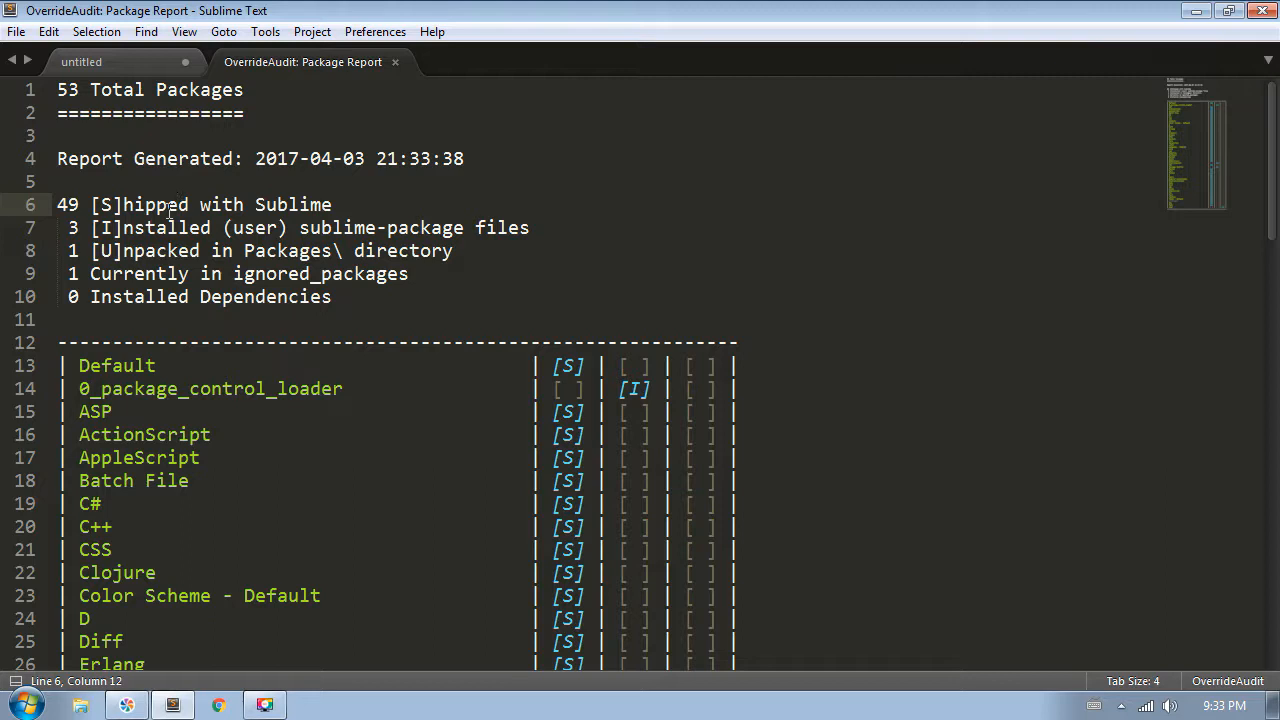
pyautogui.click(170, 227)
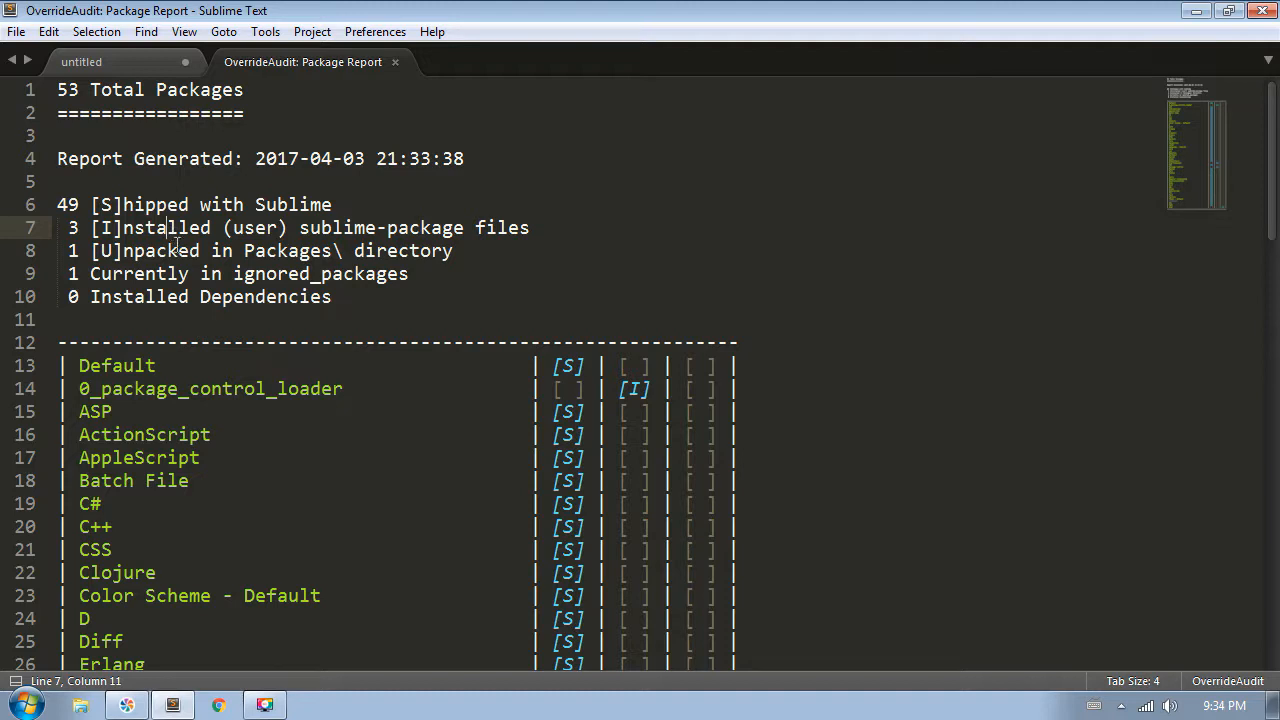
pyautogui.click(175, 251)
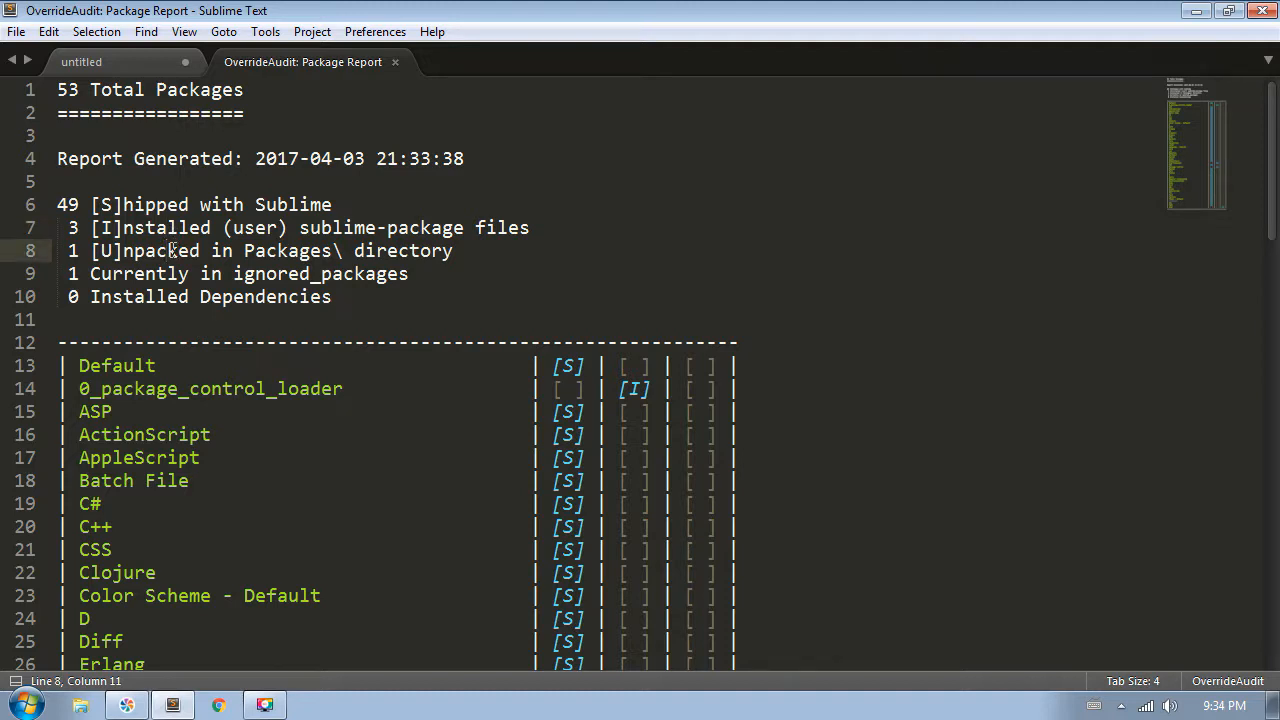
pyautogui.click(165, 273)
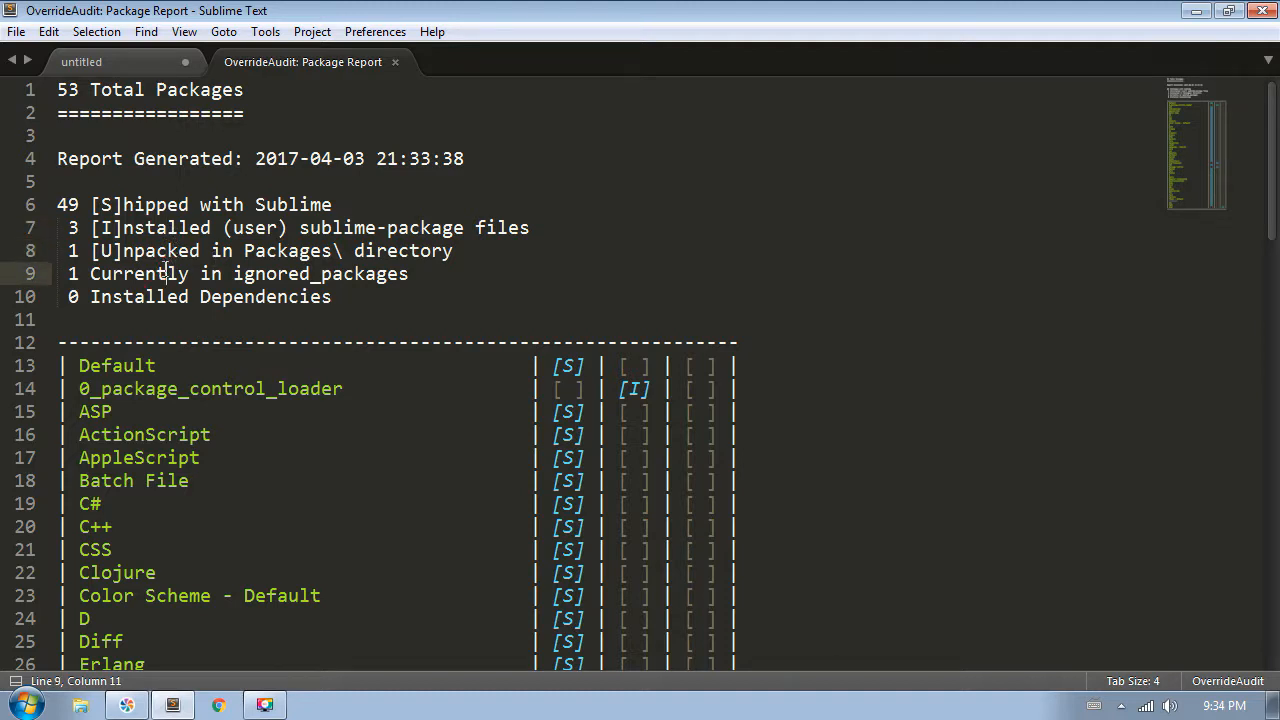
pyautogui.click(155, 296)
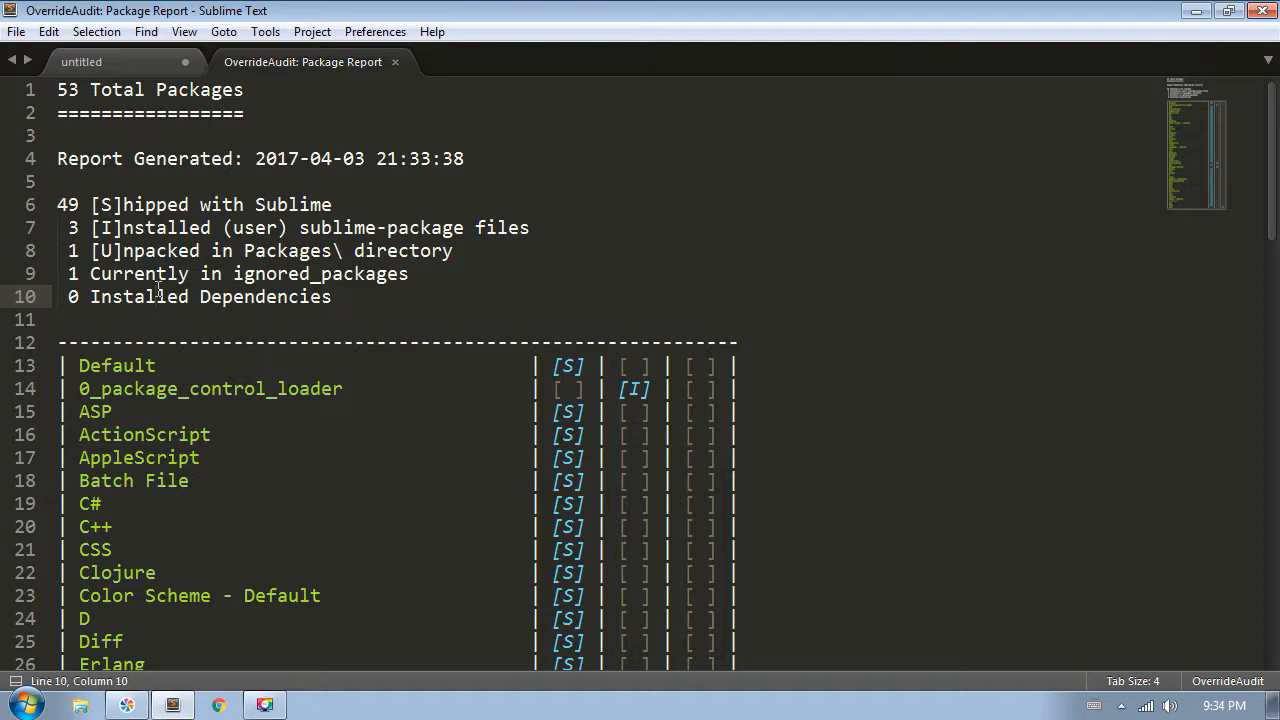
pyautogui.moveTo(148, 245)
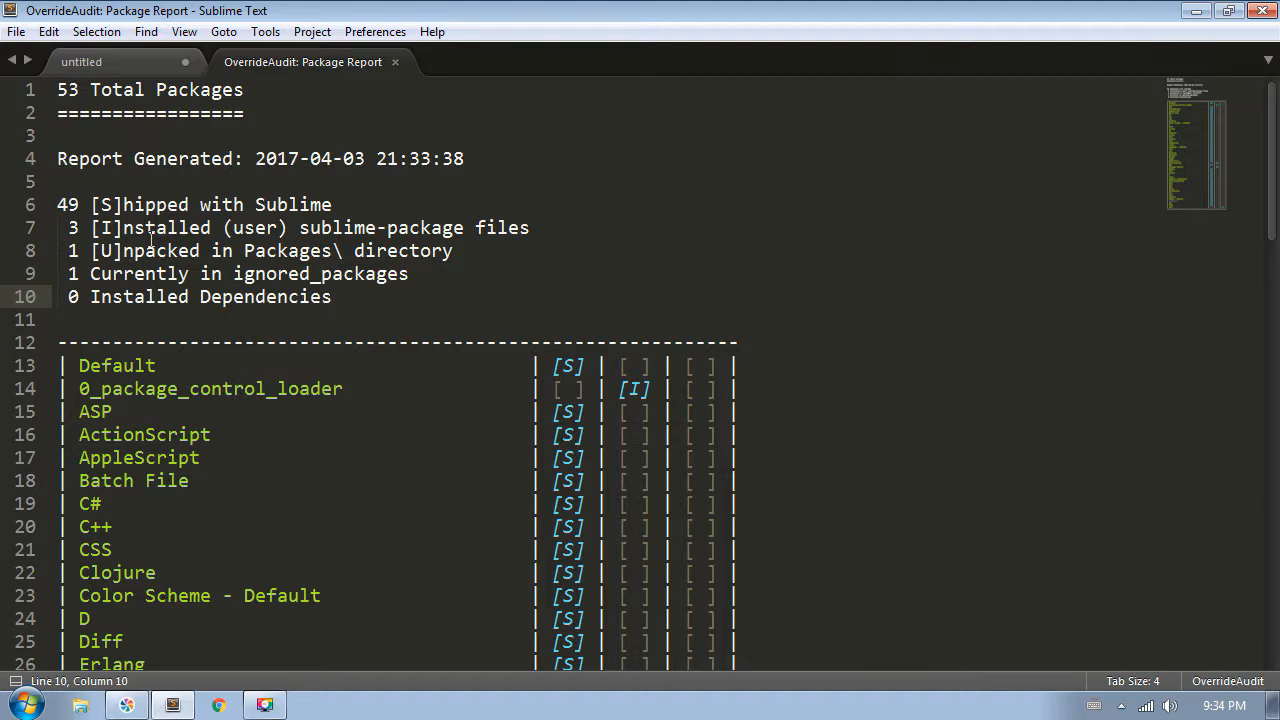
# Scroll the package table to its end and point out User's unpacked [U] marker
pyautogui.scroll(-3)
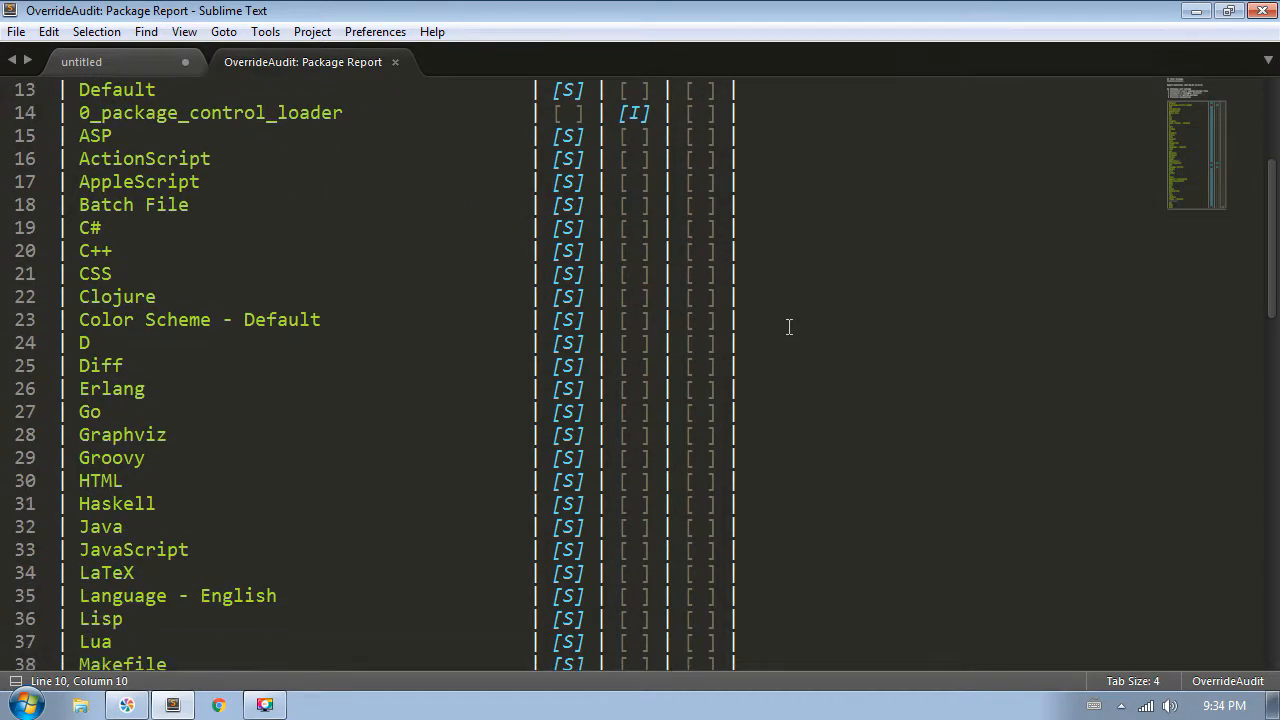
pyautogui.moveTo(591, 231)
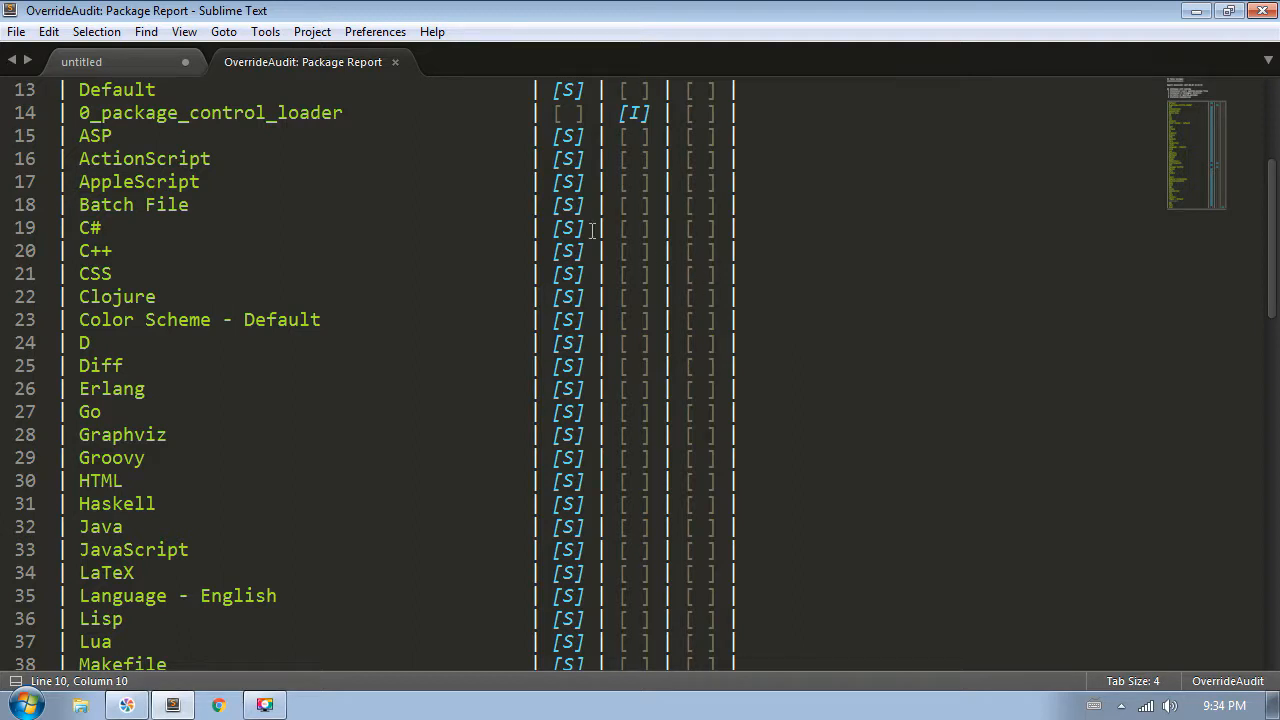
pyautogui.scroll(-3)
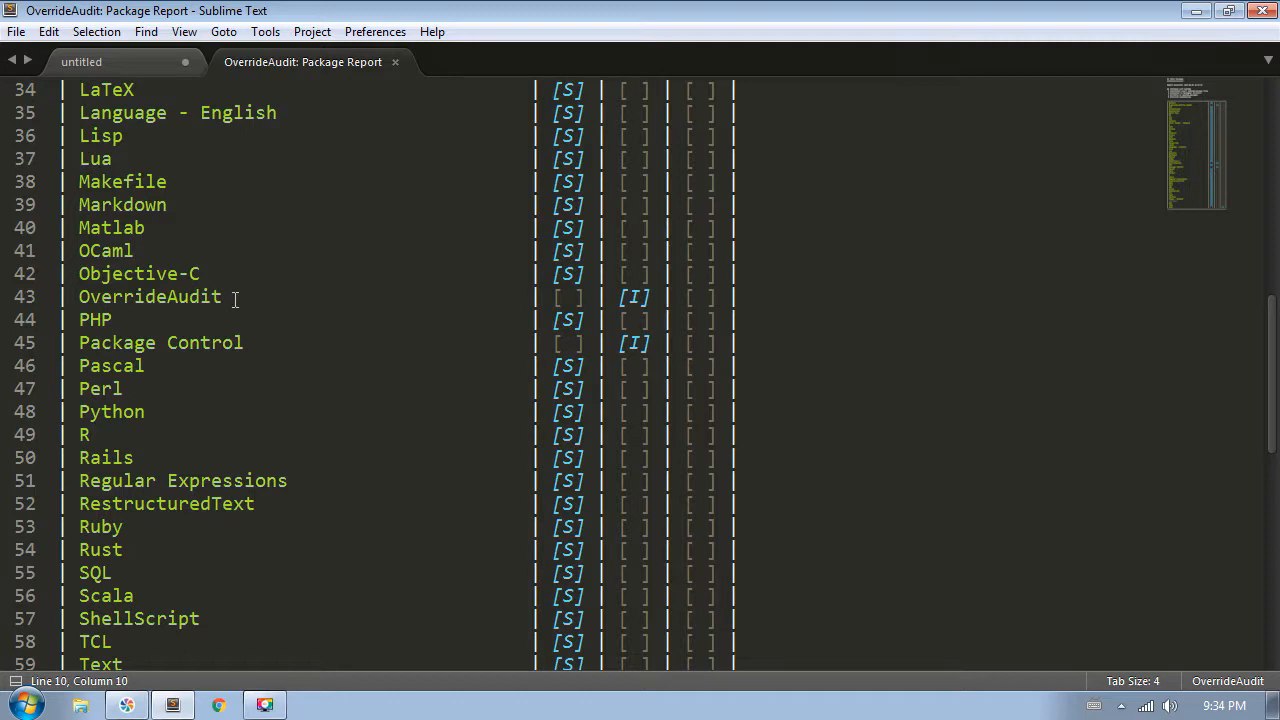
pyautogui.moveTo(490, 321)
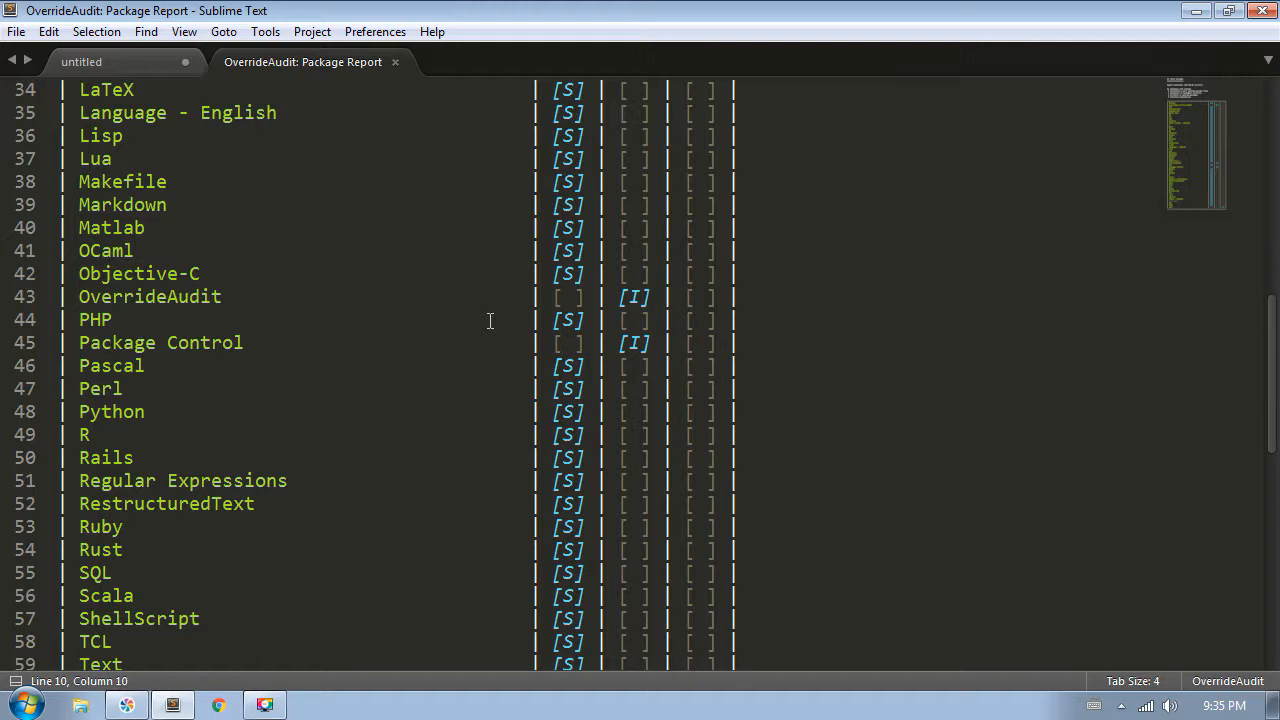
pyautogui.scroll(-3)
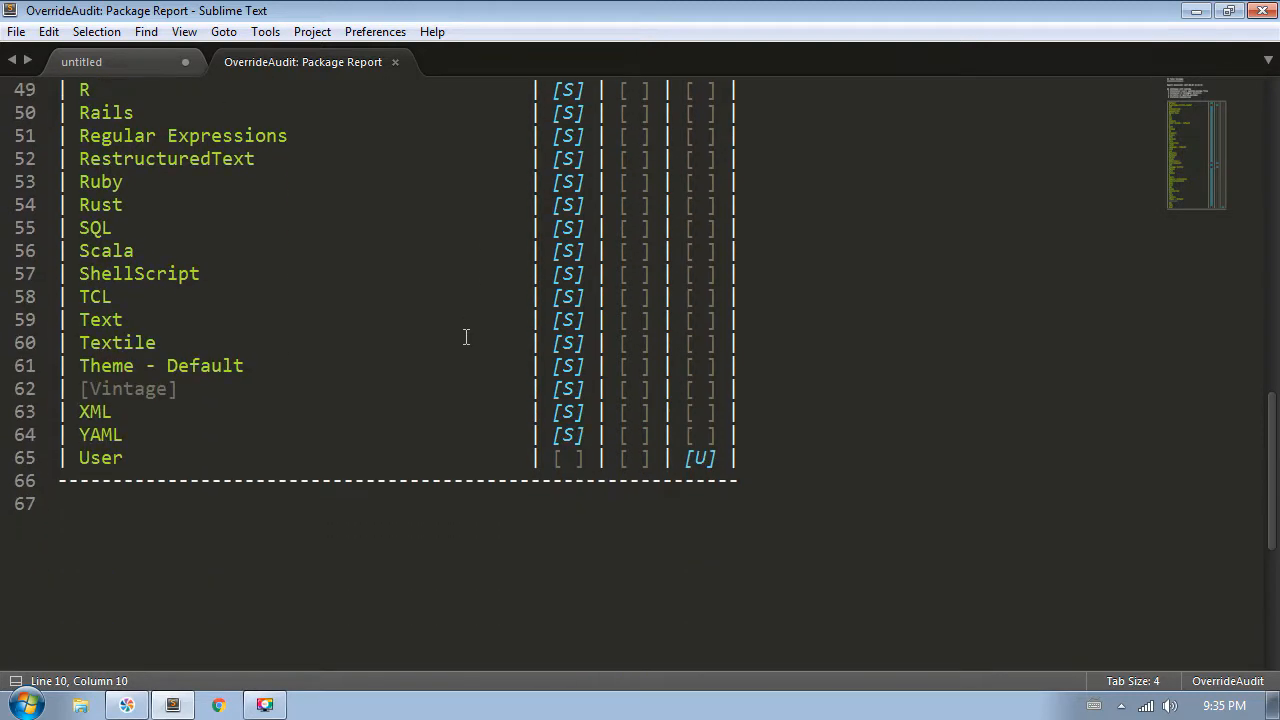
pyautogui.moveTo(477, 465)
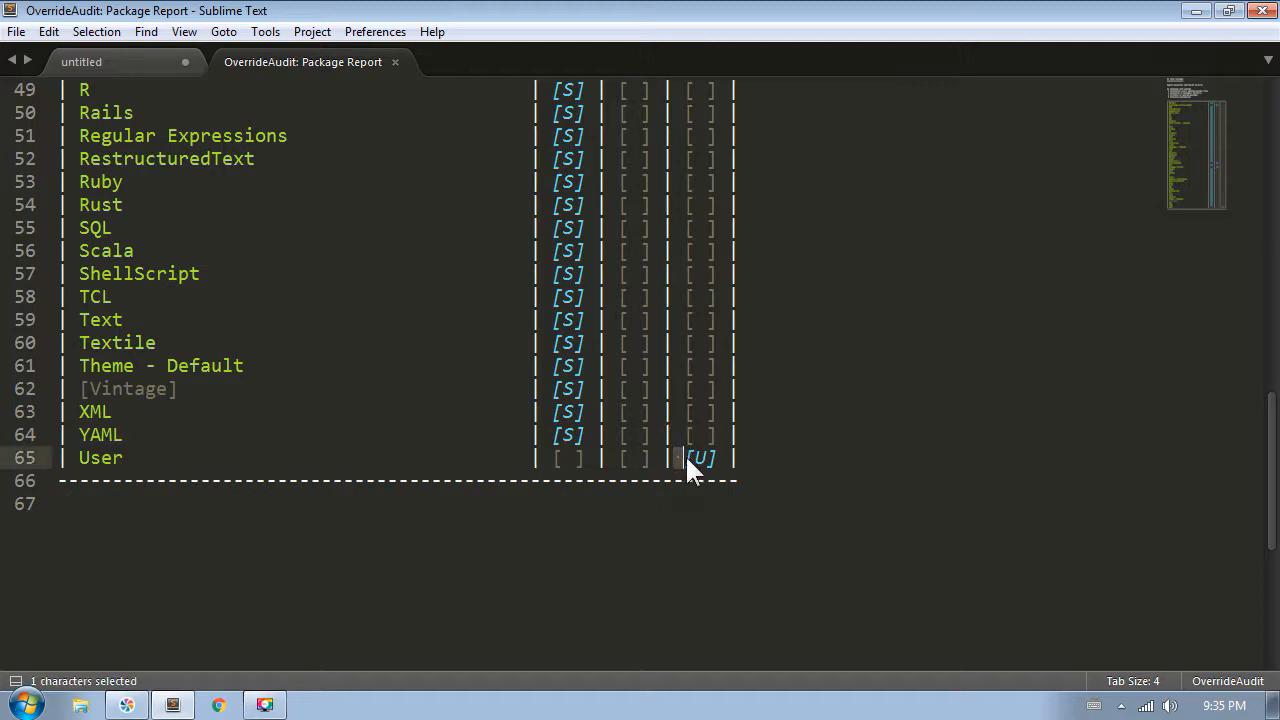
pyautogui.click(235, 389)
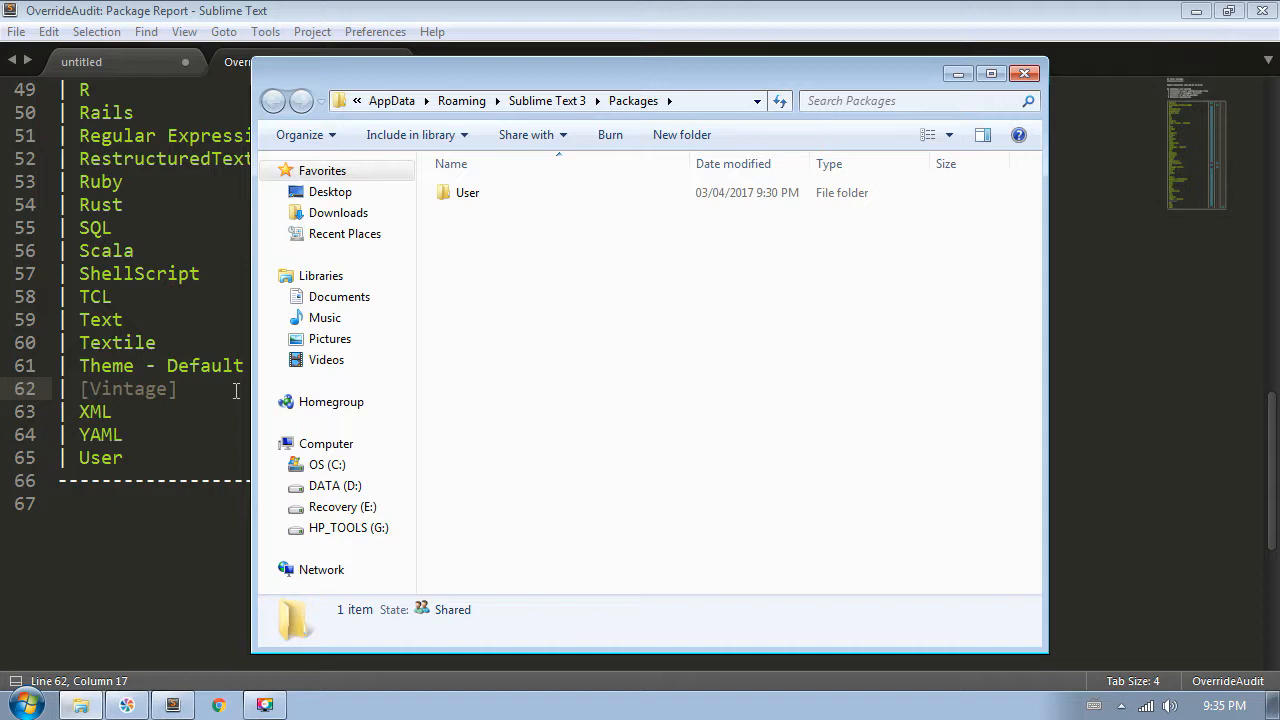
# Browse from the User folder up to Installed Packages, then scroll the report back to the top
pyautogui.click(467, 192)
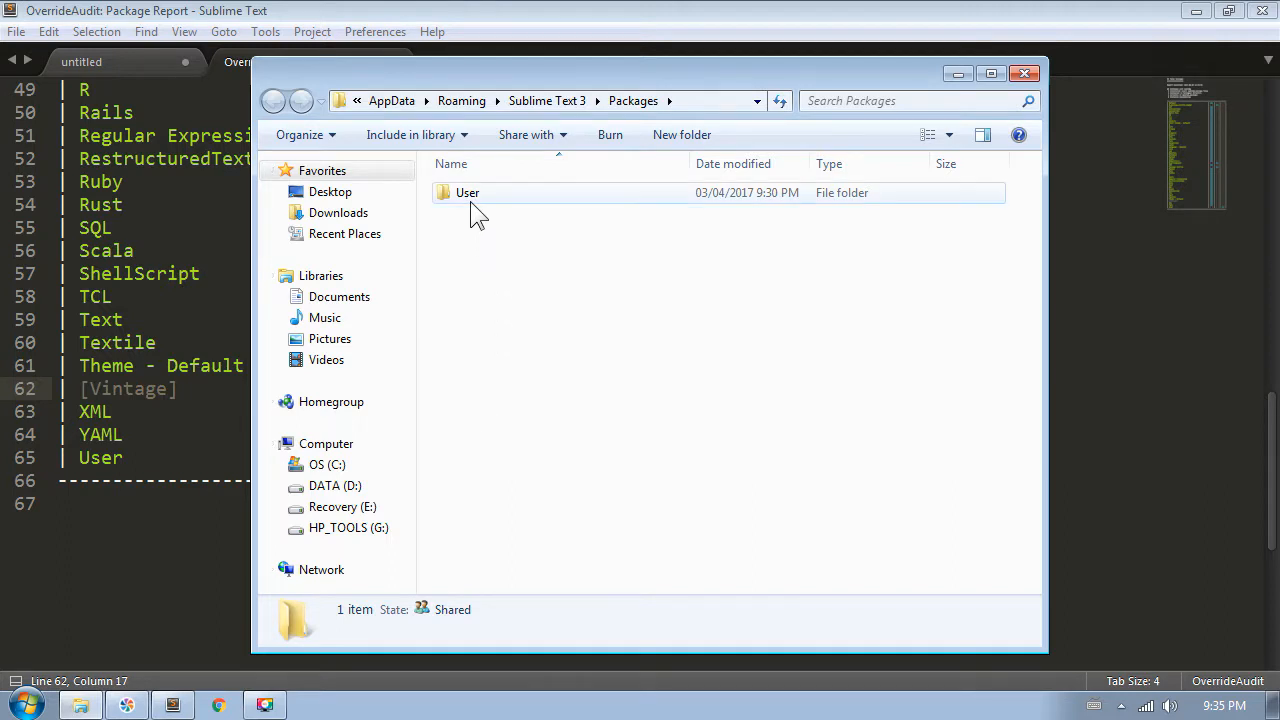
pyautogui.doubleClick(467, 192)
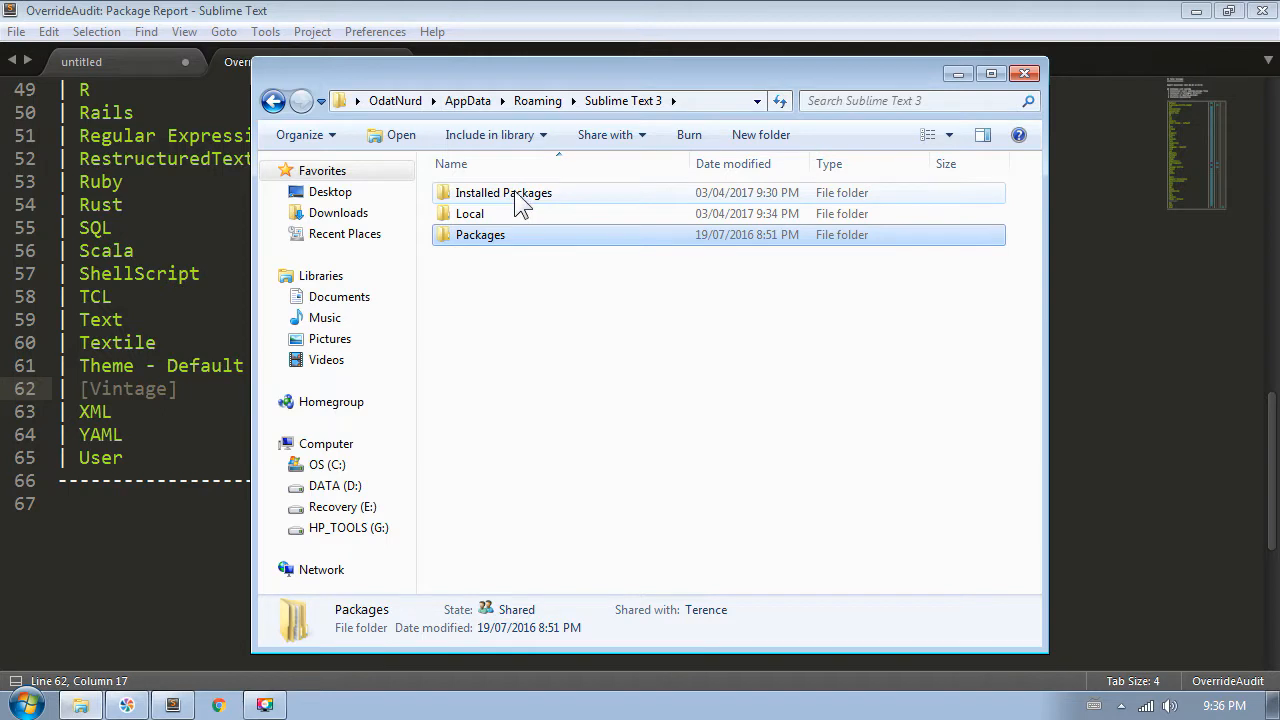
pyautogui.doubleClick(503, 192)
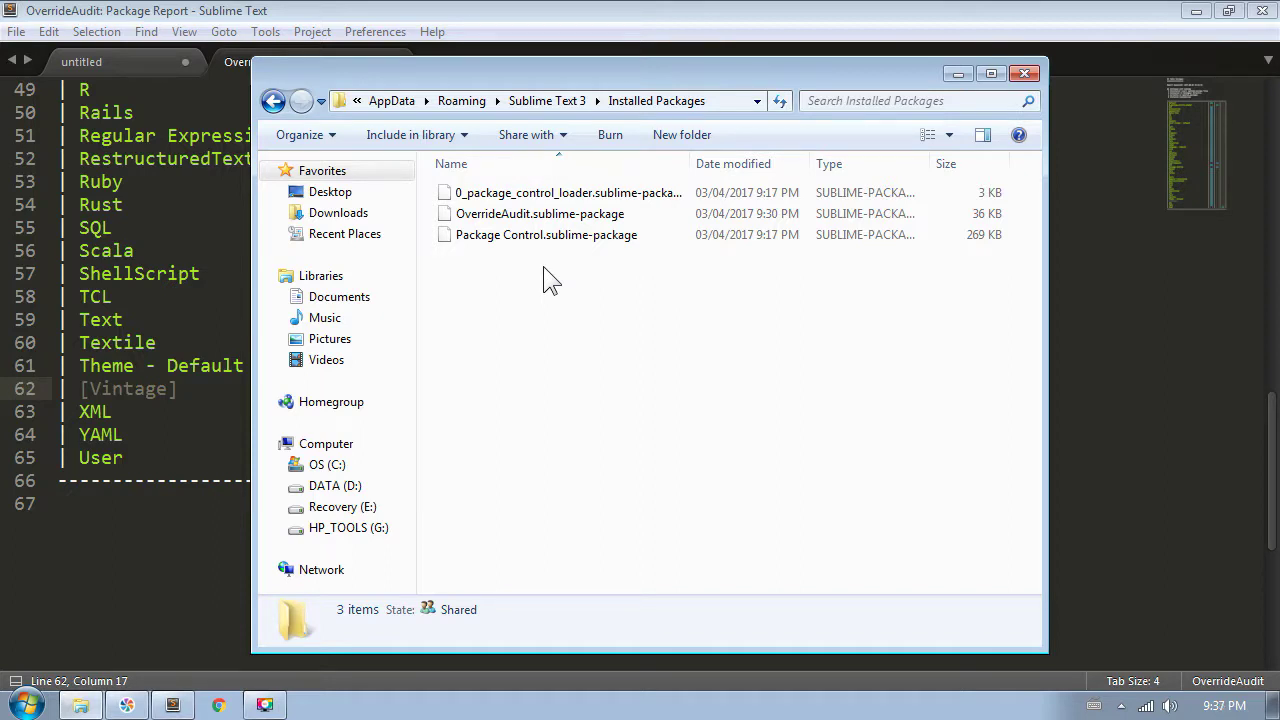
pyautogui.moveTo(728, 101)
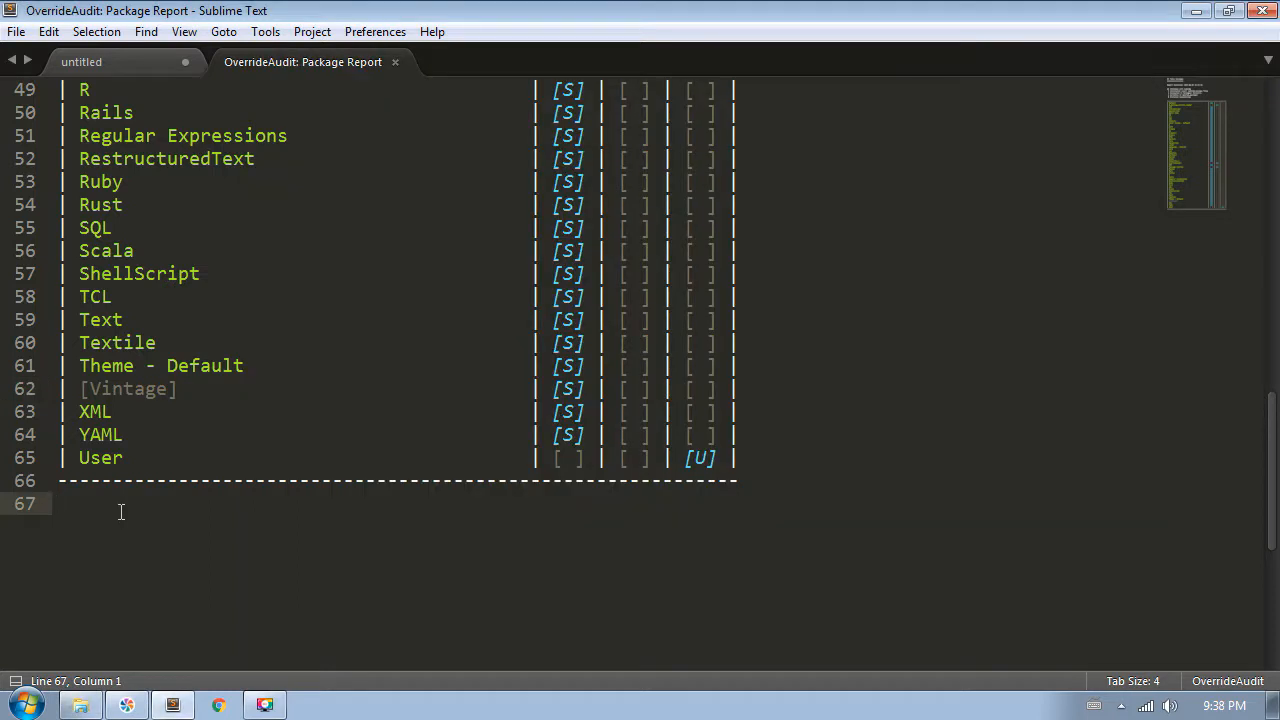
pyautogui.scroll(3)
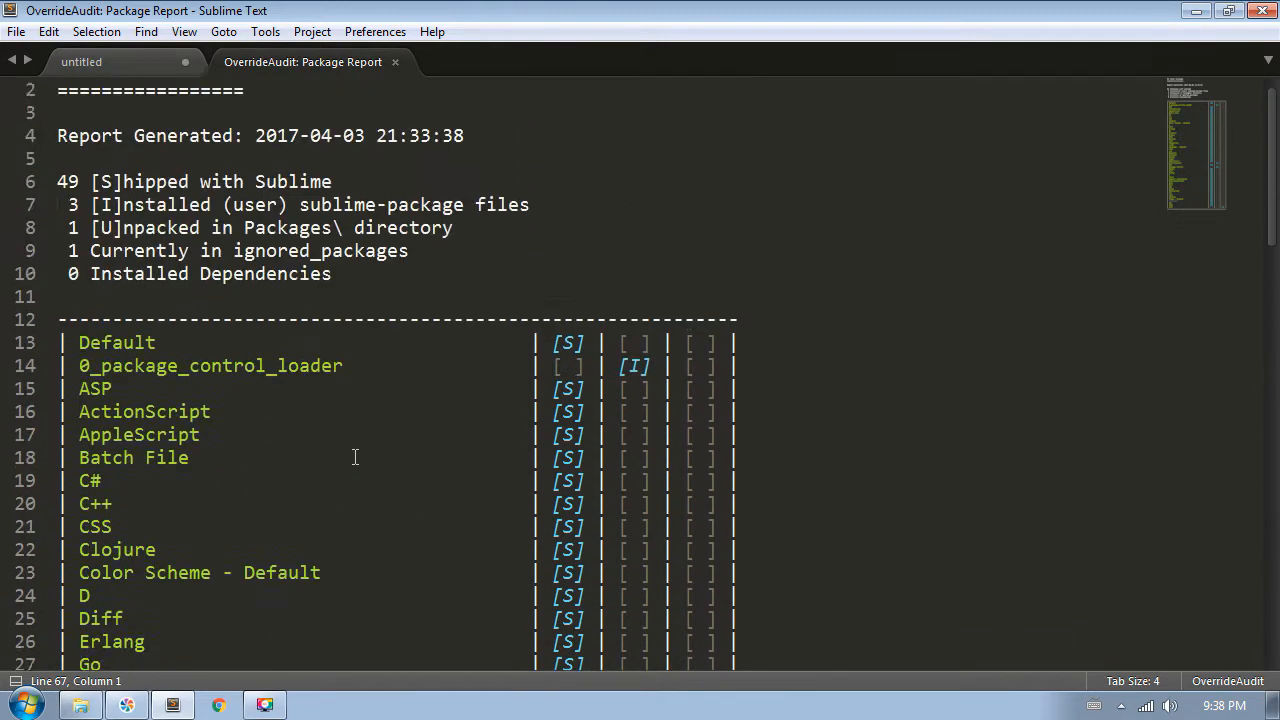
pyautogui.scroll(3)
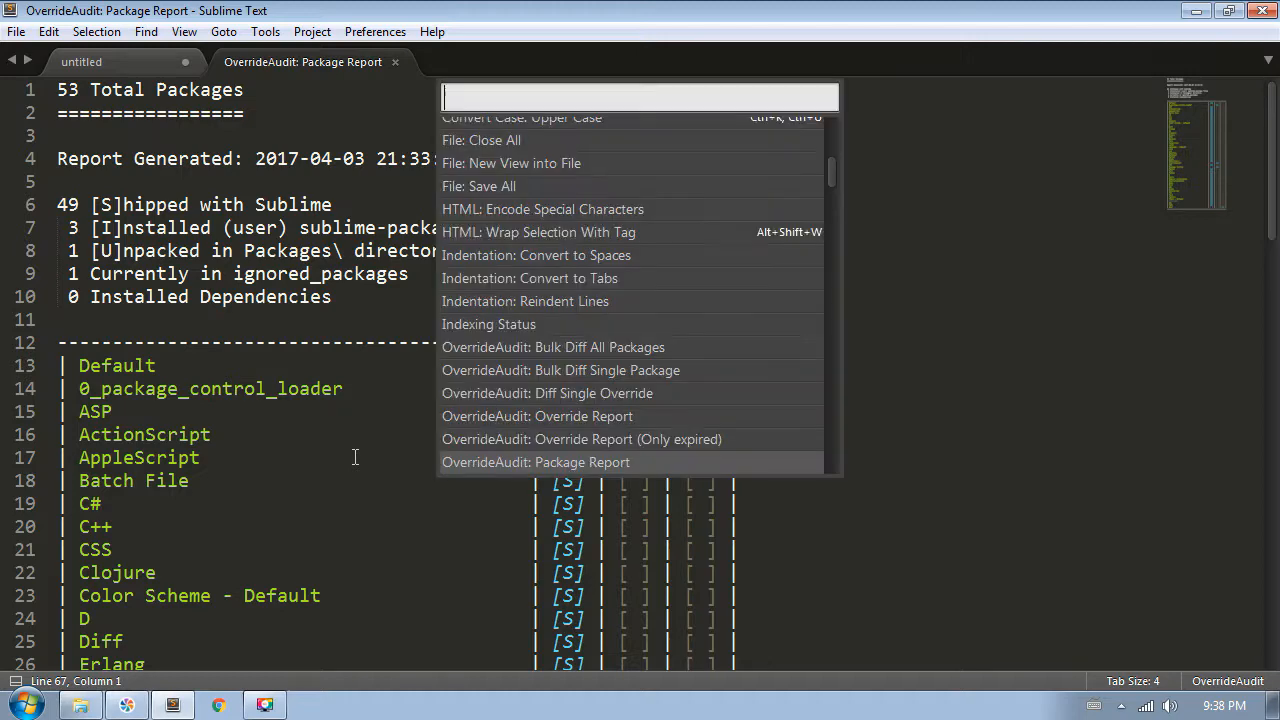
# Install PlainTasks, dismiss its install messages, then install PackageResourceViewer
pyautogui.write('inst')
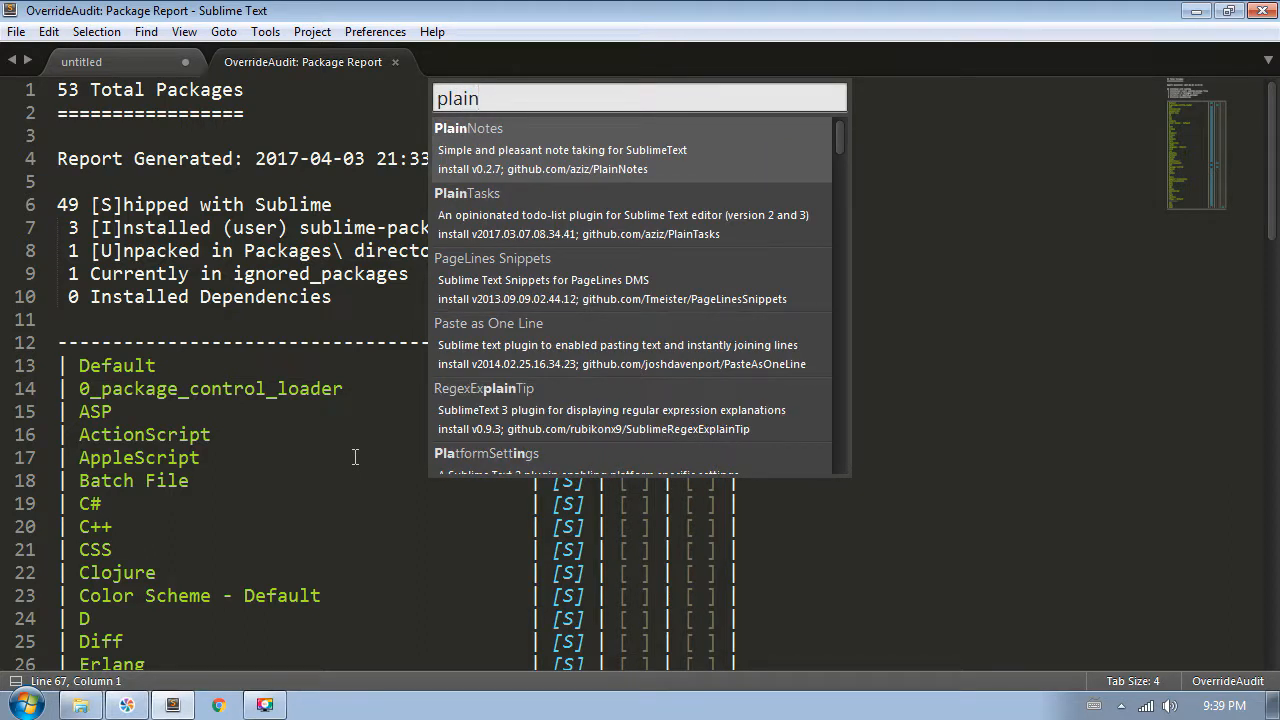
pyautogui.click(467, 193)
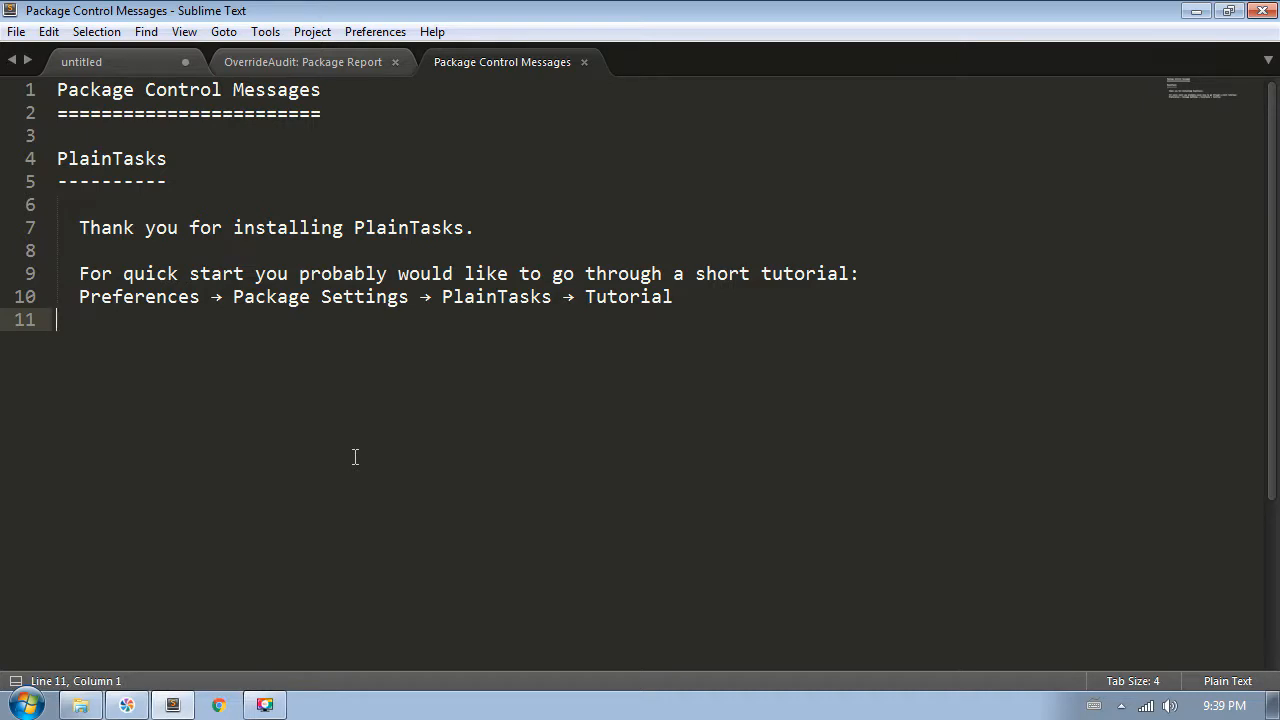
pyautogui.click(302, 61)
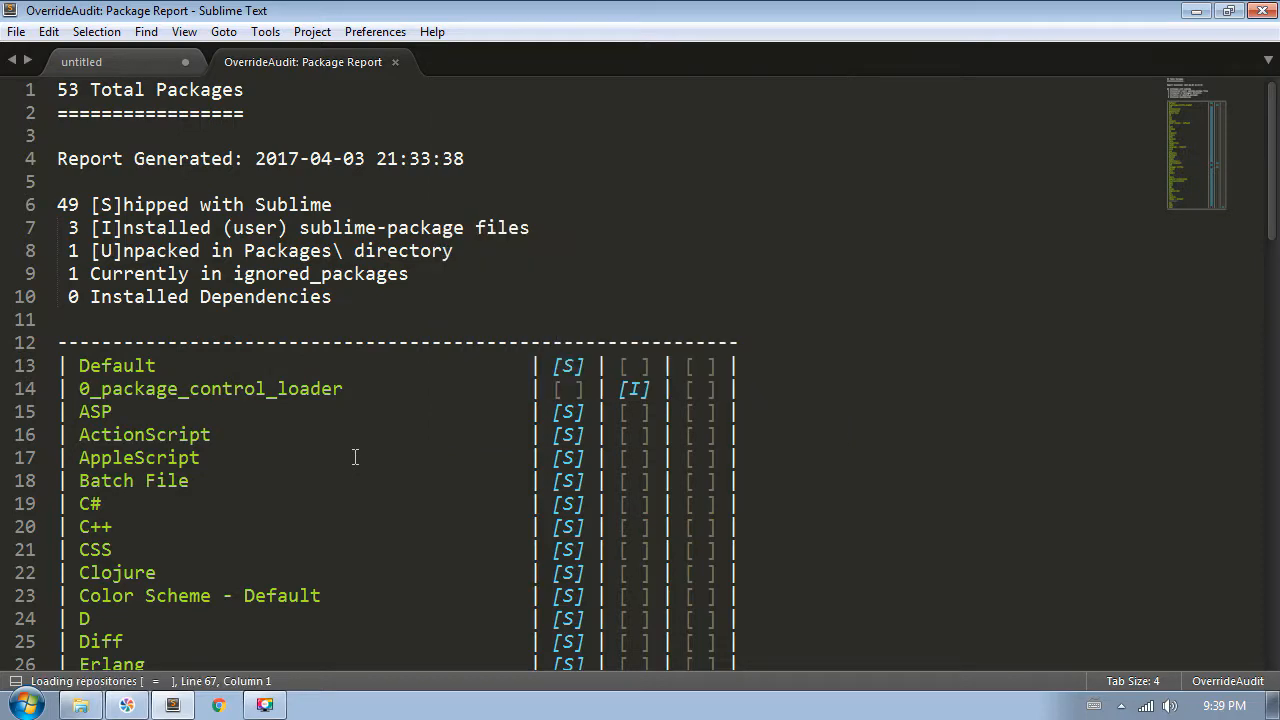
pyautogui.write('packre')
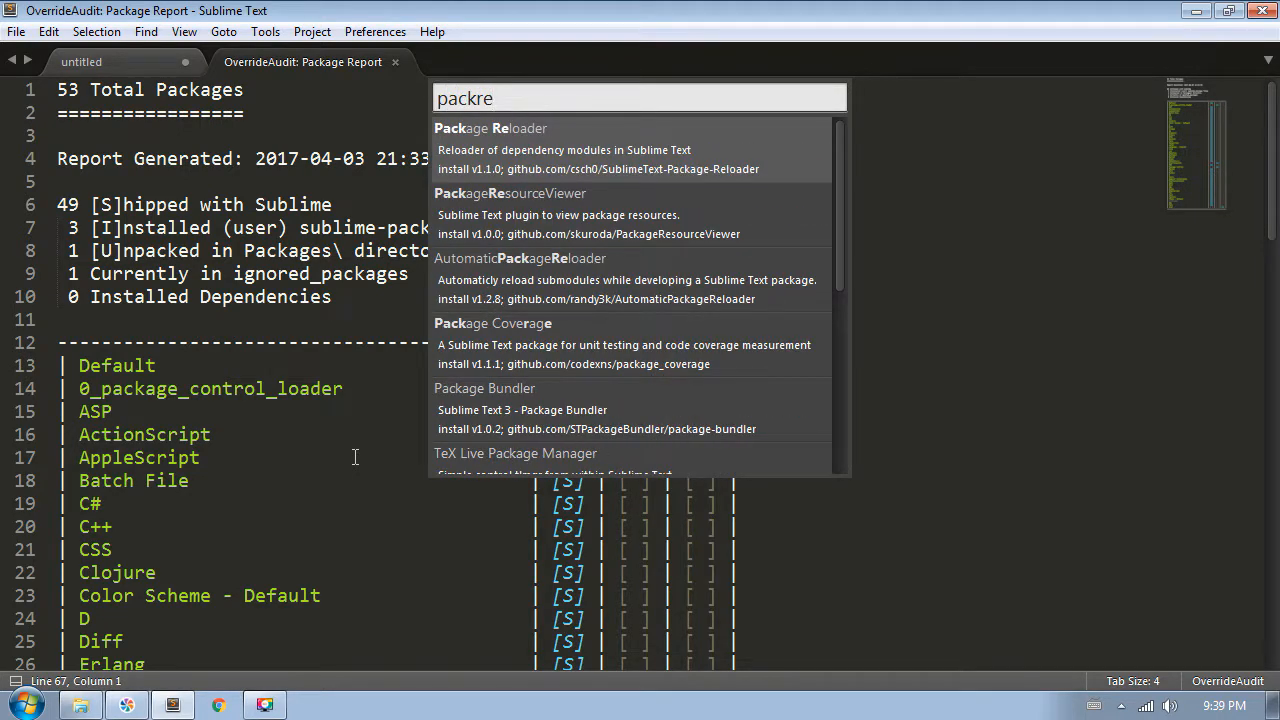
pyautogui.click(640, 205)
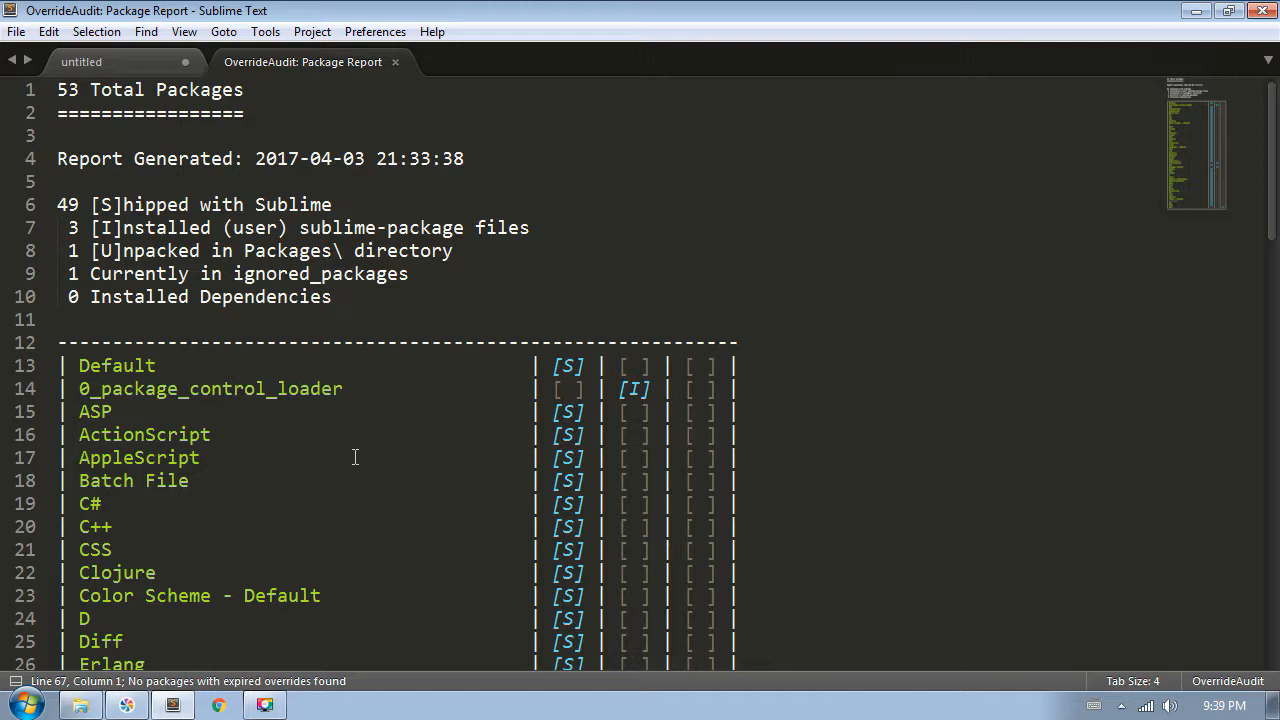
pyautogui.moveTo(566, 194)
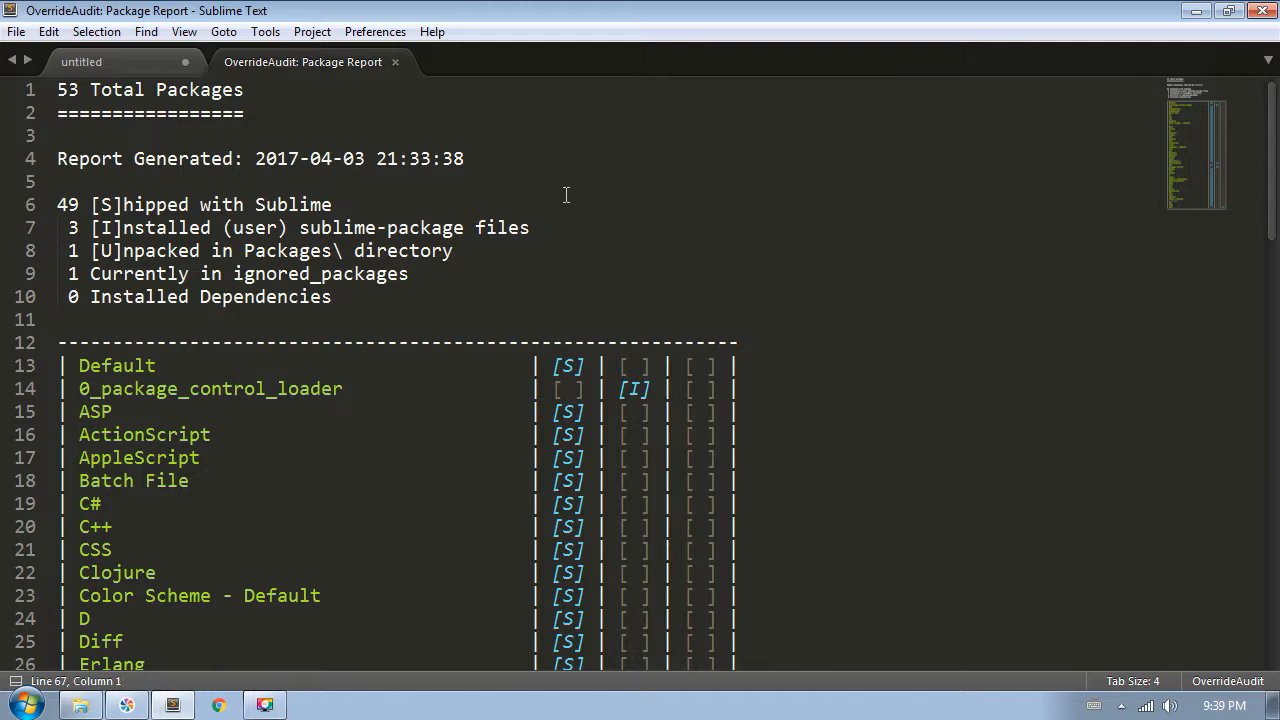
pyautogui.rightClick(566, 195)
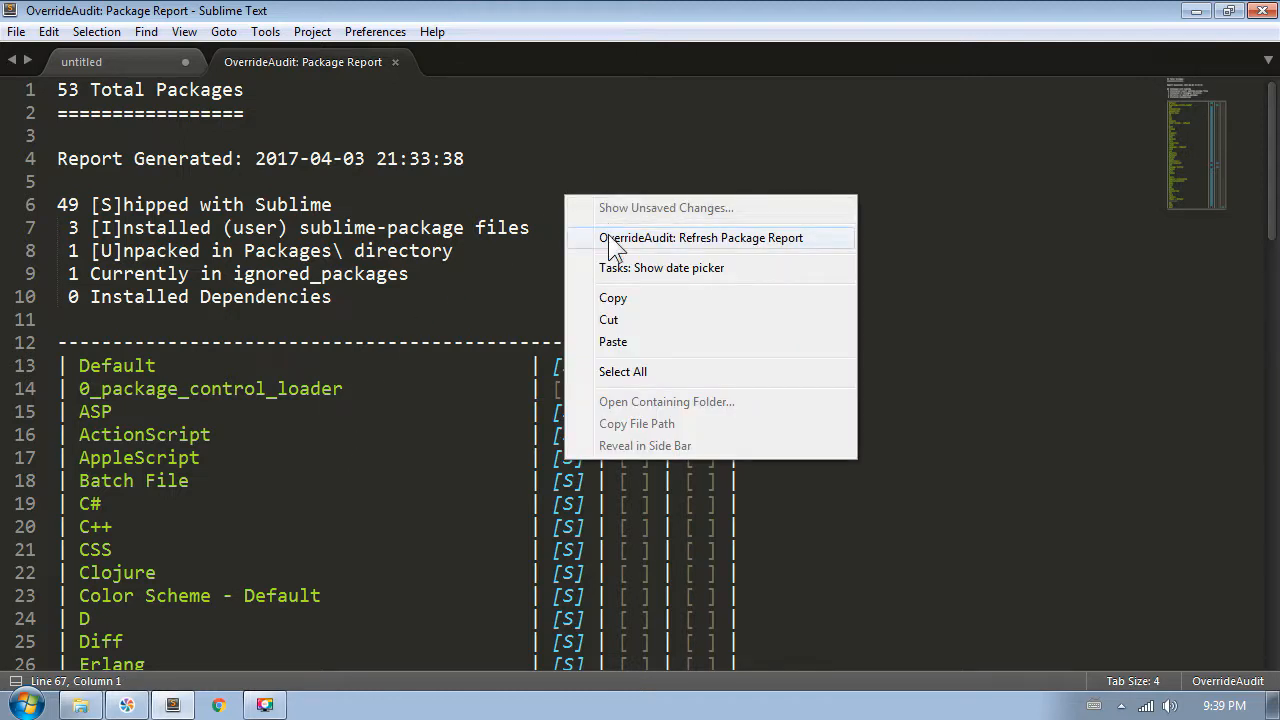
pyautogui.click(701, 237)
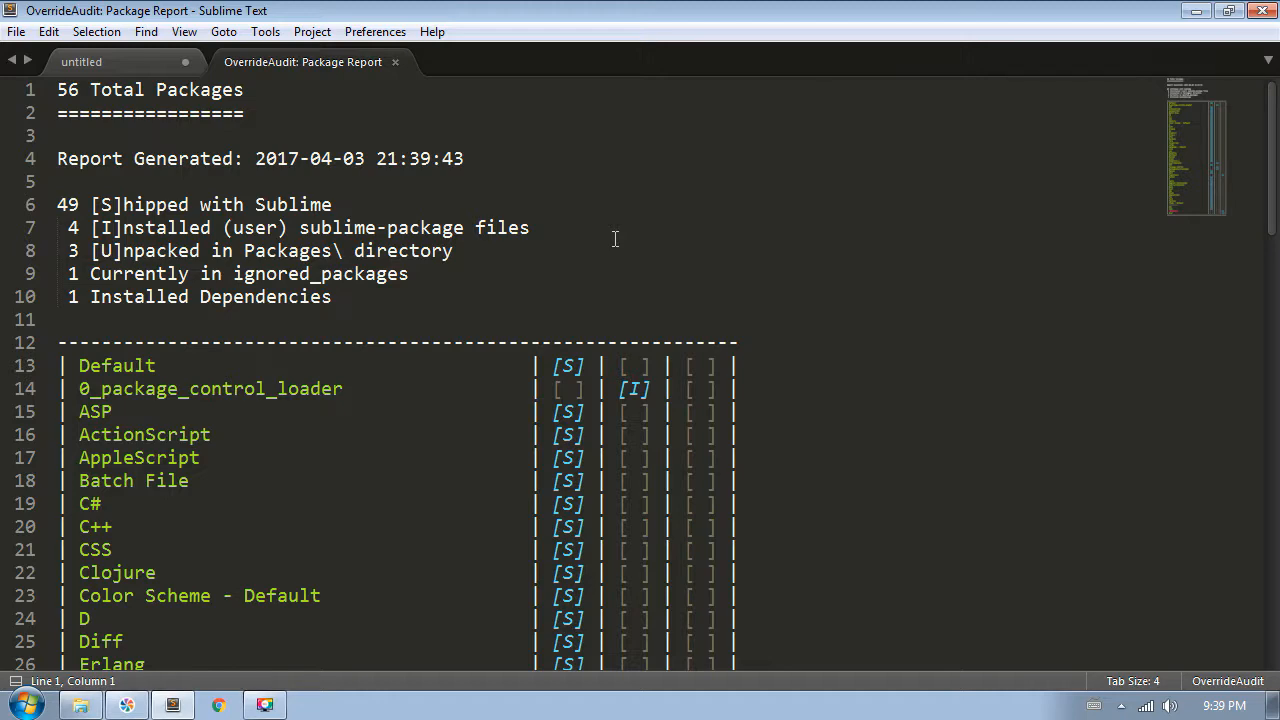
pyautogui.write('@pl')
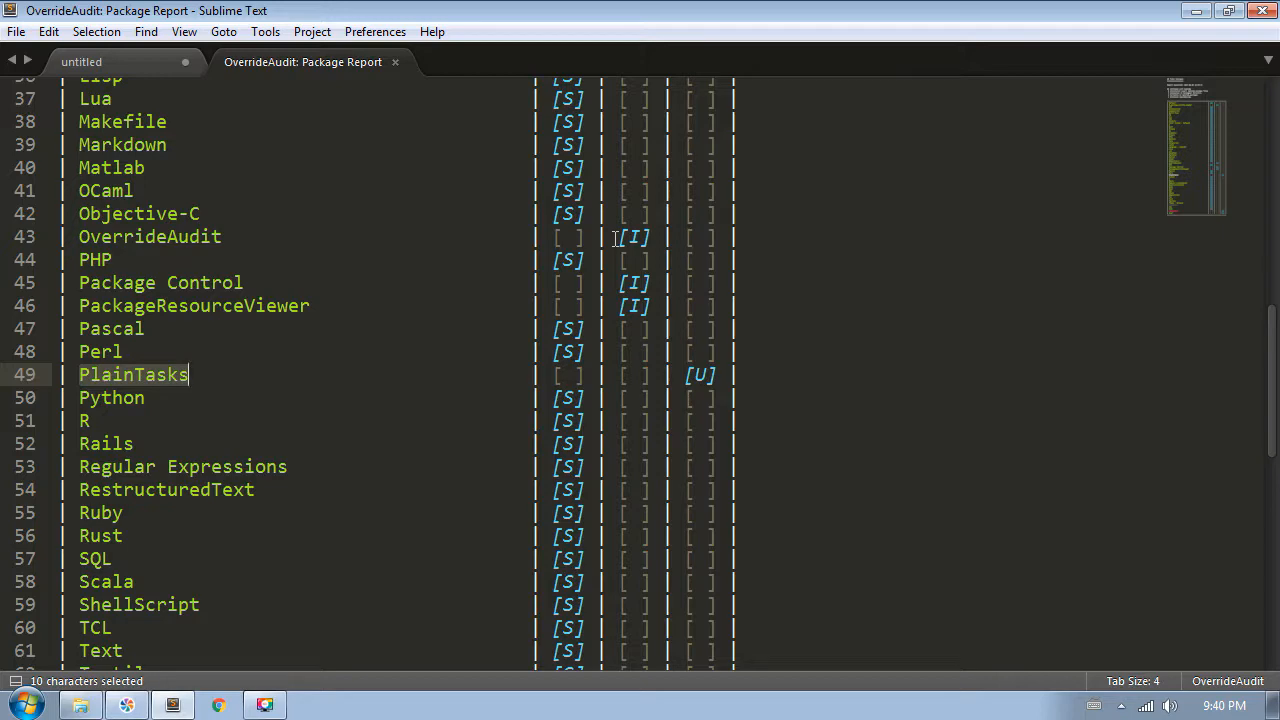
pyautogui.scroll(-3)
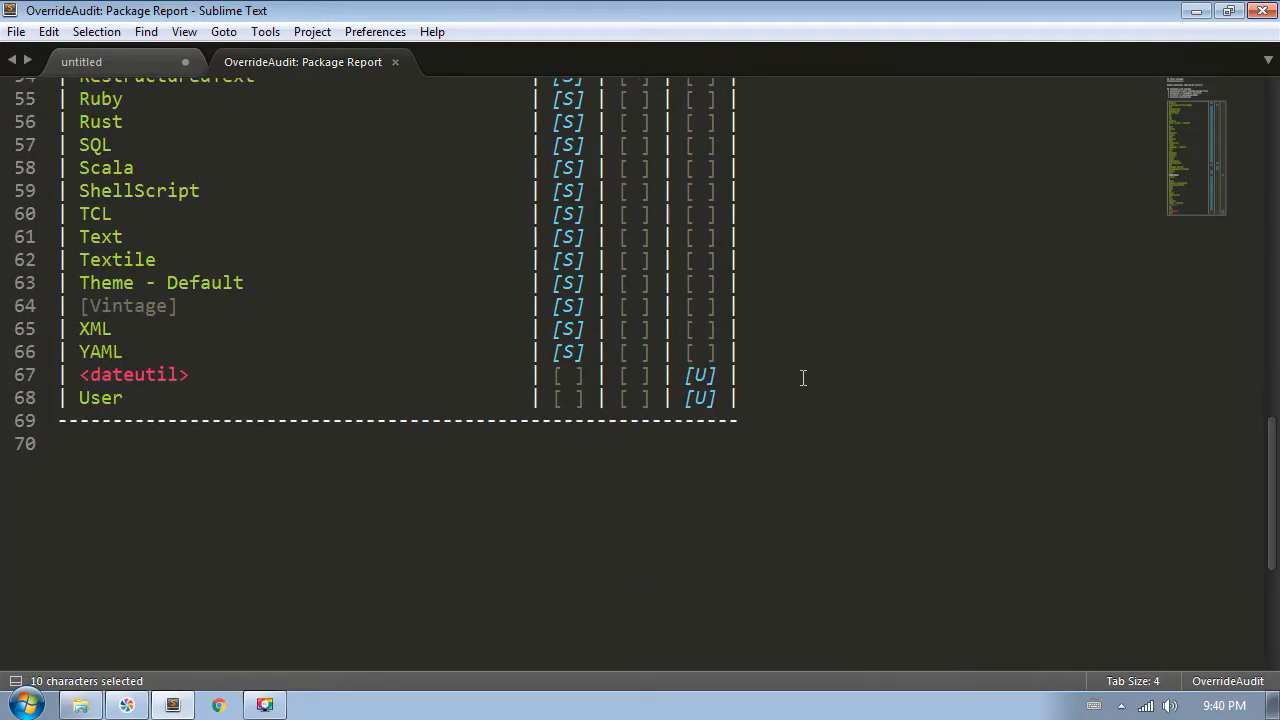
pyautogui.moveTo(240, 378)
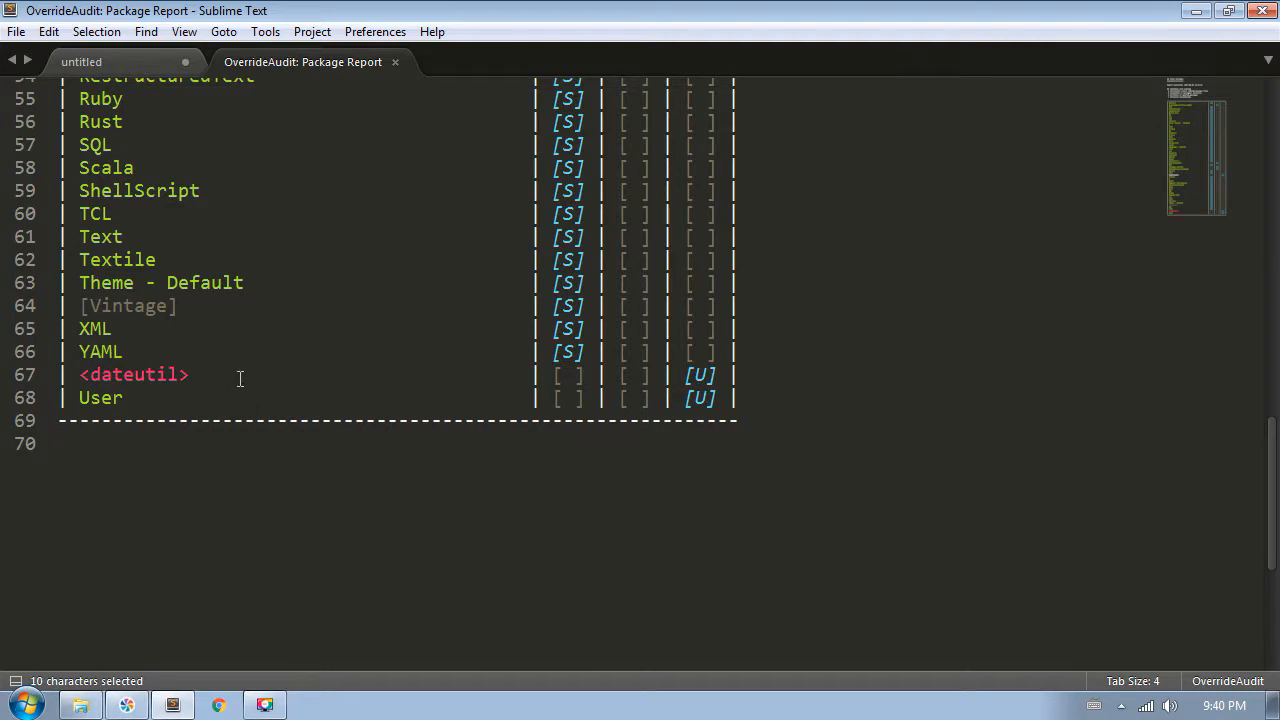
pyautogui.click(238, 374)
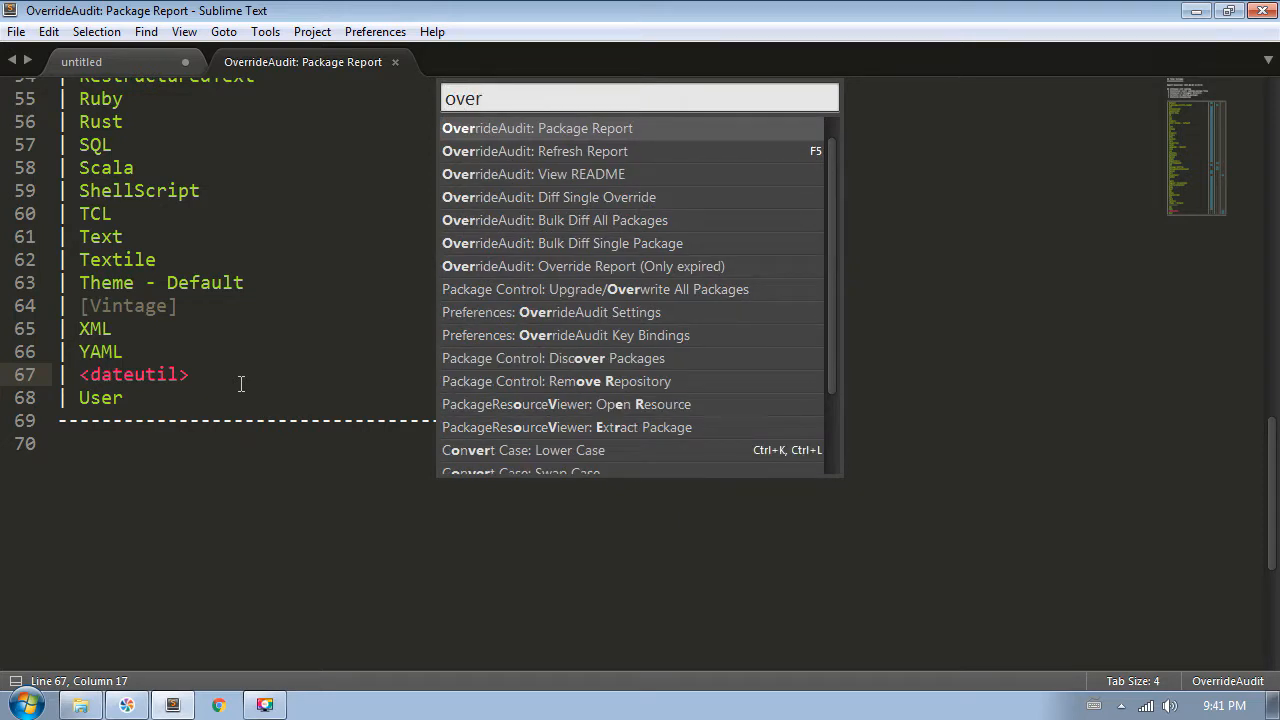
# Run OverrideAudit: Override Report, which finds no overridden packages
pyautogui.click(583, 266)
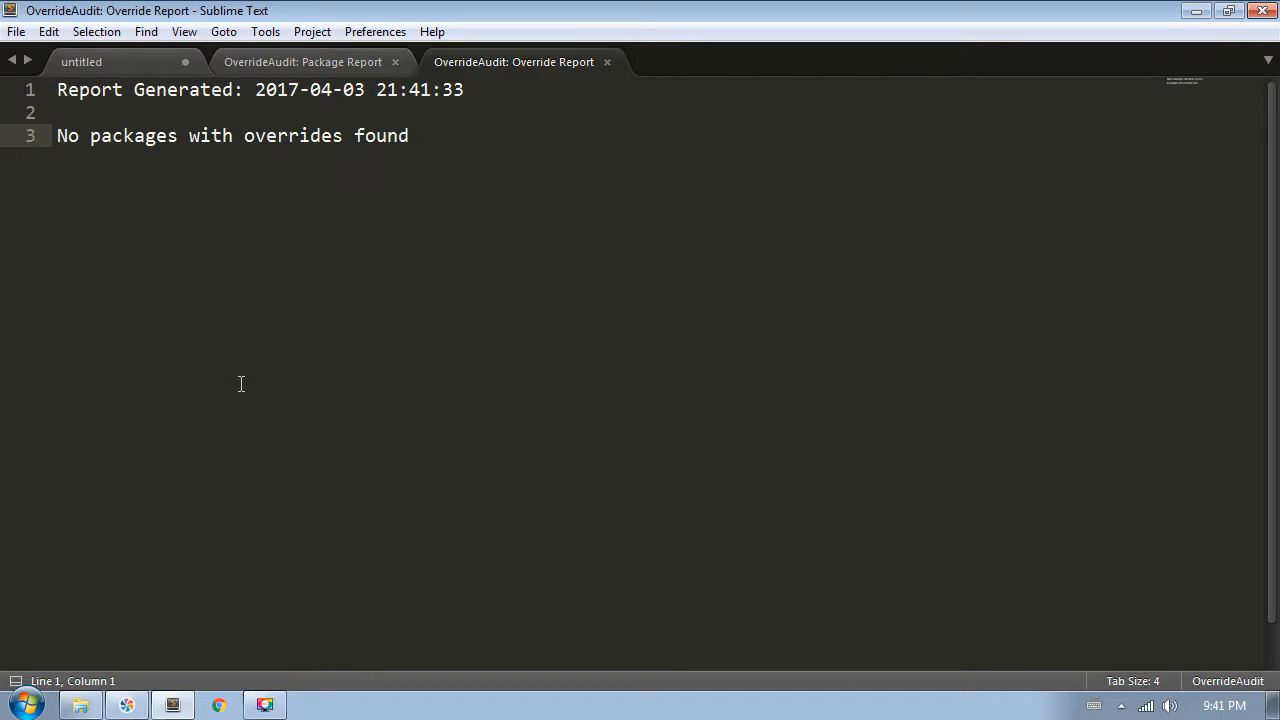
# Open Python.sublime-build via PackageResourceViewer and change both 'python' commands to 'python3'
pyautogui.write('prvop')
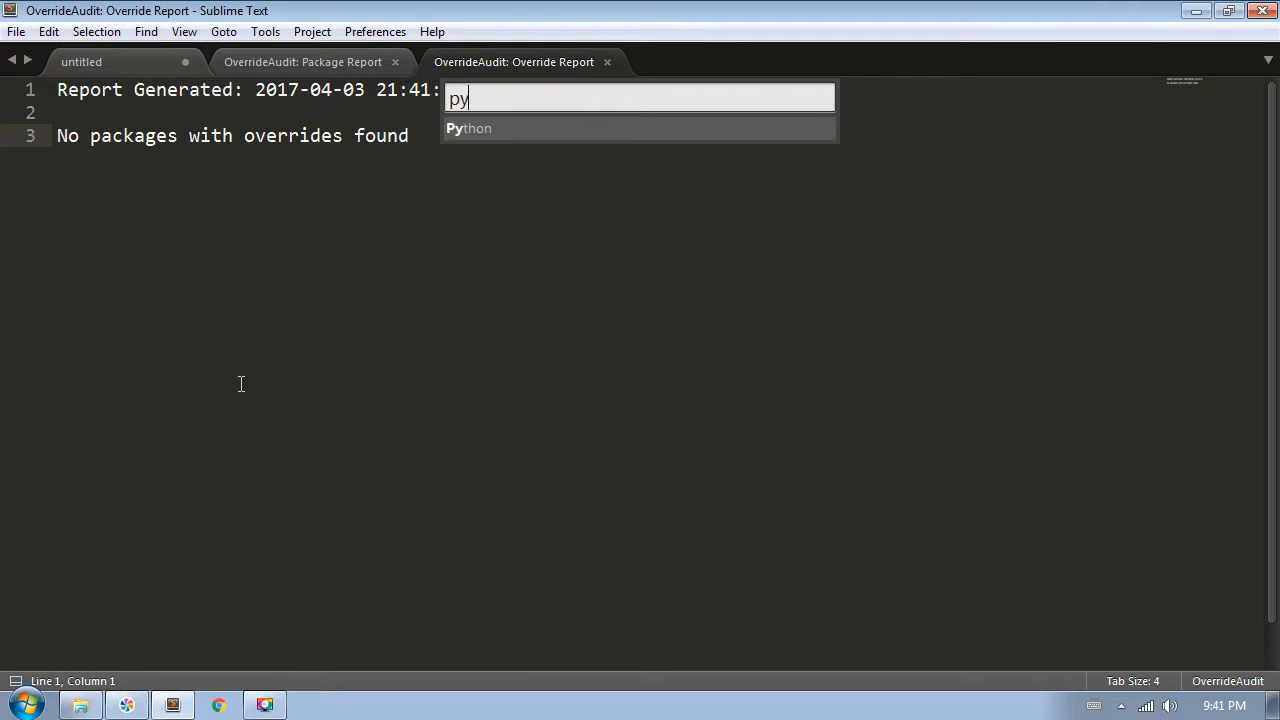
pyautogui.write('bui')
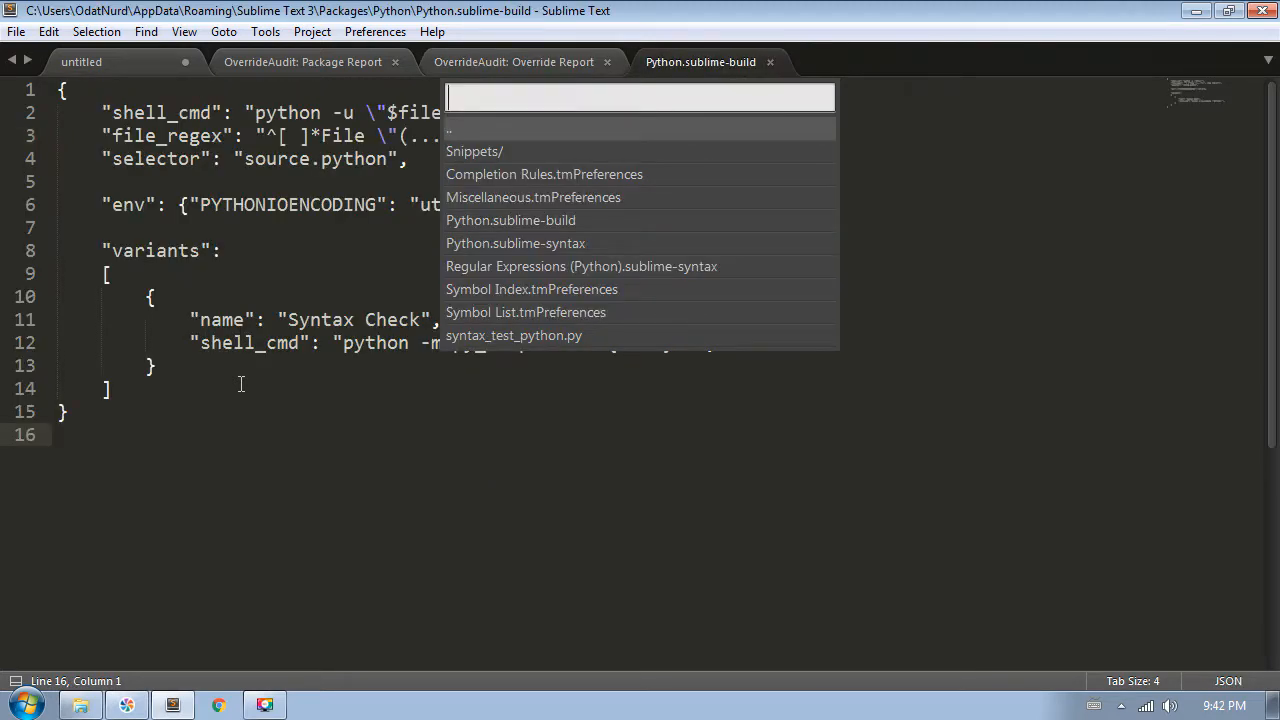
pyautogui.press('escape')
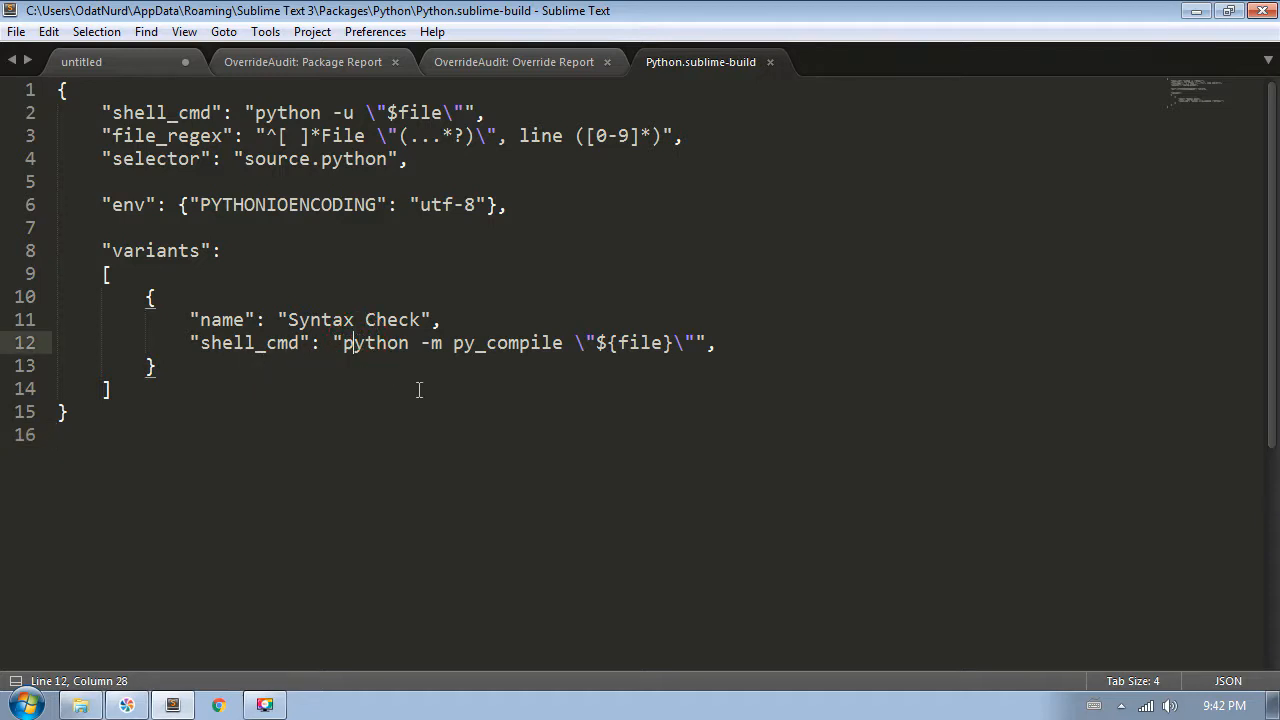
pyautogui.doubleClick(374, 342)
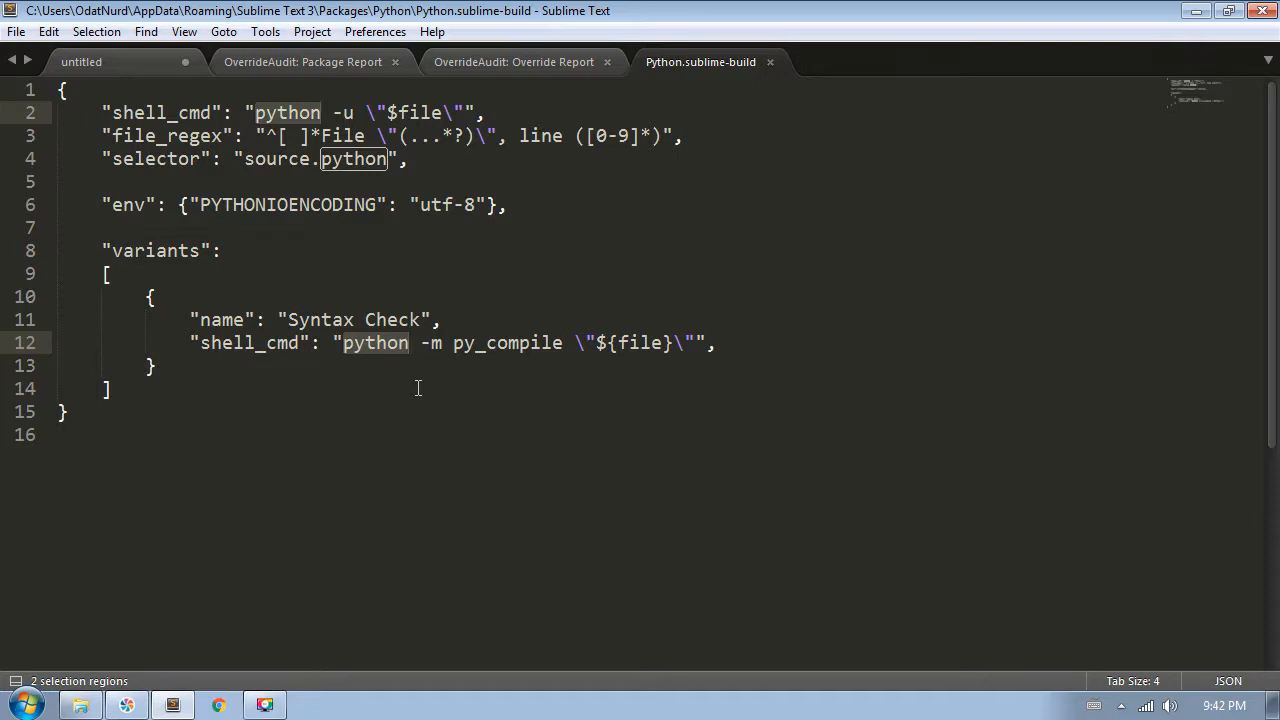
pyautogui.write('3')
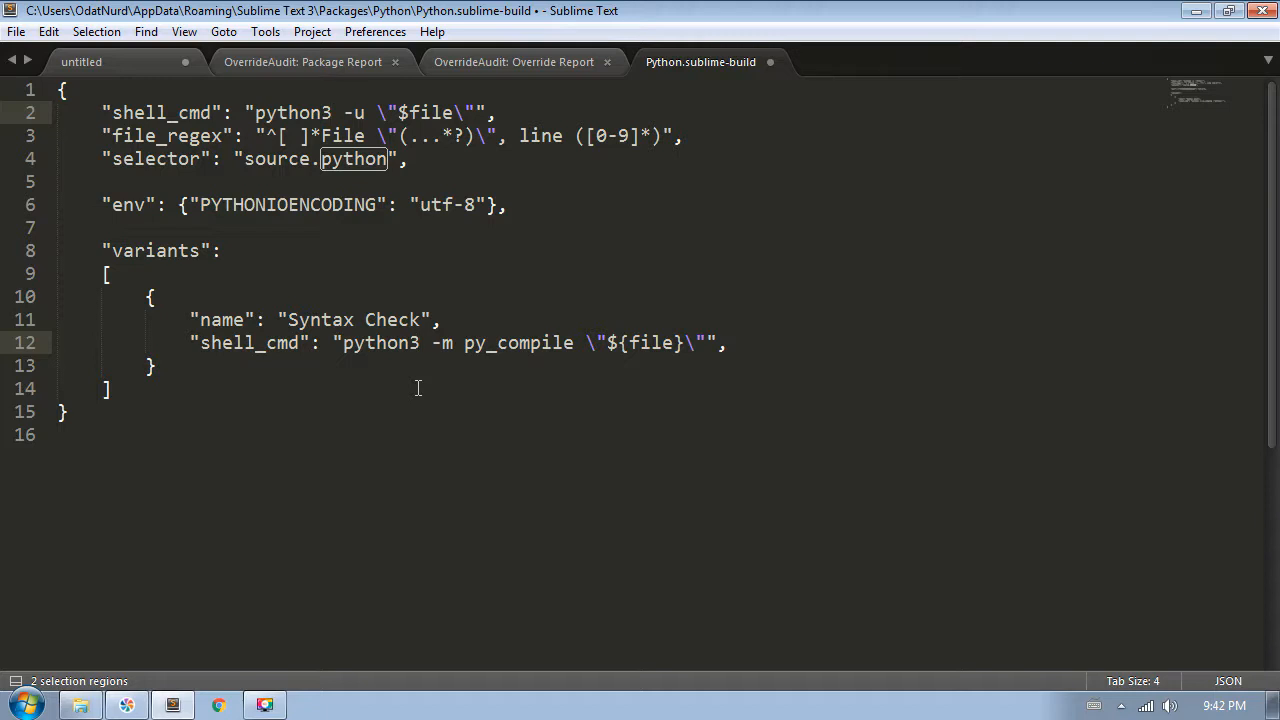
pyautogui.click(513, 62)
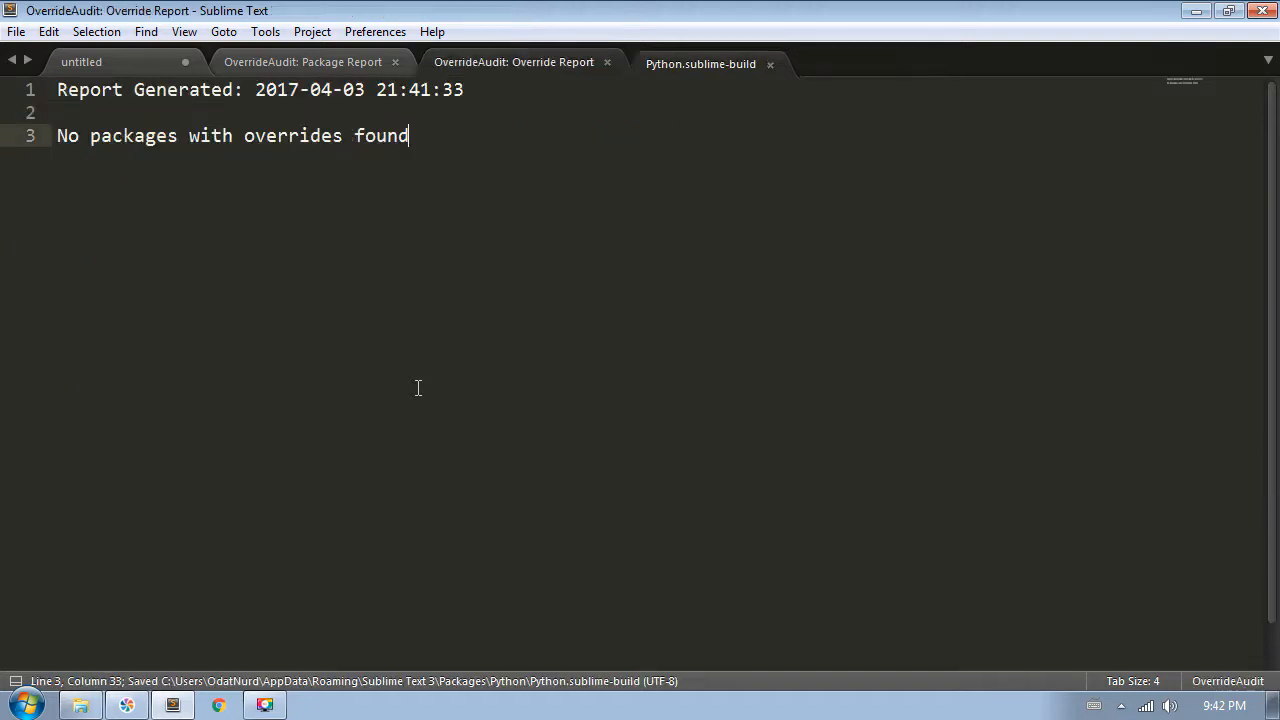
# Close Python.sublime-build and run OverrideAudit: Refresh Report to list the new override
pyautogui.click(770, 64)
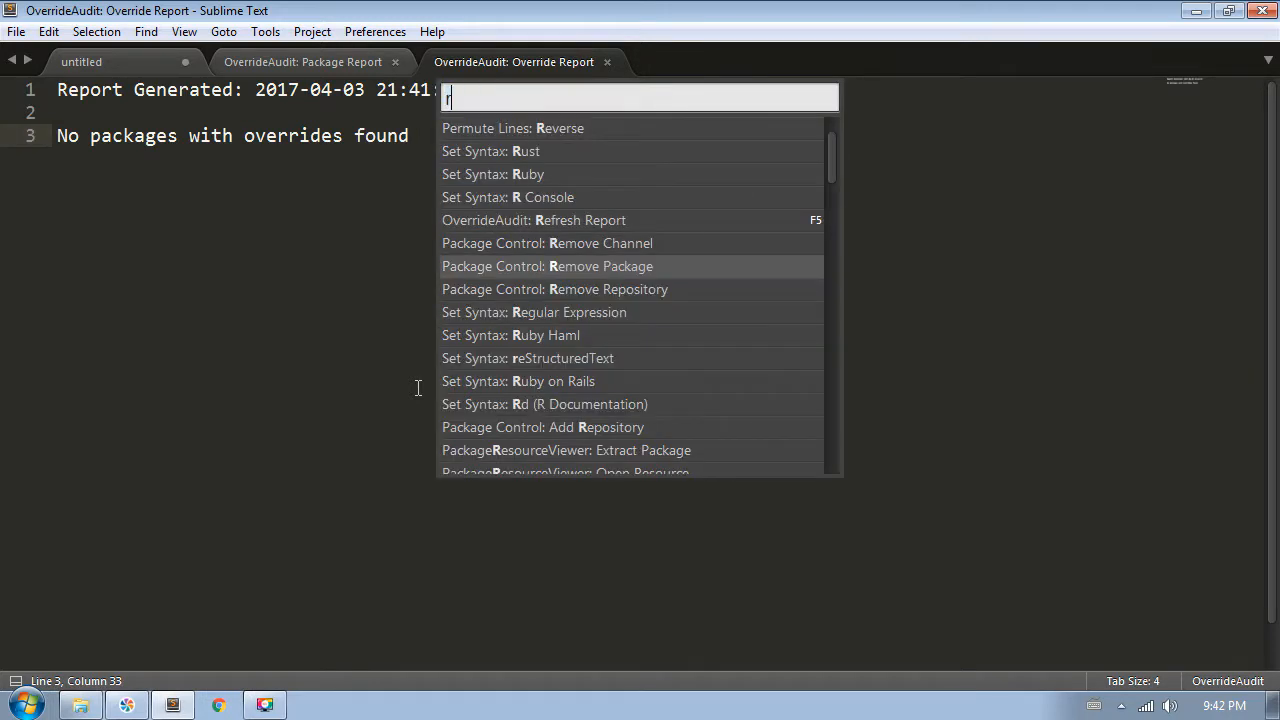
pyautogui.write('efr')
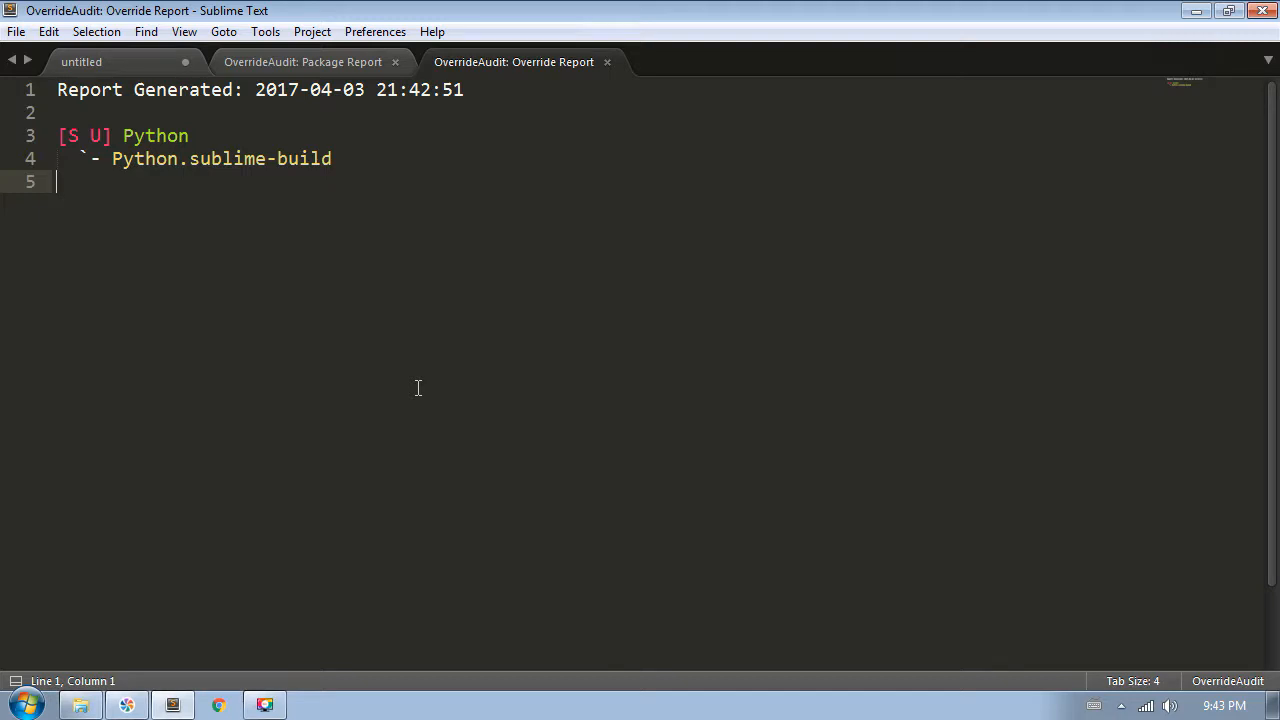
pyautogui.moveTo(120, 143)
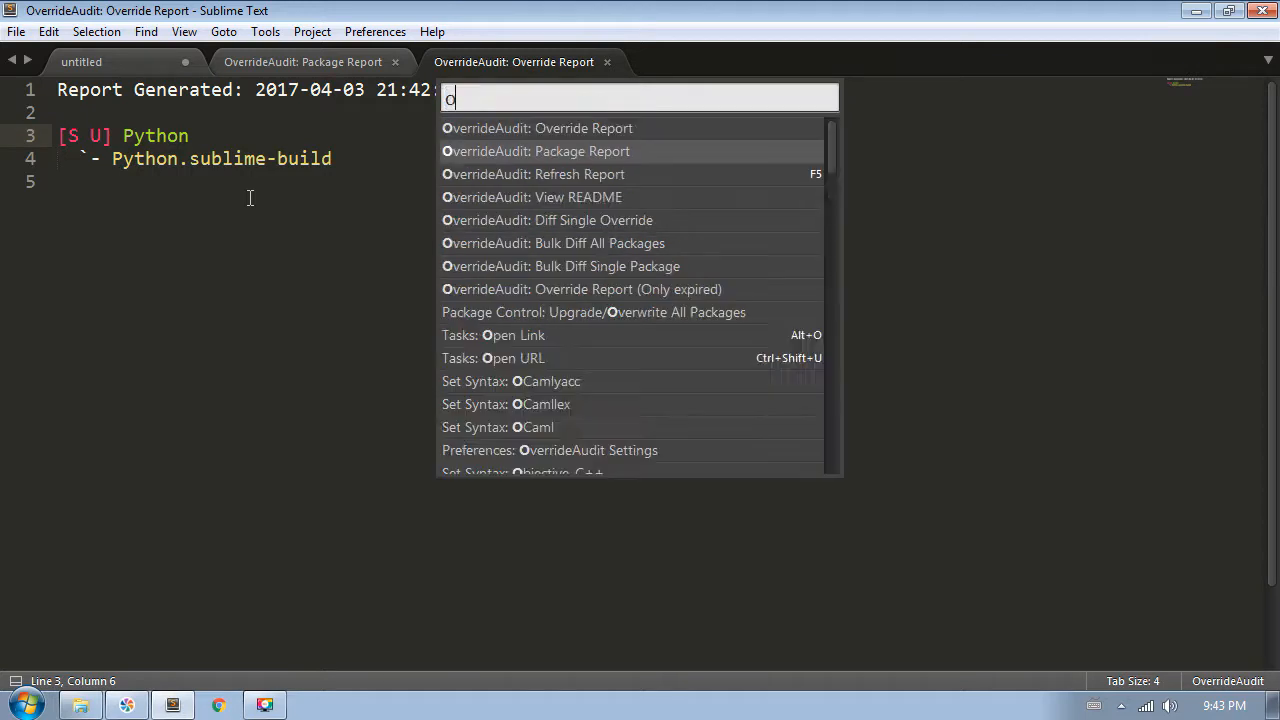
# Diff the Python.sublime-build override against its shipped version, then switch back to the report
pyautogui.write('veraud')
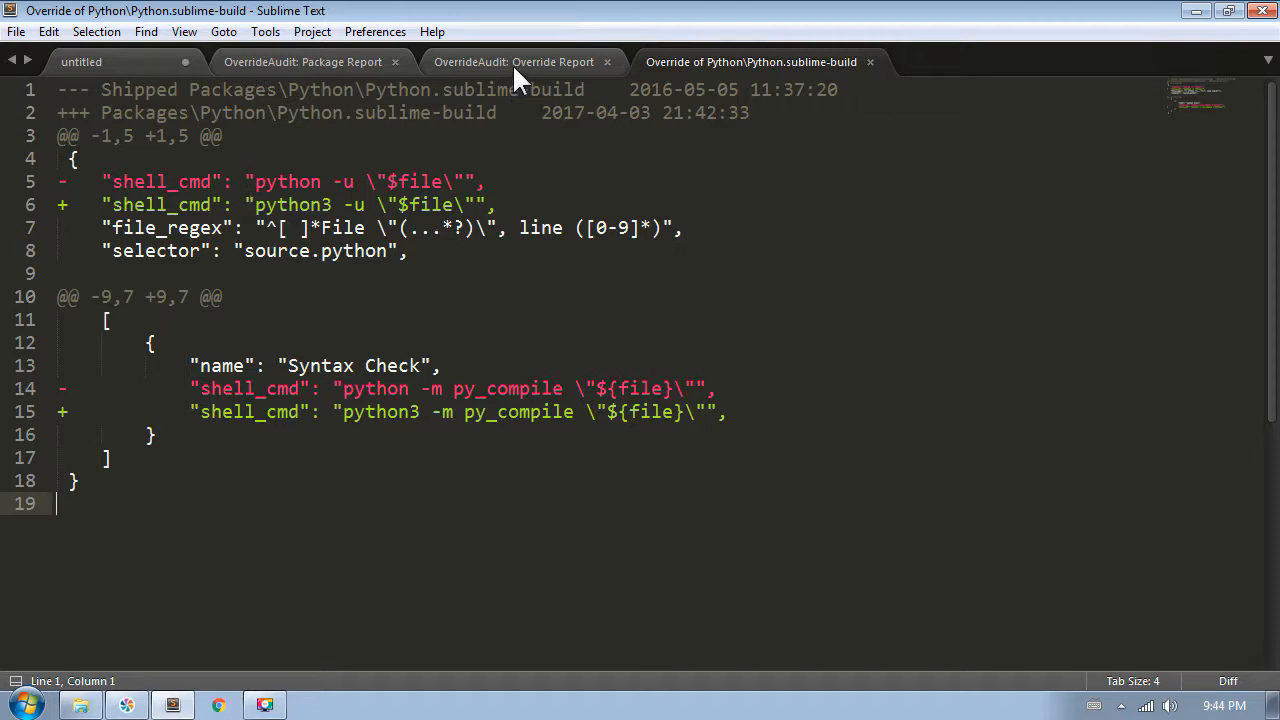
pyautogui.click(513, 61)
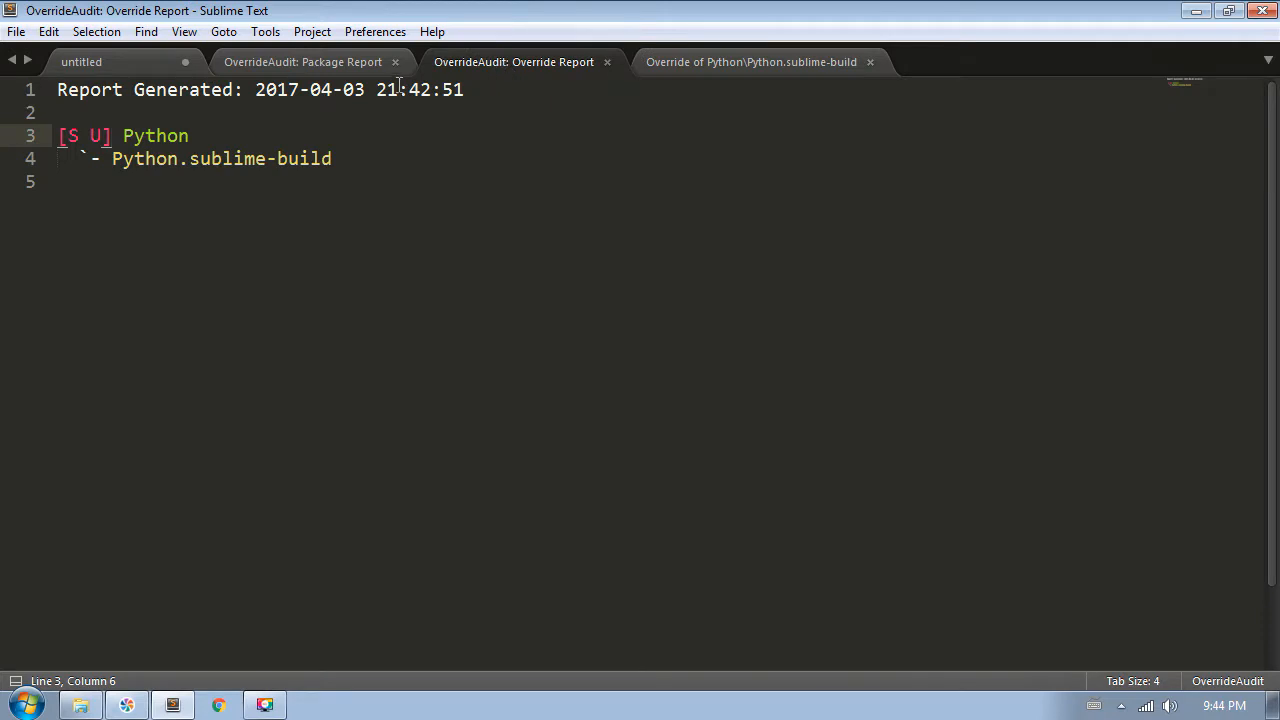
# Choose Diff Override from the Python.sublime-build entry's context menu in the report
pyautogui.rightClick(250, 165)
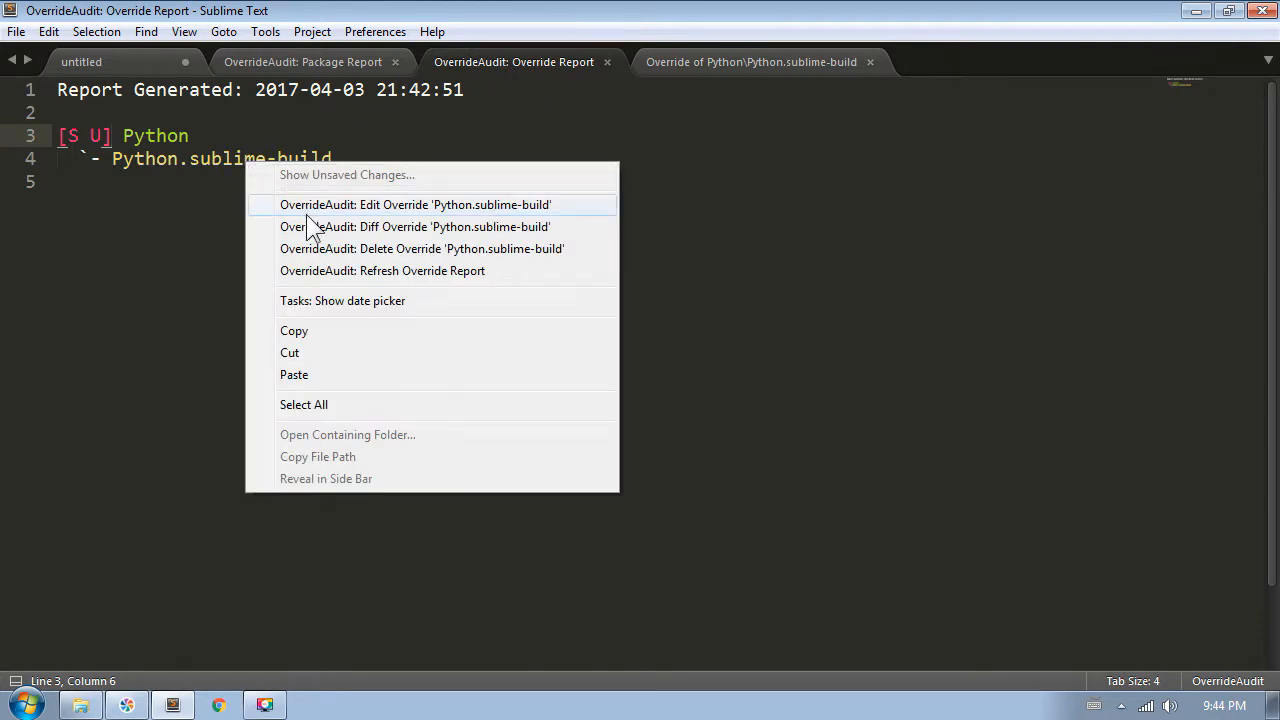
pyautogui.click(415, 226)
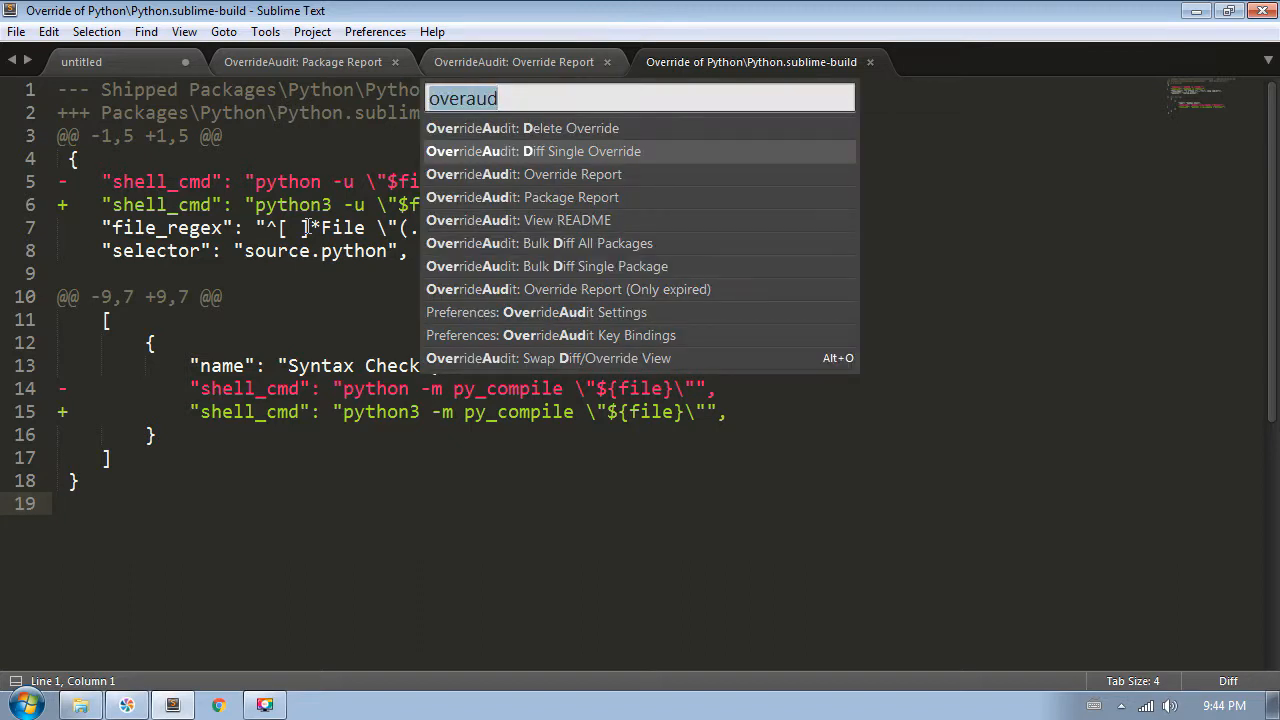
pyautogui.moveTo(640, 243)
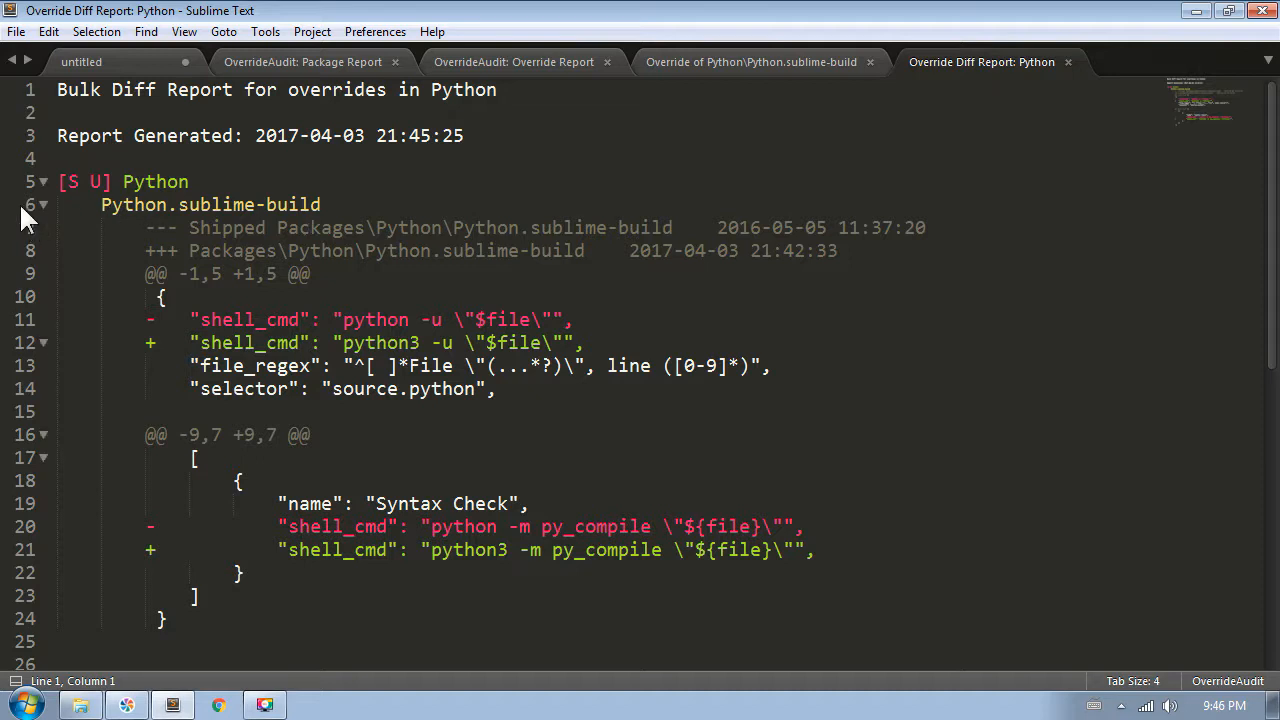
pyautogui.moveTo(45, 216)
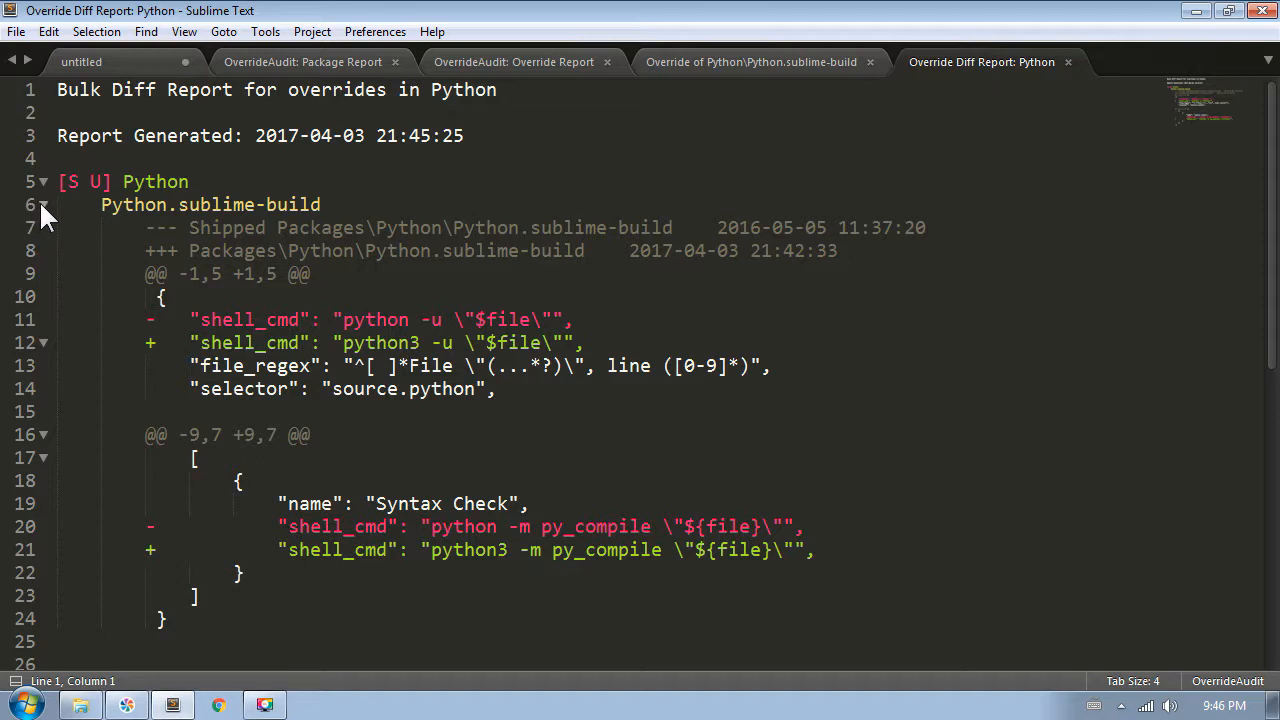
# Collapse the Python.sublime-build and Python package diff sections, then expand the package diff again
pyautogui.click(43, 204)
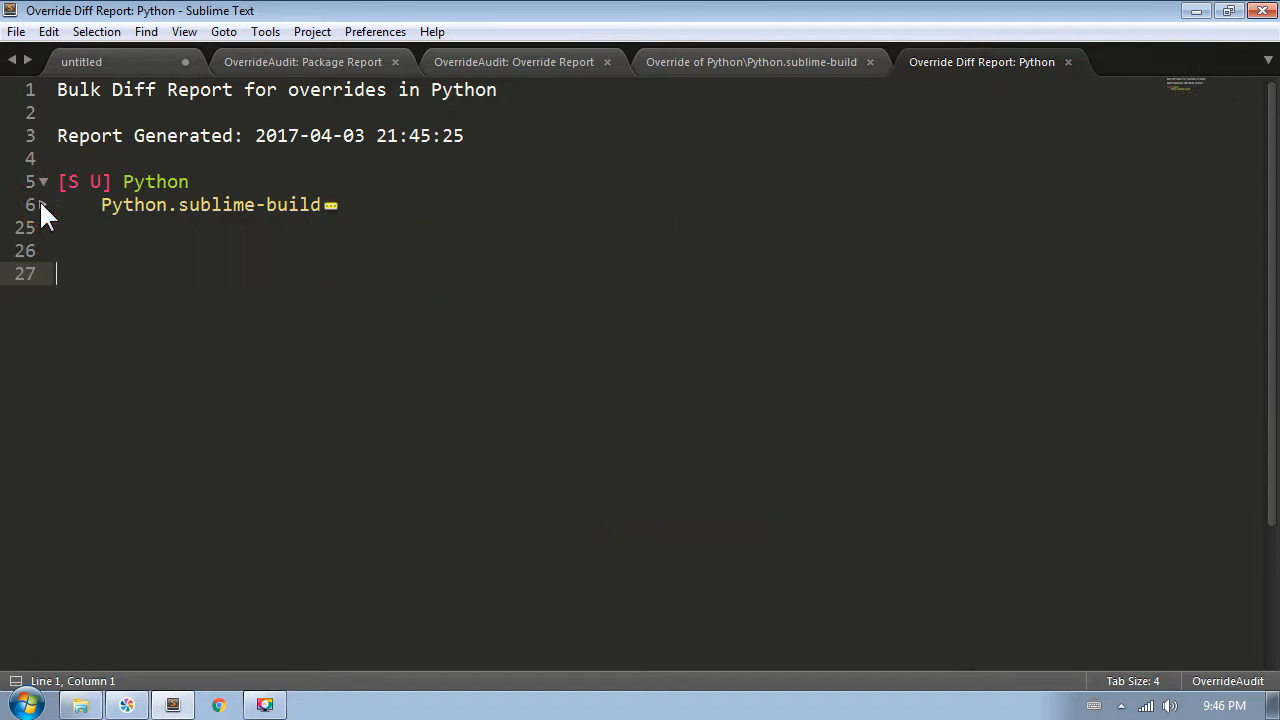
pyautogui.click(43, 181)
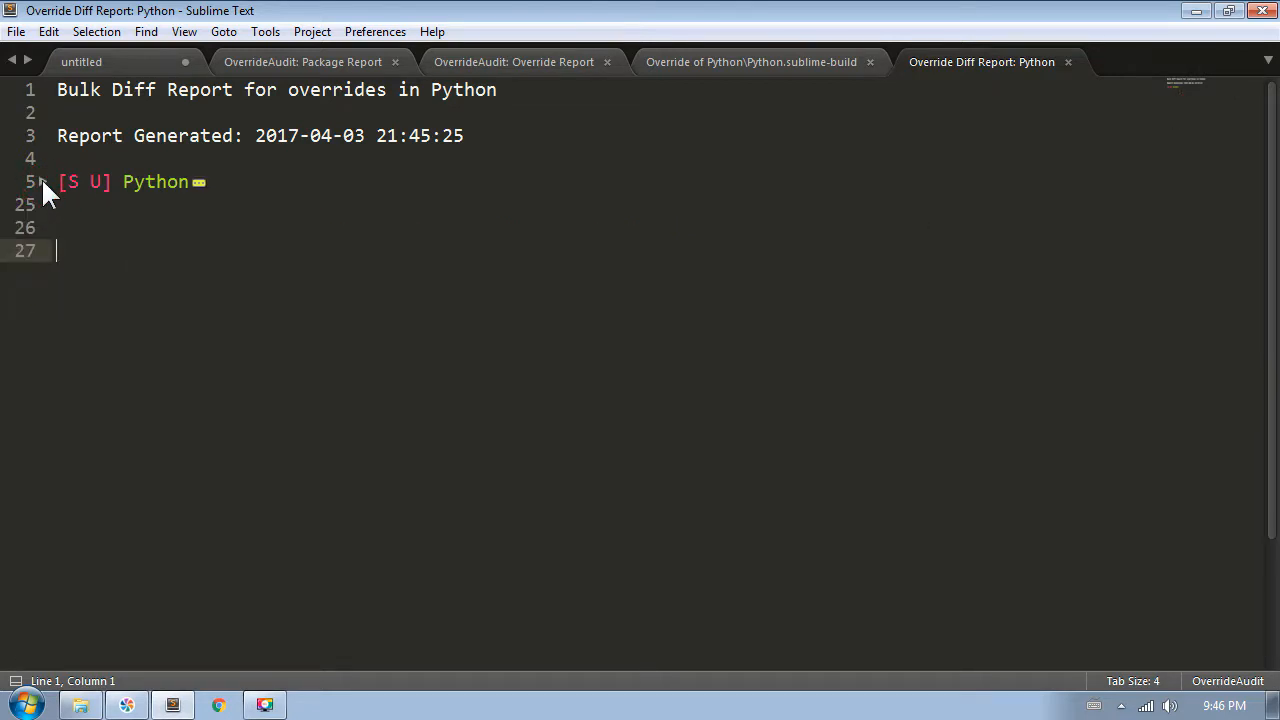
pyautogui.click(42, 181)
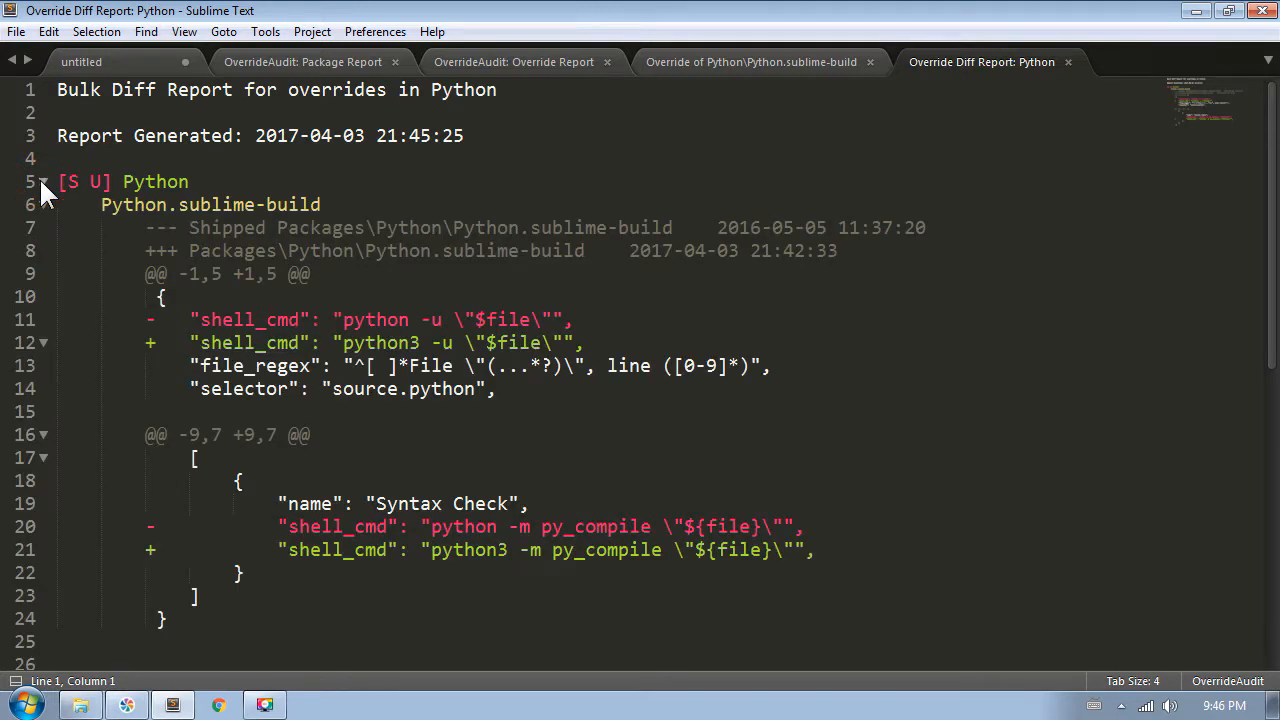
pyautogui.moveTo(335, 181)
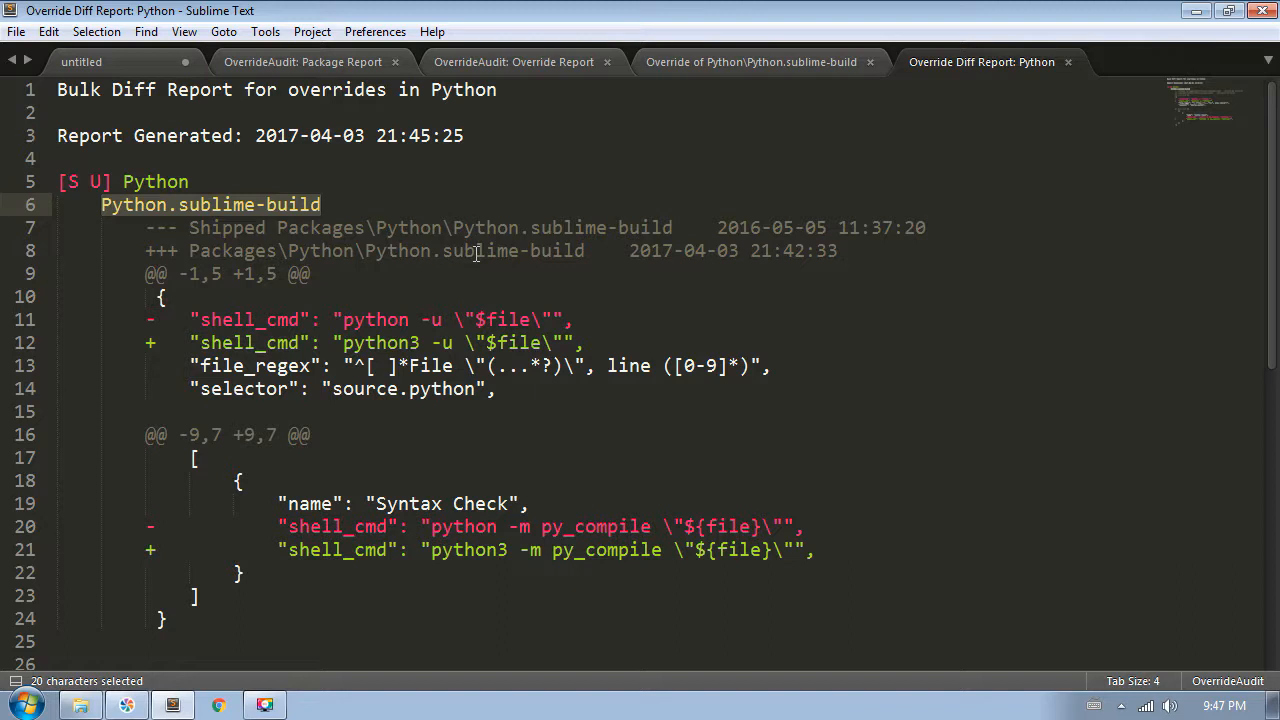
pyautogui.moveTo(280, 205)
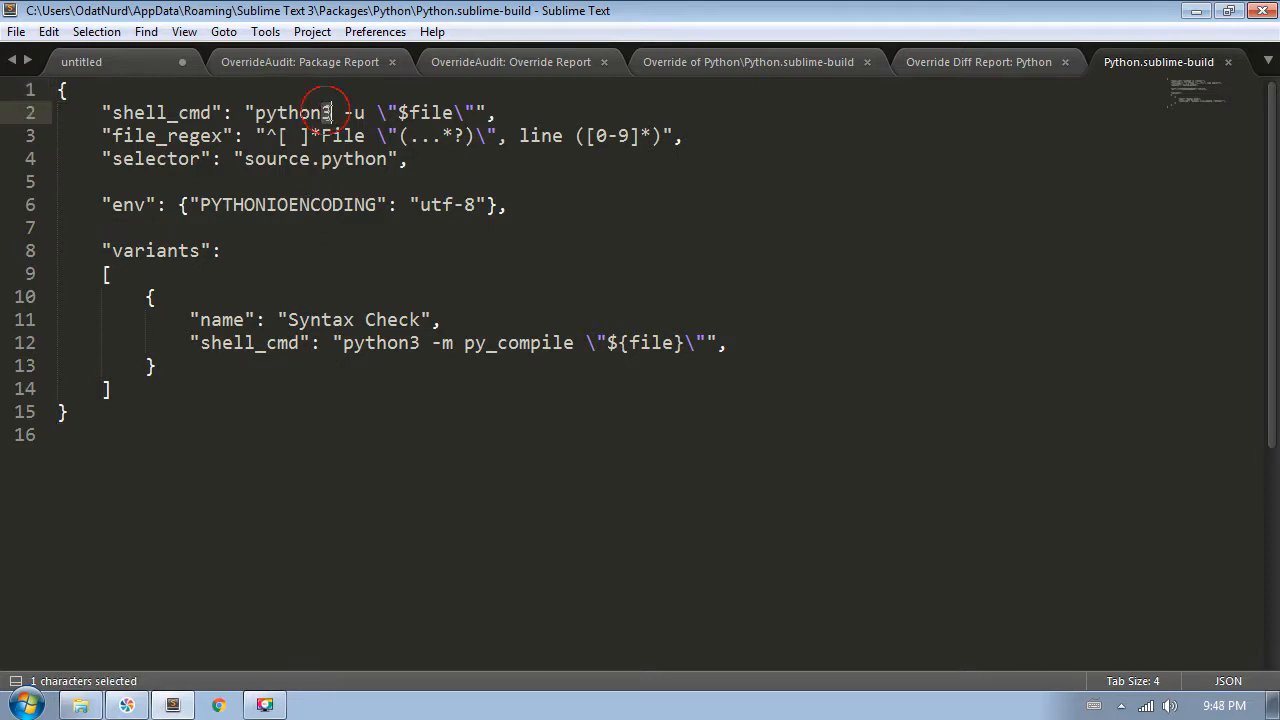
# Revert the main shell_cmd from python3 to python, save, and re-diff the override
pyautogui.press('Backspace')
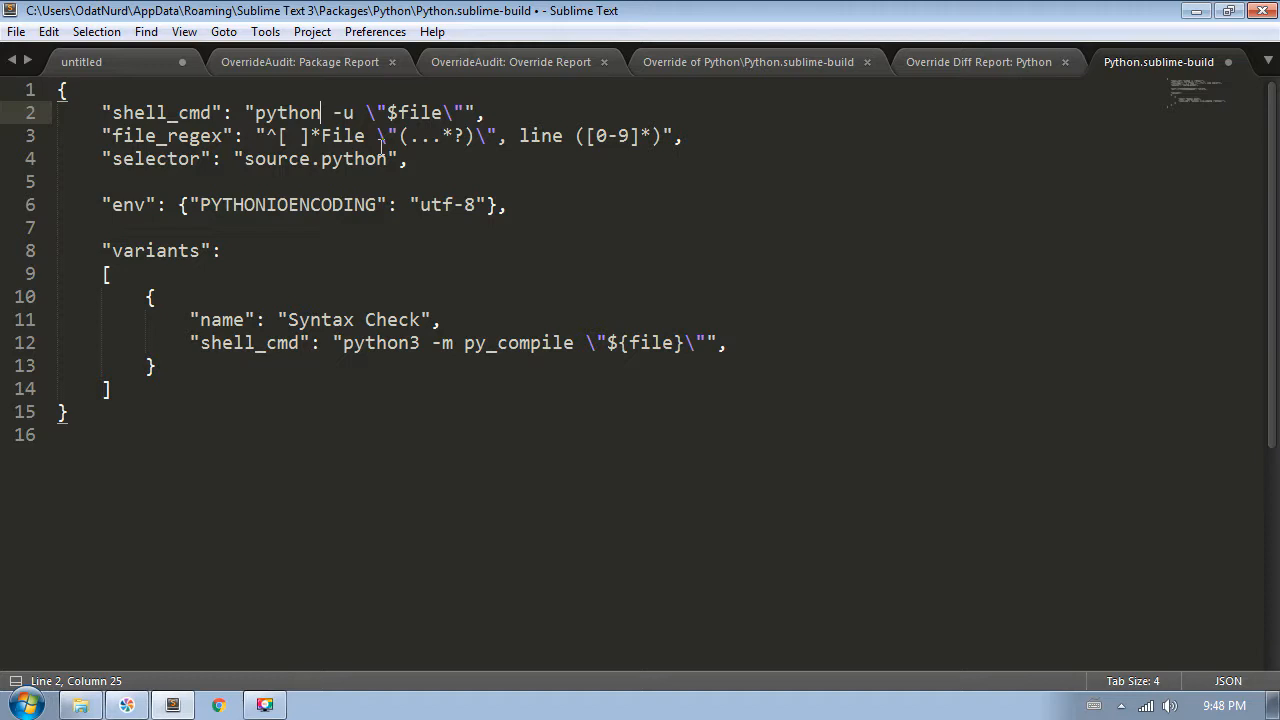
pyautogui.press('ctrl+s')
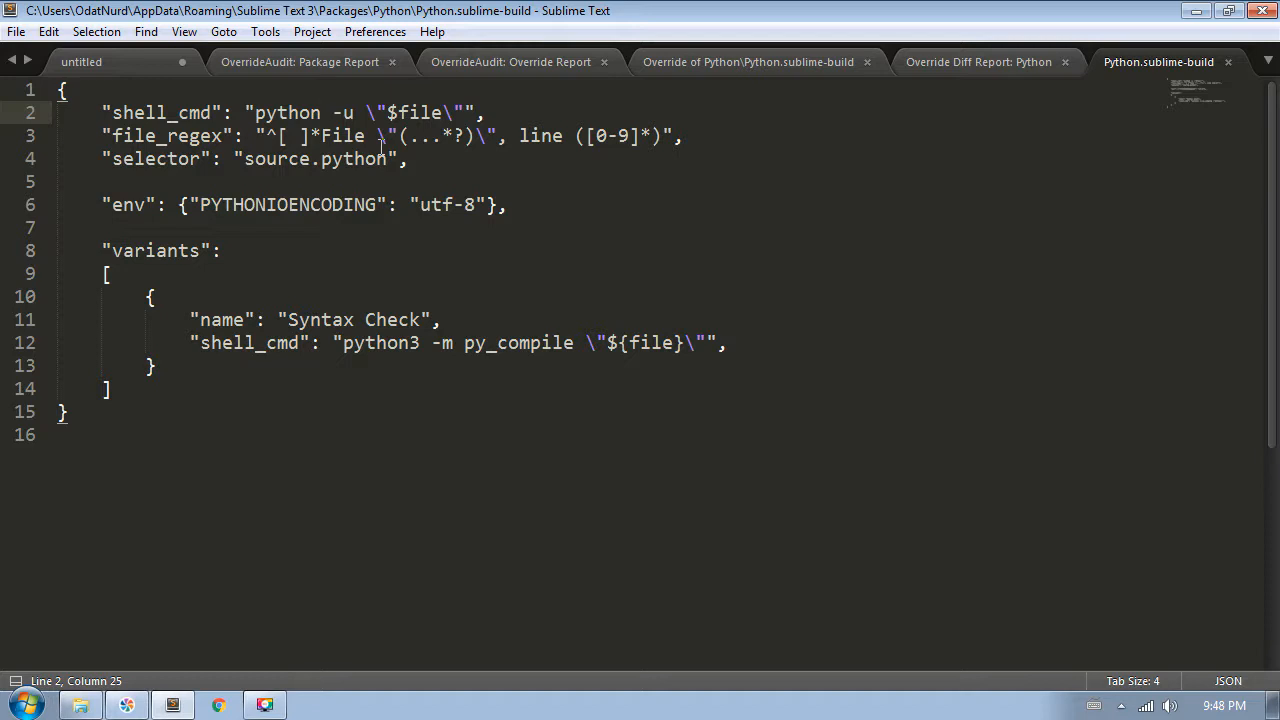
pyautogui.moveTo(421, 177)
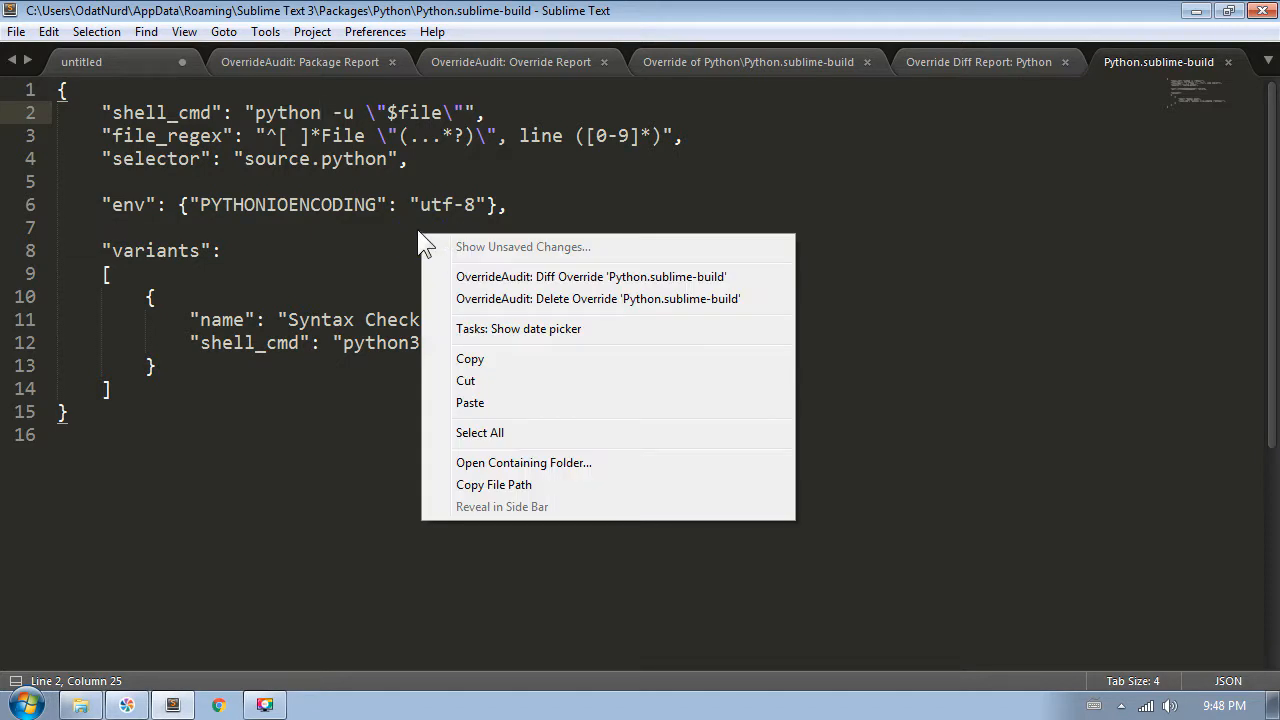
pyautogui.click(419, 229)
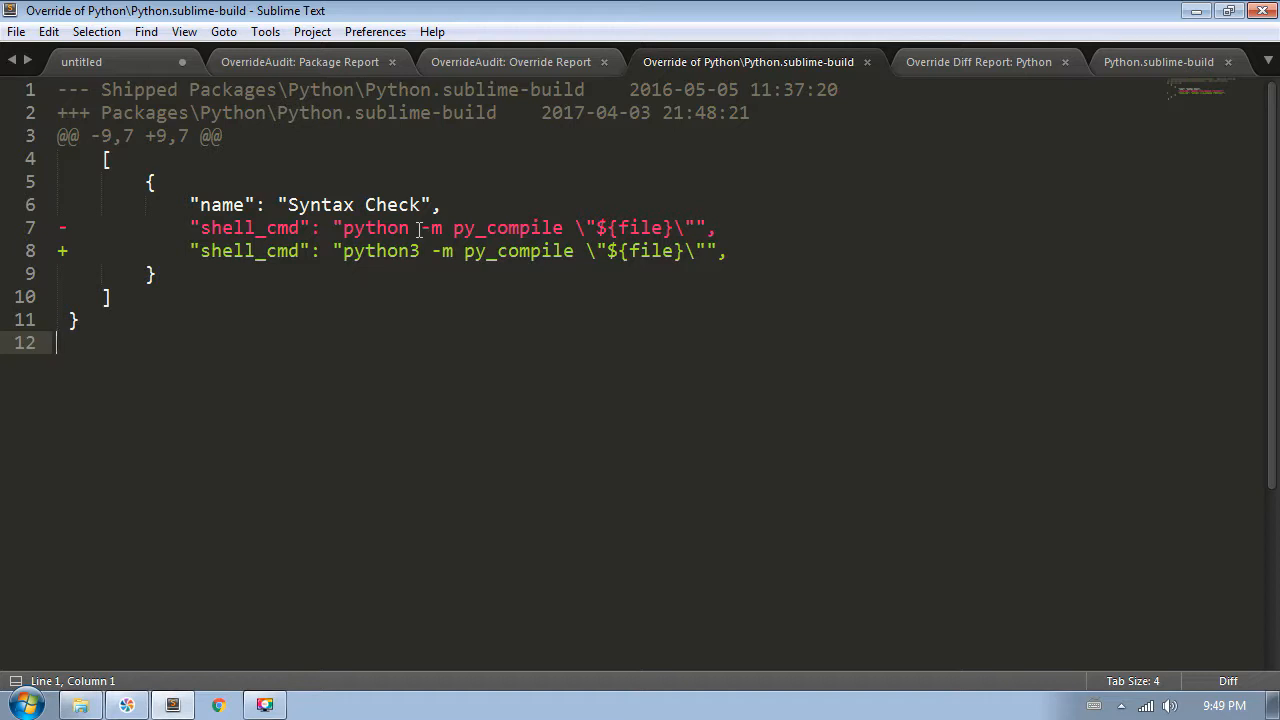
# Revert the Syntax Check shell_cmd from python3 to python and recheck the override diff
pyautogui.click(1158, 61)
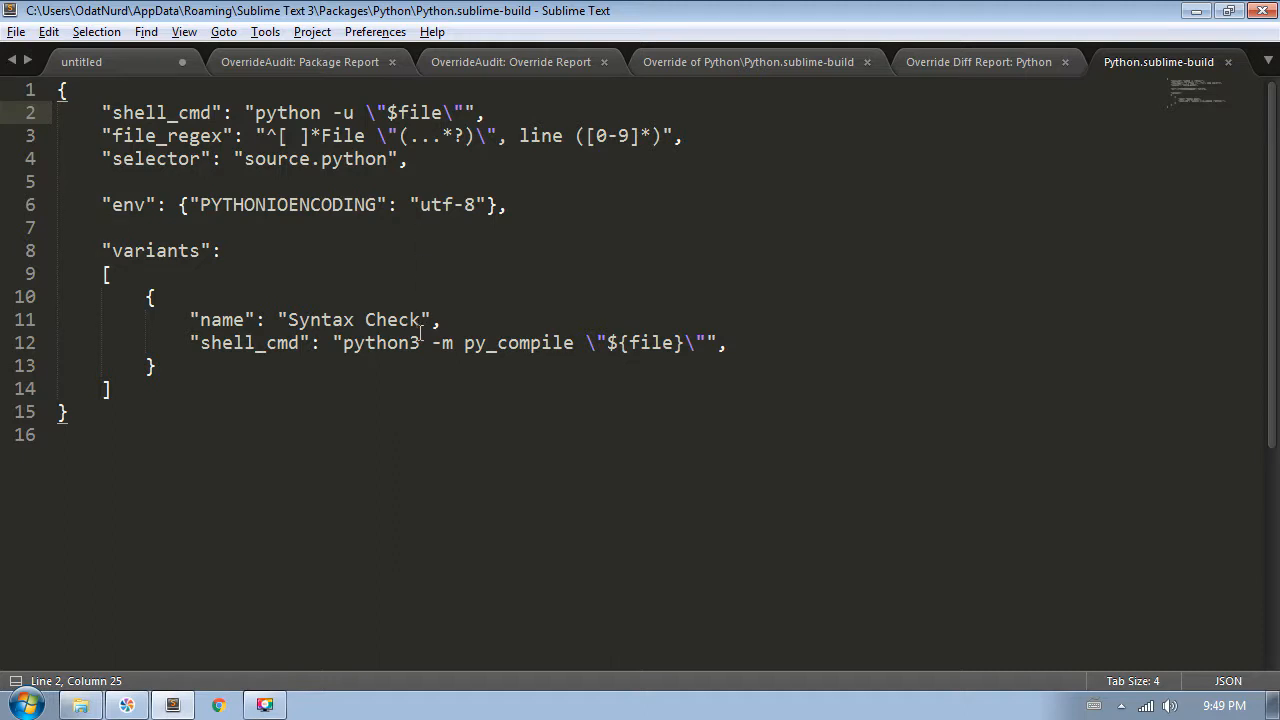
pyautogui.press('BackSpace')
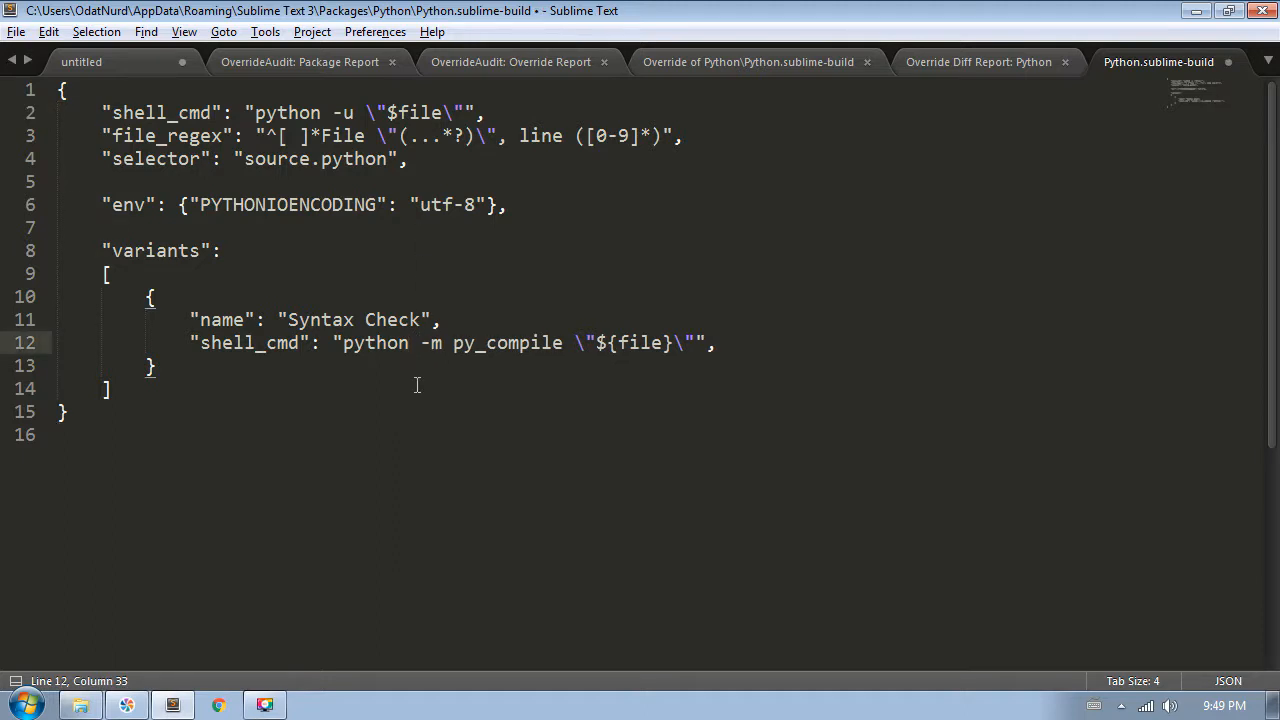
pyautogui.click(748, 61)
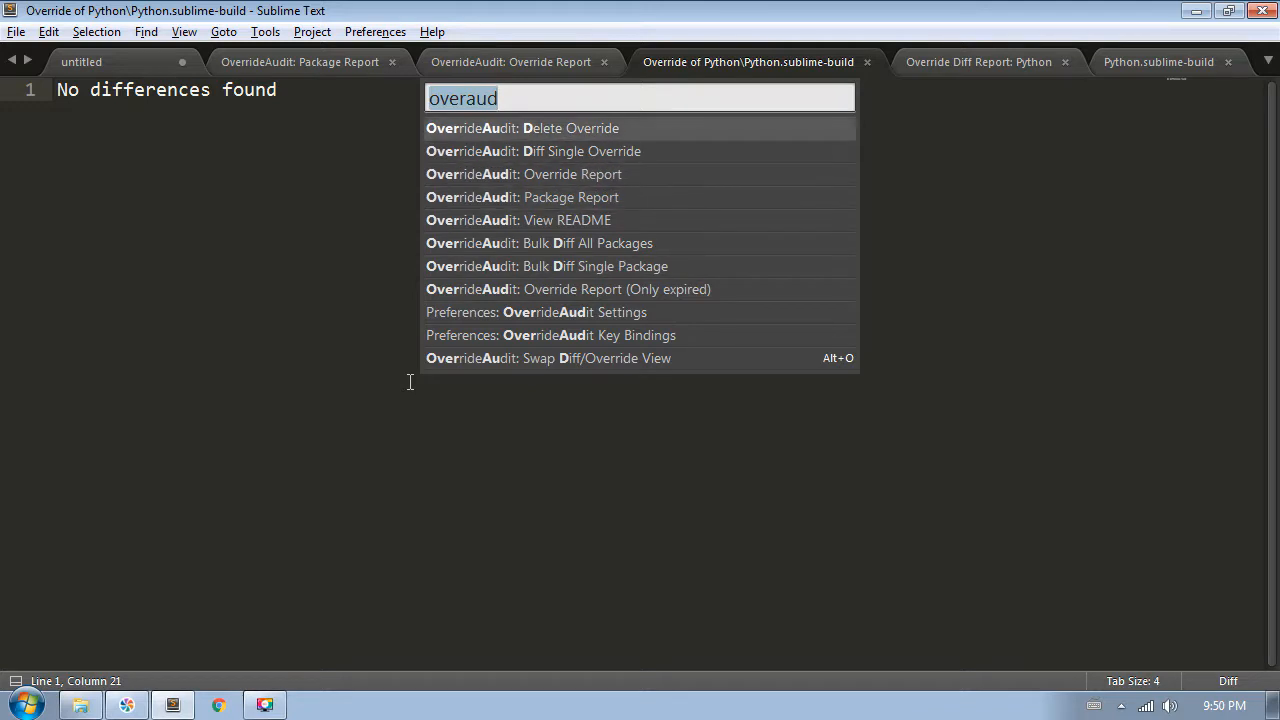
# Delete the Python.sublime-build override from the package report and confirm with Yes
pyautogui.press('Escape')
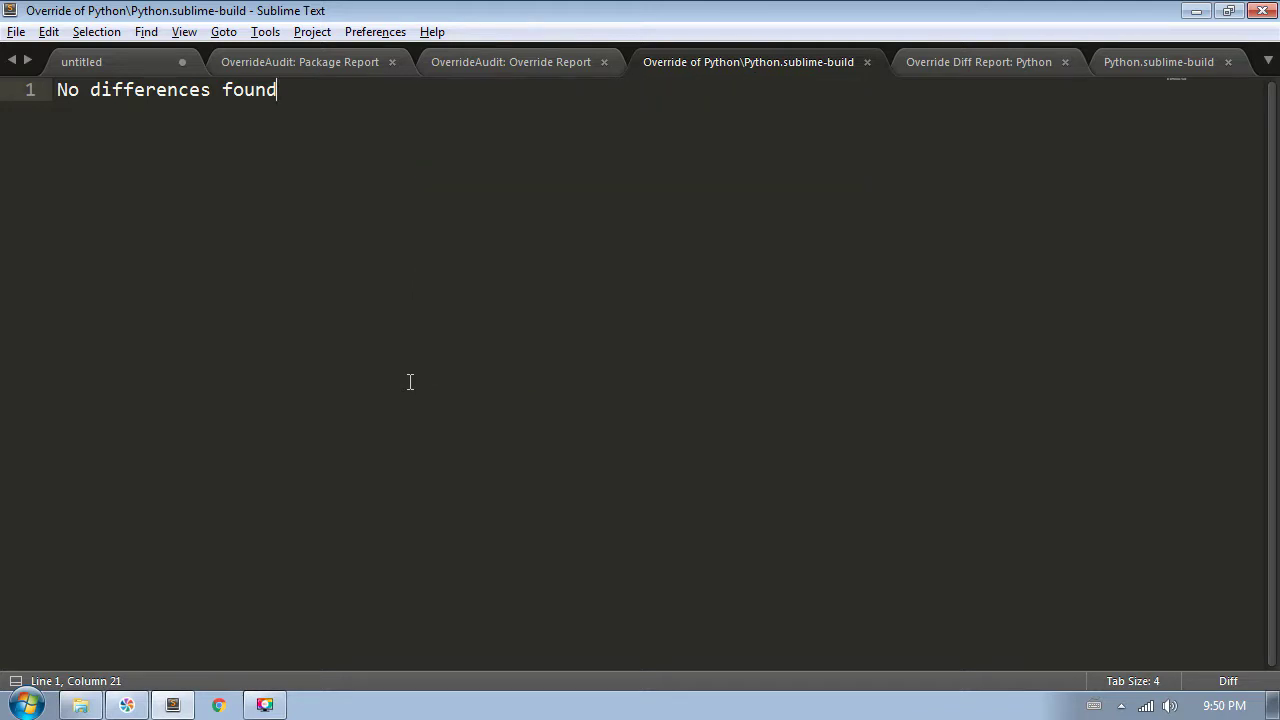
pyautogui.rightClick(409, 381)
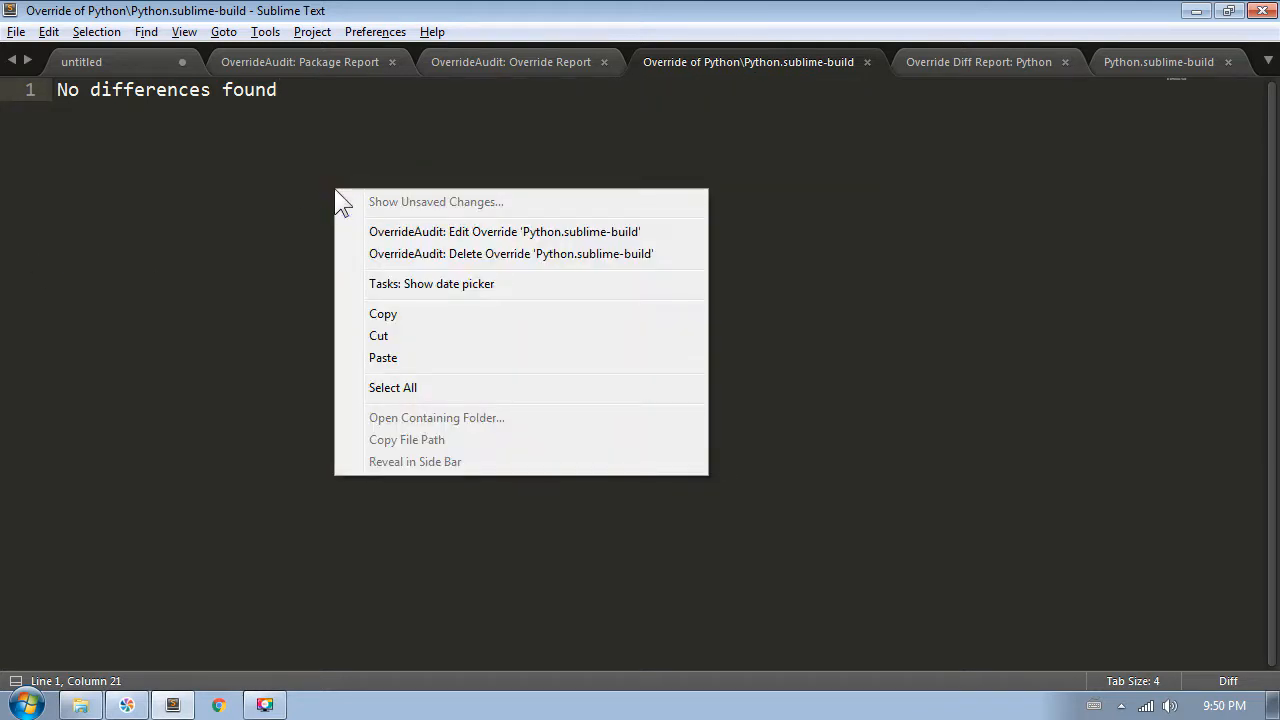
pyautogui.moveTo(335, 150)
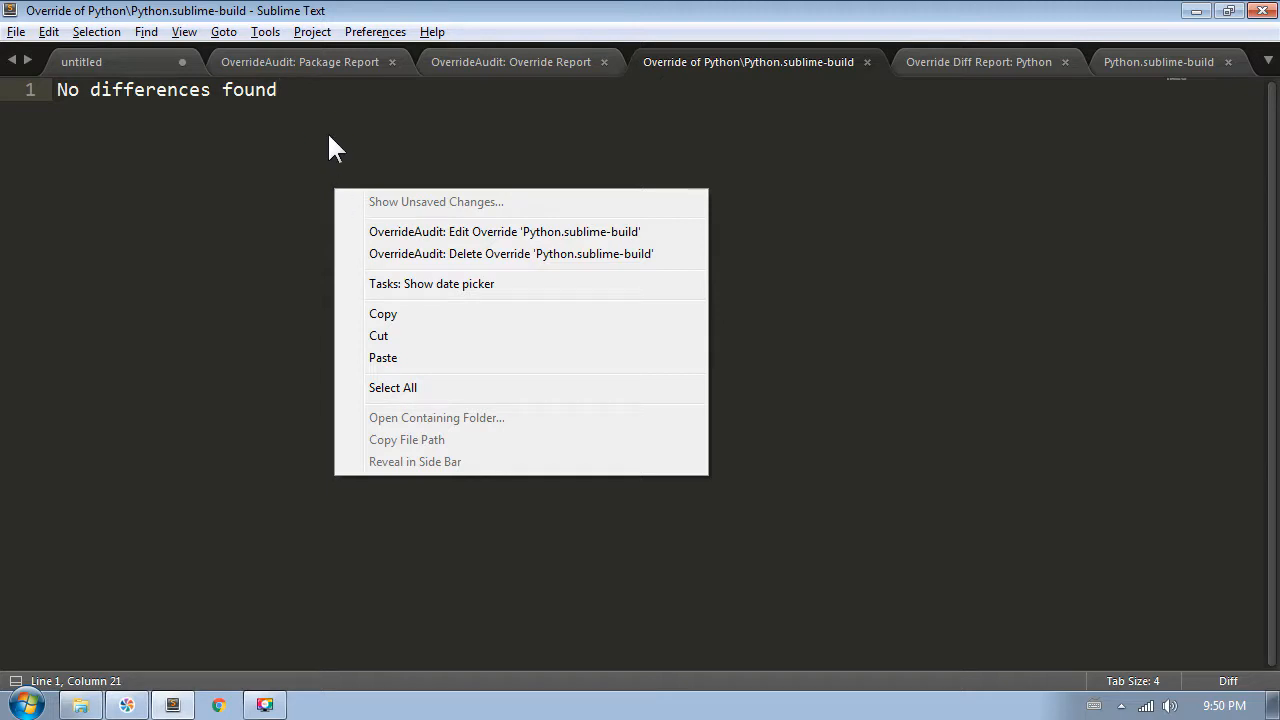
pyautogui.click(300, 62)
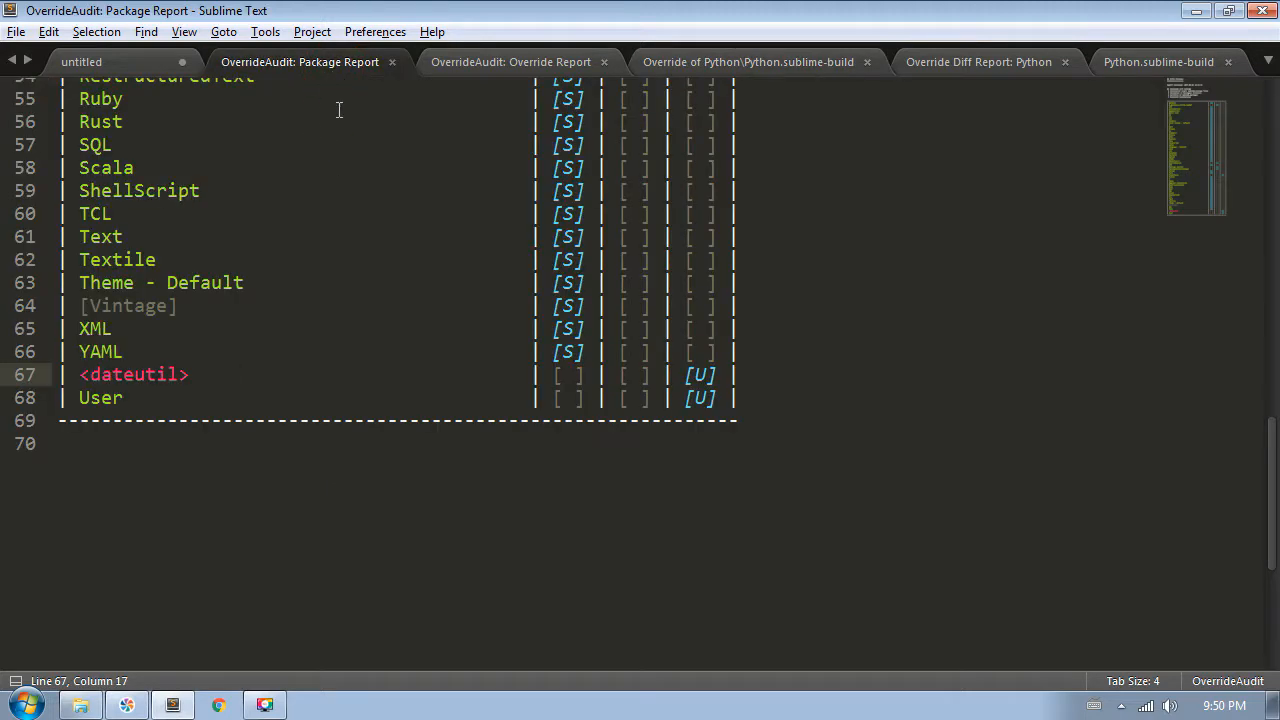
pyautogui.moveTo(510, 62)
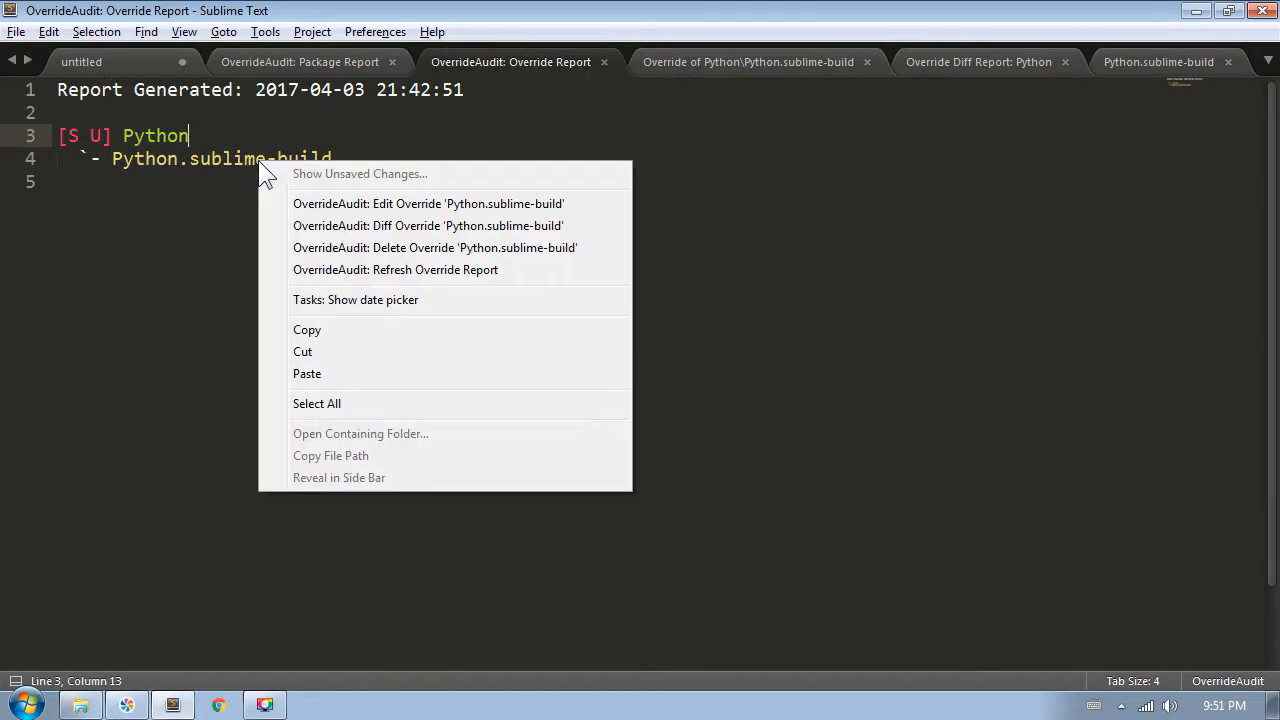
pyautogui.click(434, 247)
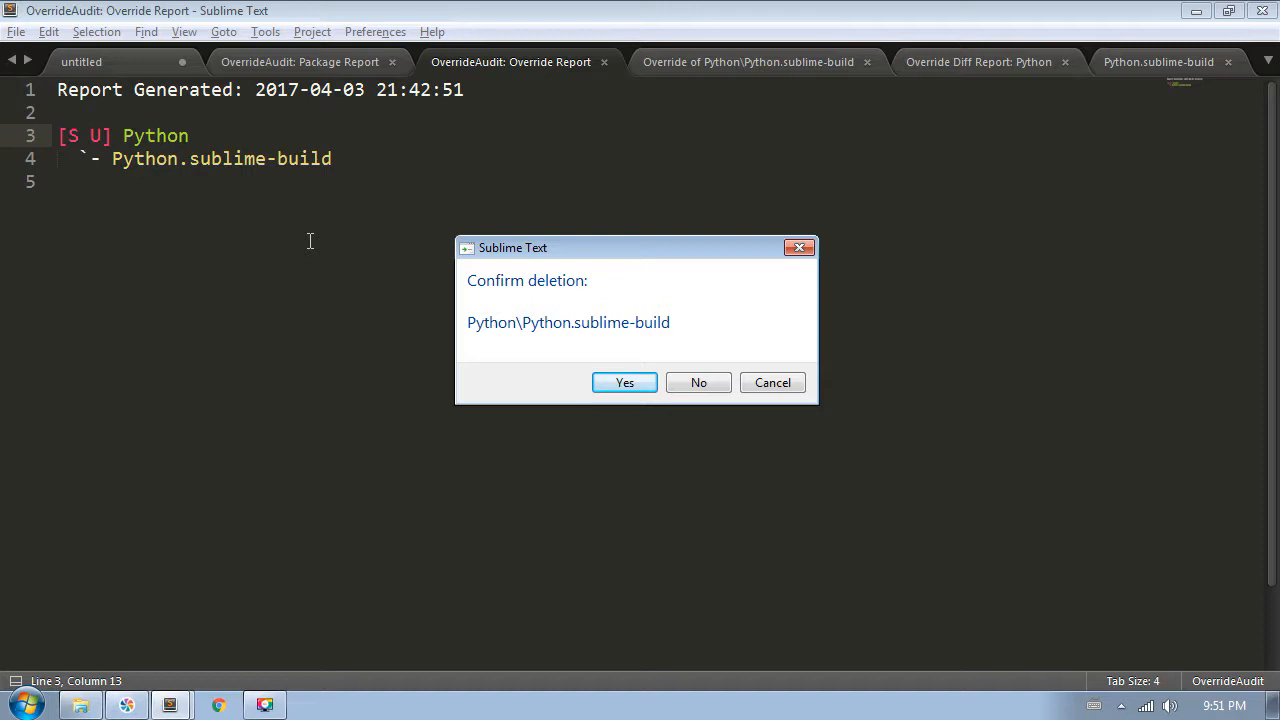
pyautogui.click(624, 382)
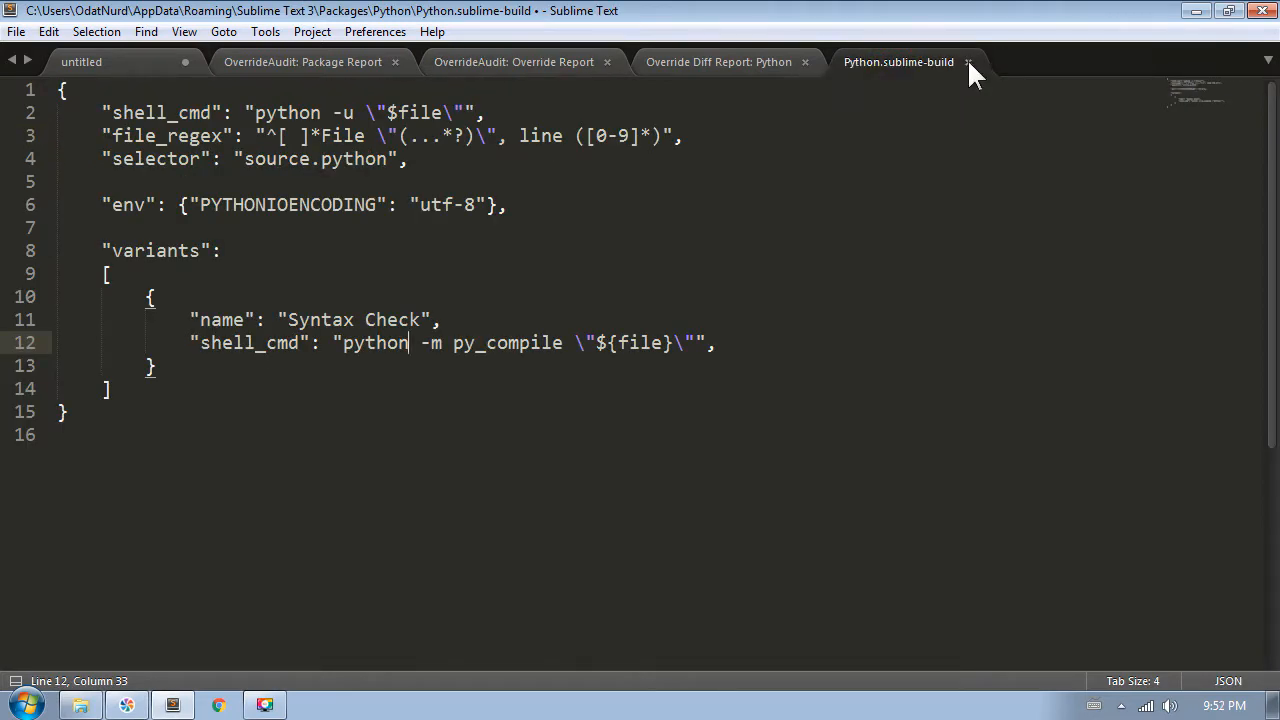
# Close the Python.sublime-build tab, answering No to saving changes
pyautogui.click(967, 61)
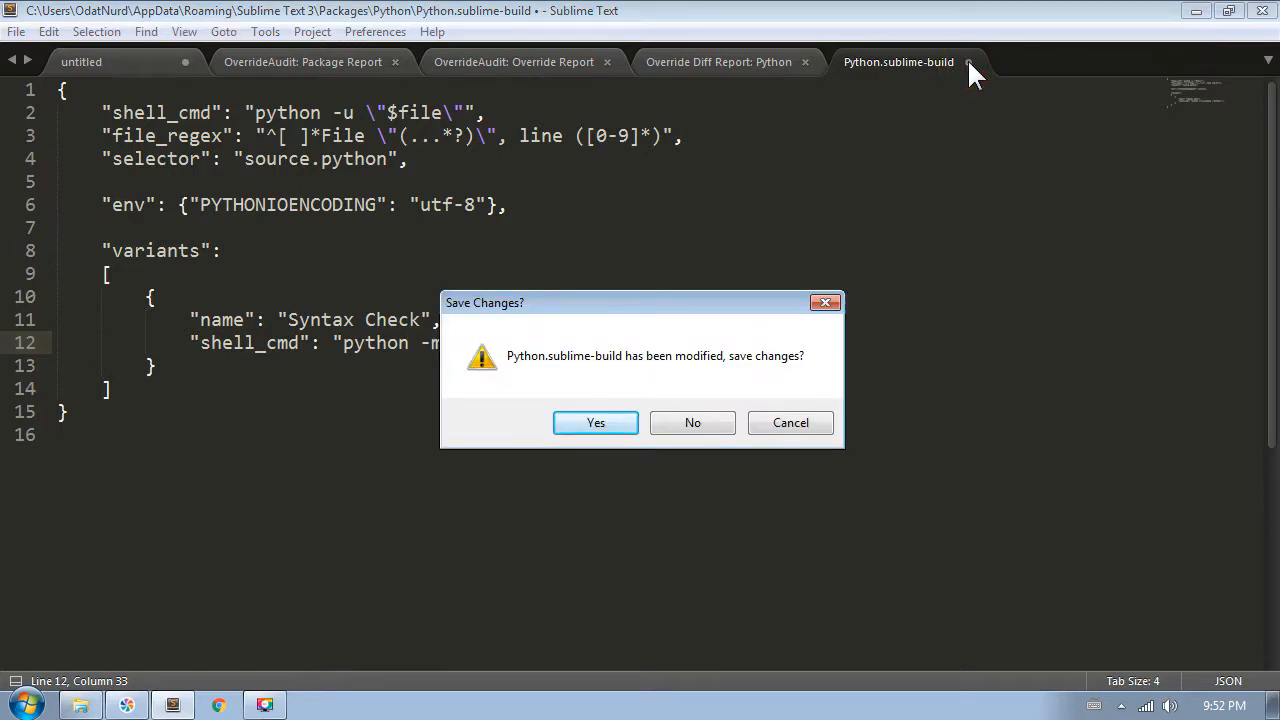
pyautogui.moveTo(788, 327)
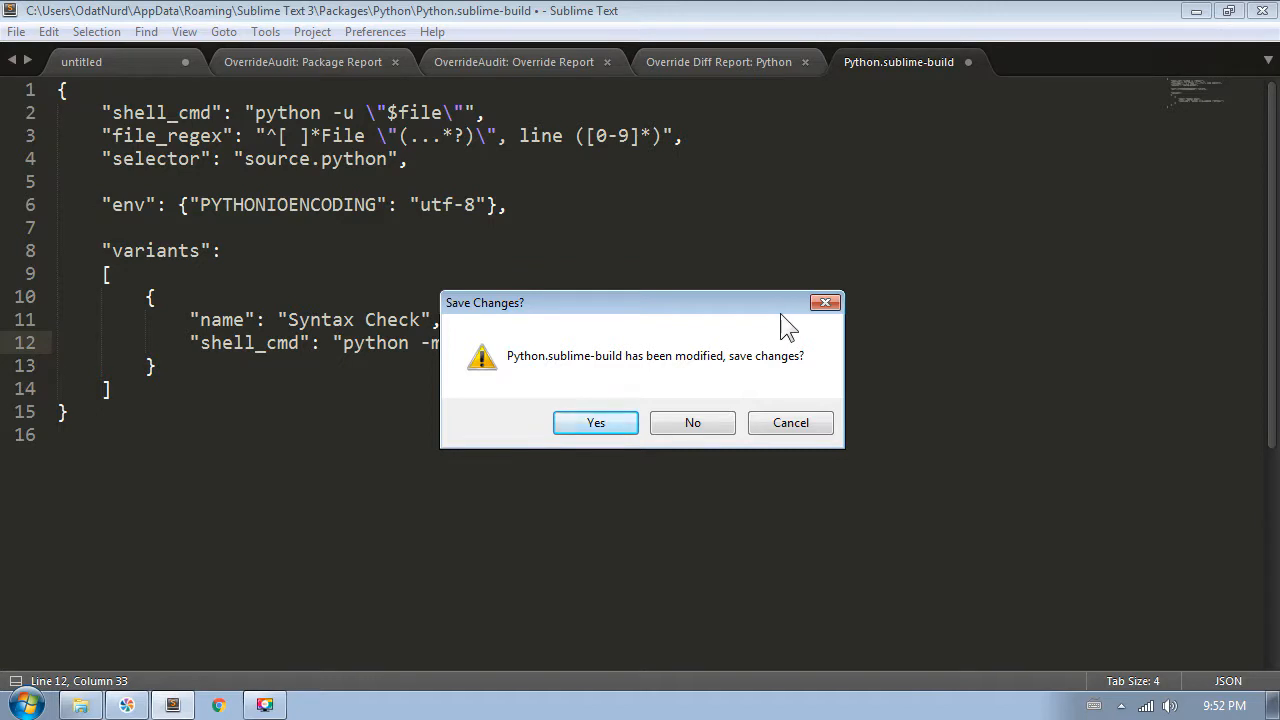
pyautogui.click(692, 422)
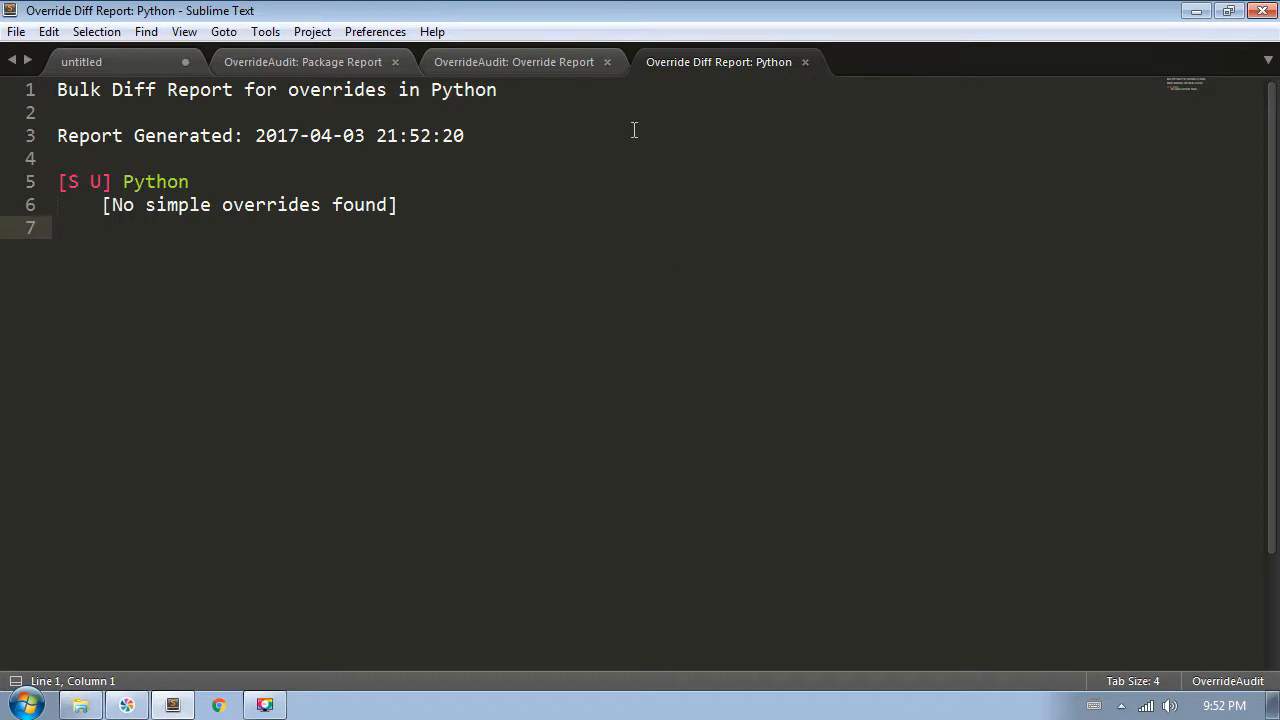
# Switch to the Override Report tab and refresh it to confirm no overrides remain
pyautogui.click(513, 61)
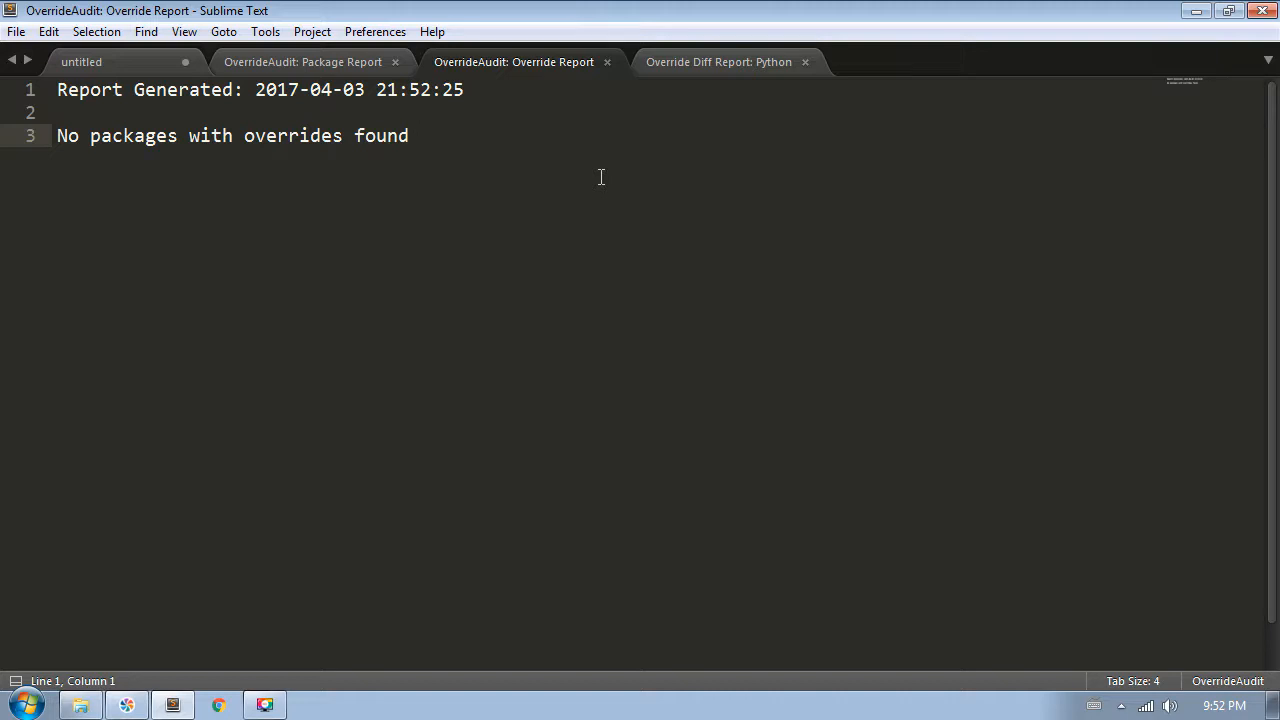
pyautogui.click(408, 135)
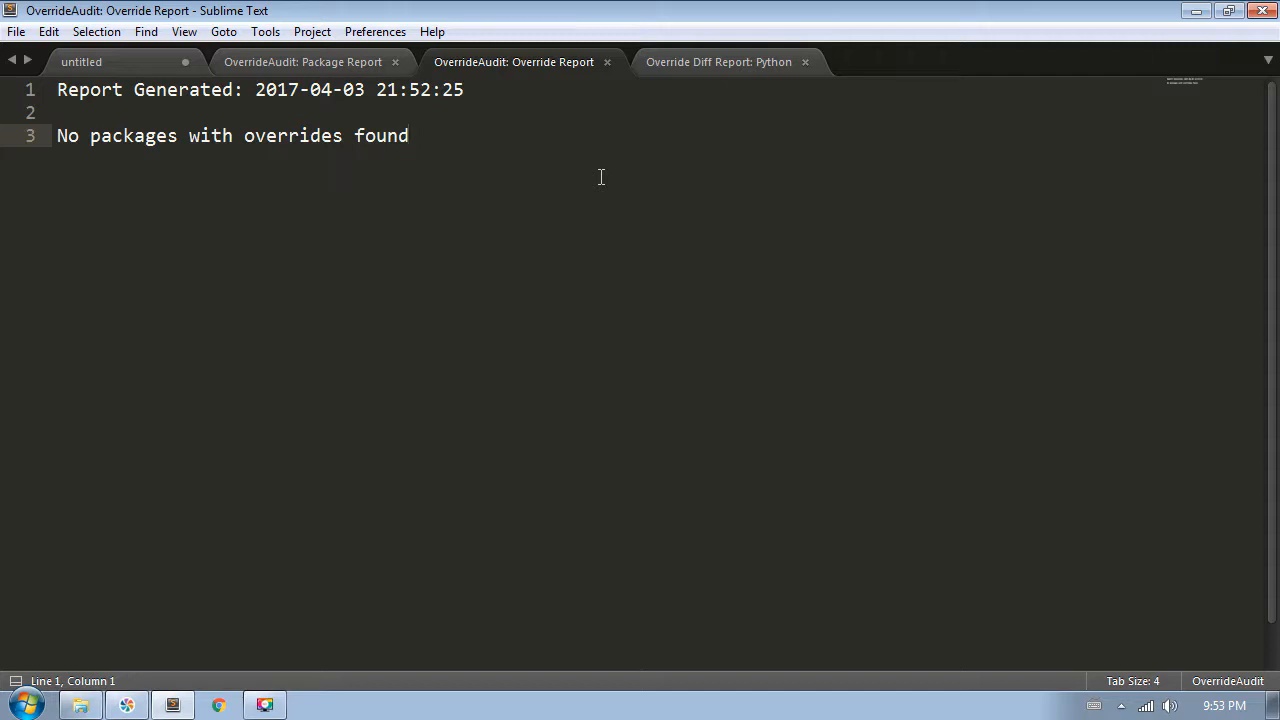
pyautogui.click(408, 135)
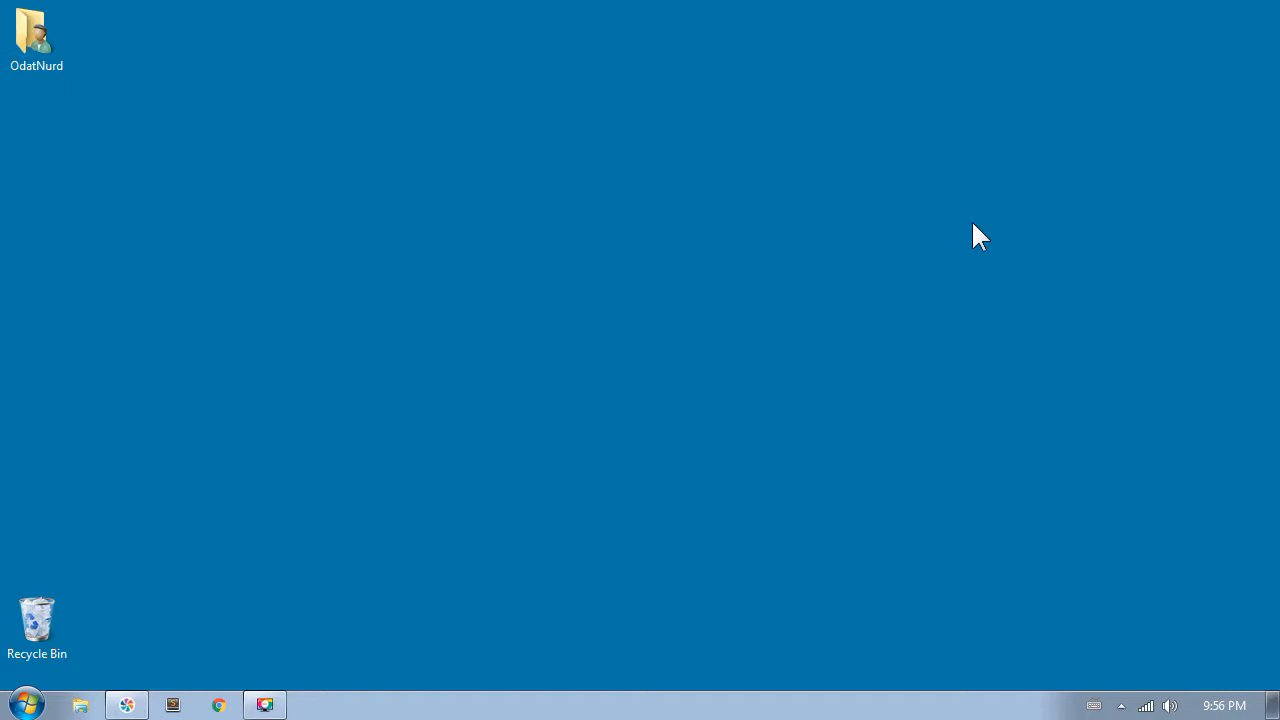
pyautogui.moveTo(199, 653)
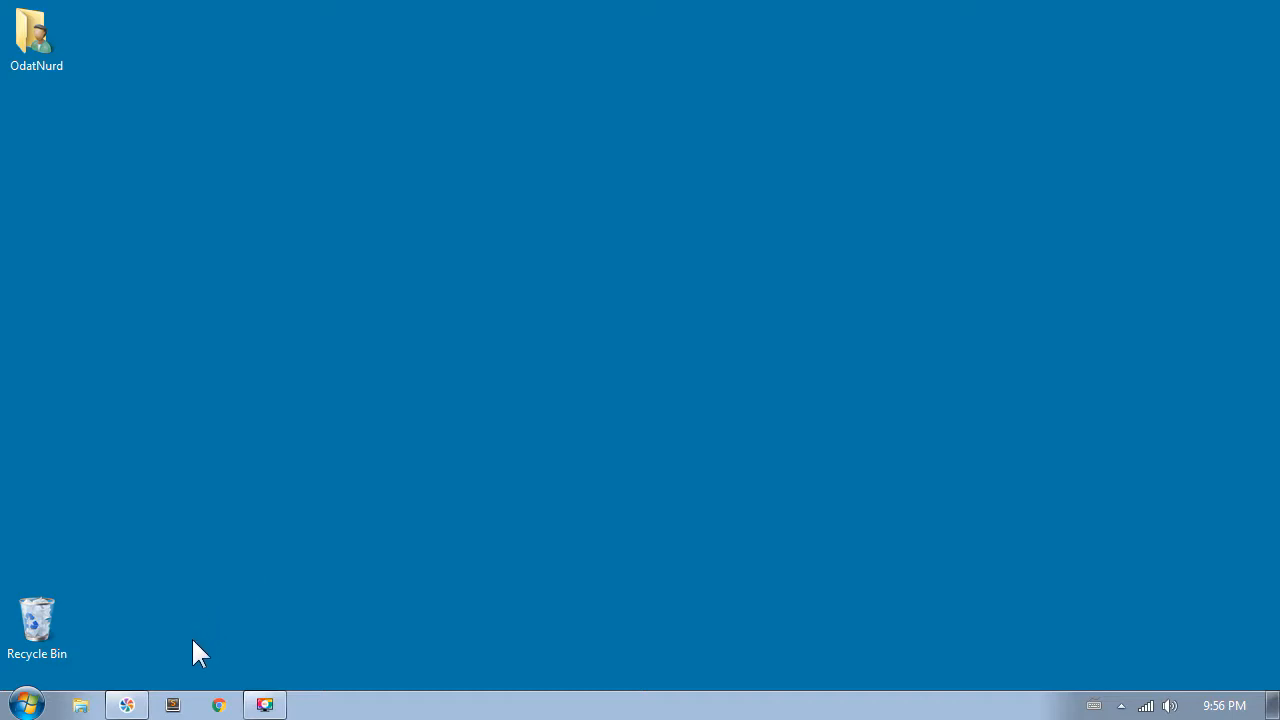
# Relaunch Sublime Text from its Windows taskbar icon
pyautogui.click(172, 705)
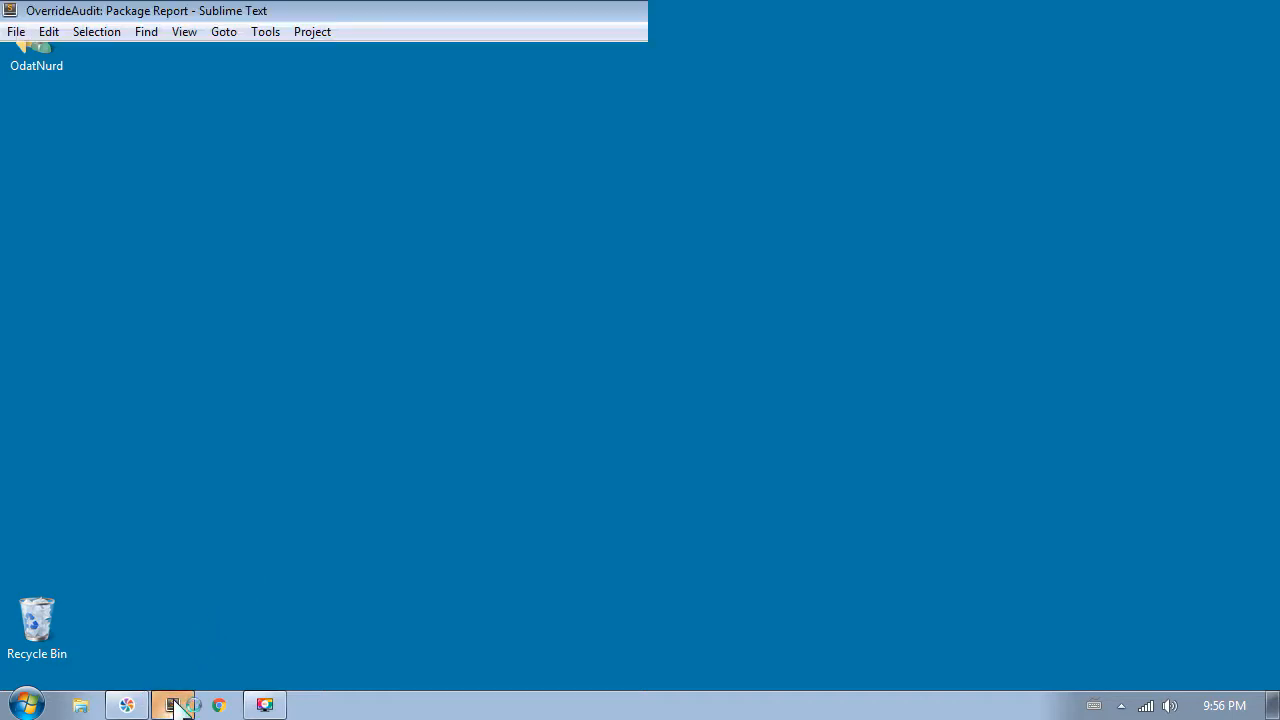
pyautogui.click(172, 705)
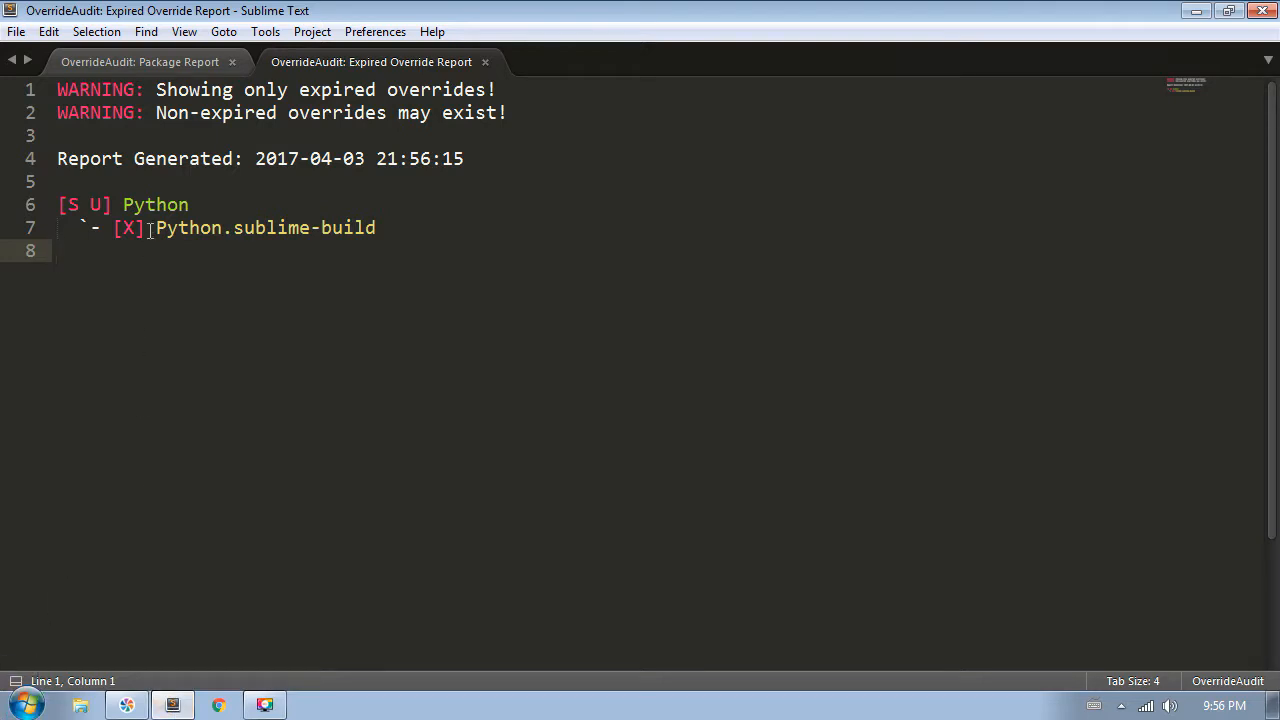
# Run OverrideAudit: Override Report (Only expired), flagging Python.sublime-build as expired
pyautogui.click(155, 227)
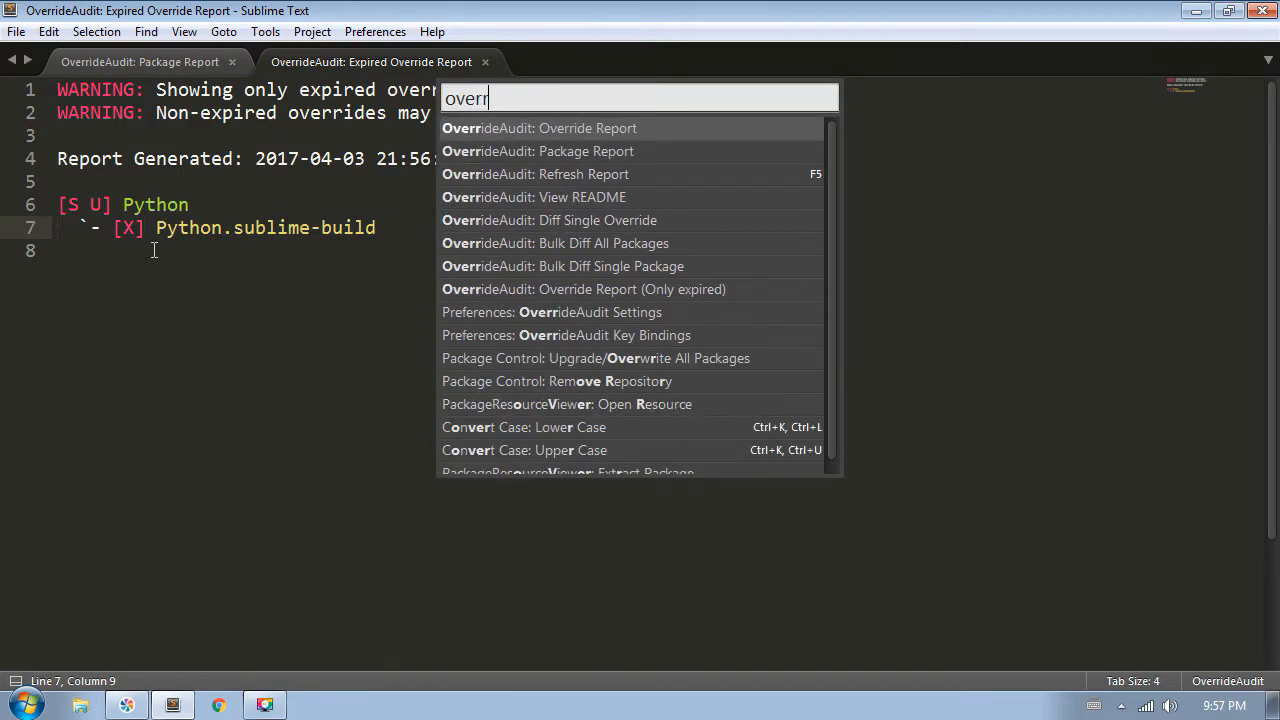
# Generate the full OverrideAudit Override Report, then return to the expired-only report tab
pyautogui.click(539, 128)
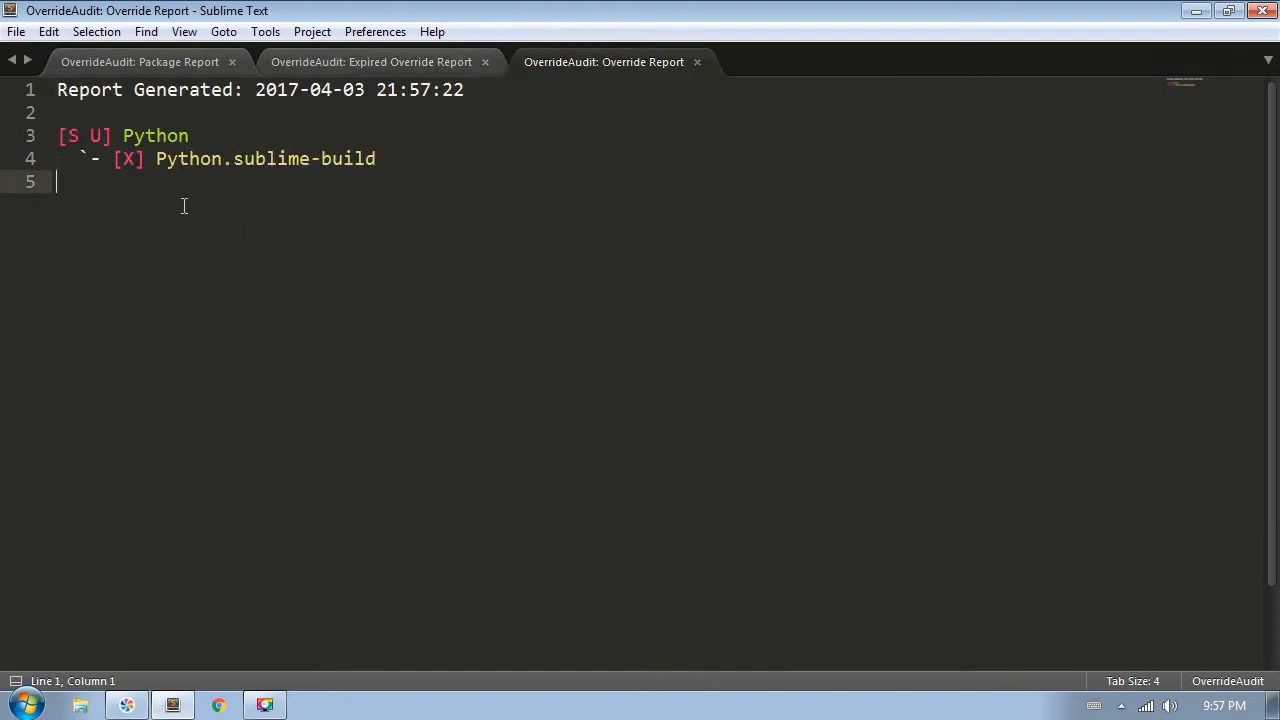
pyautogui.click(371, 62)
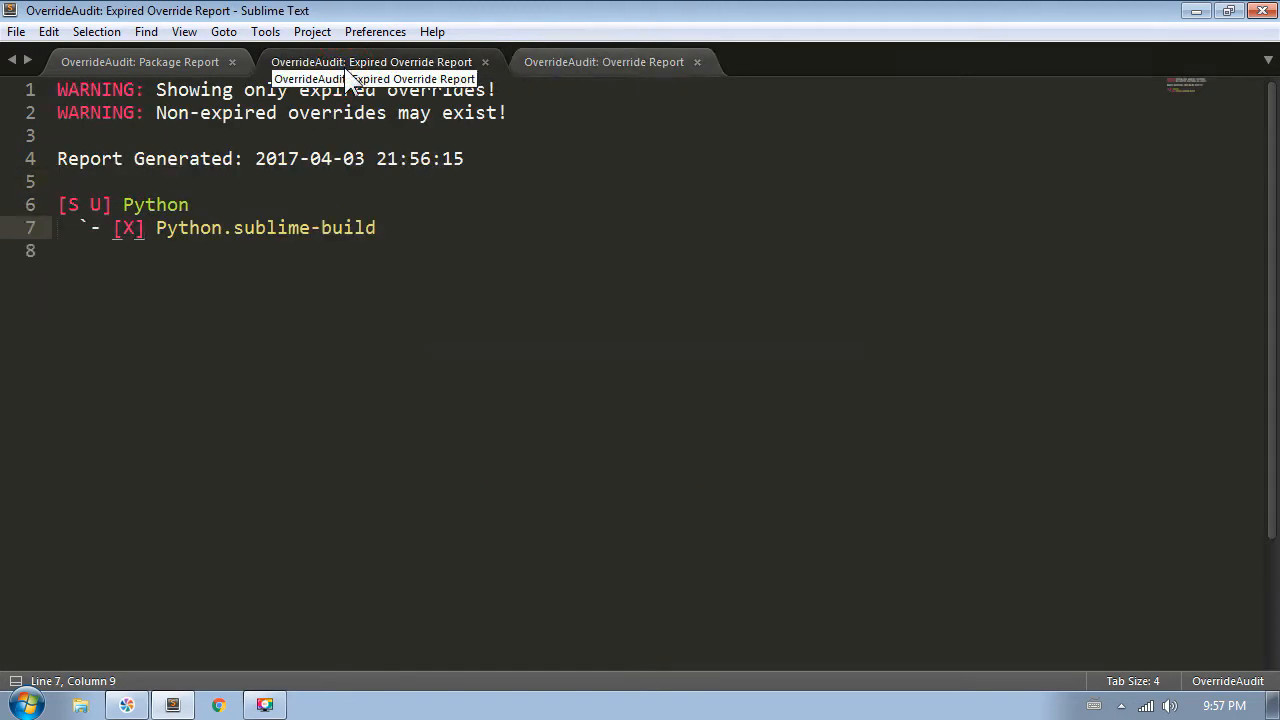
pyautogui.moveTo(558, 200)
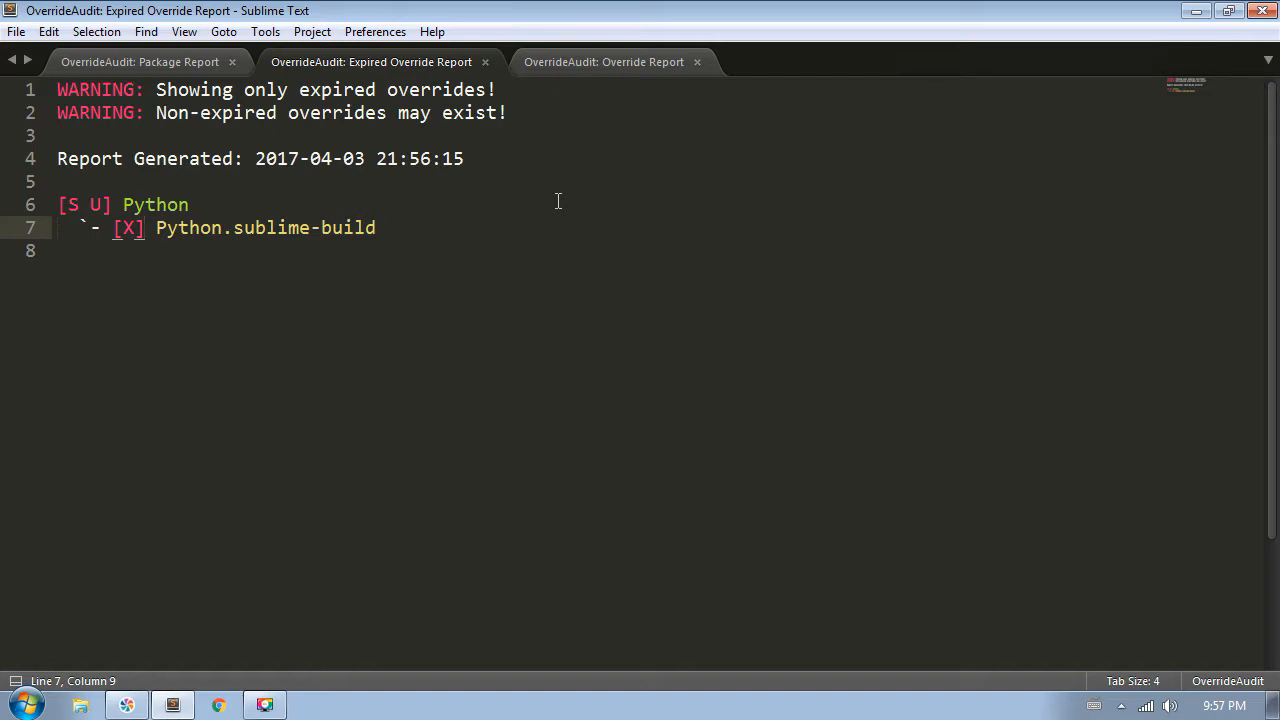